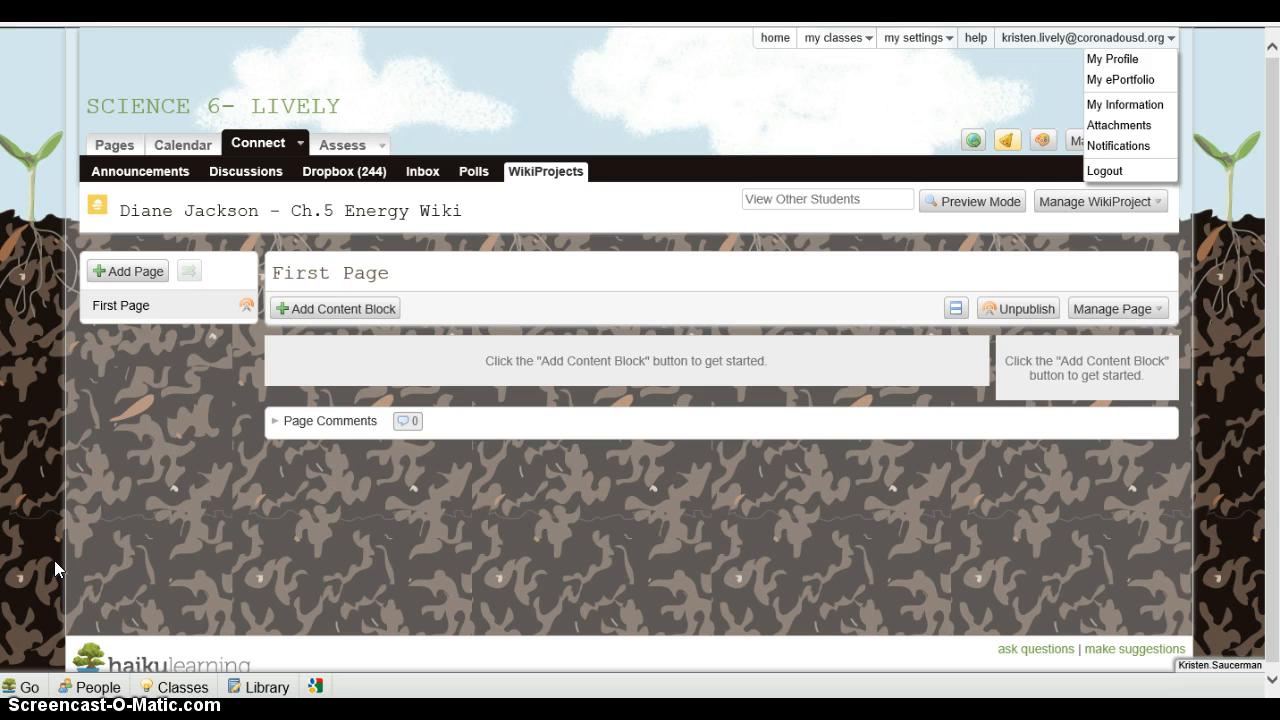
mouse_move(56, 570)
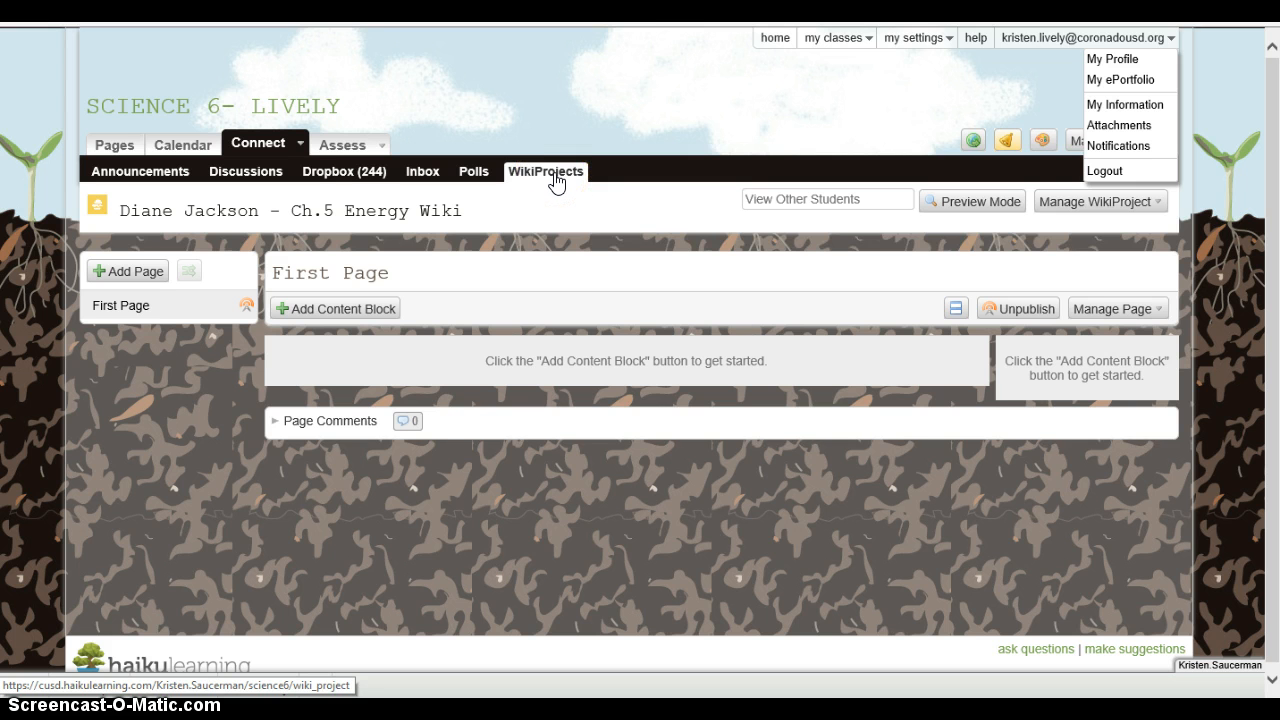
mouse_move(432, 260)
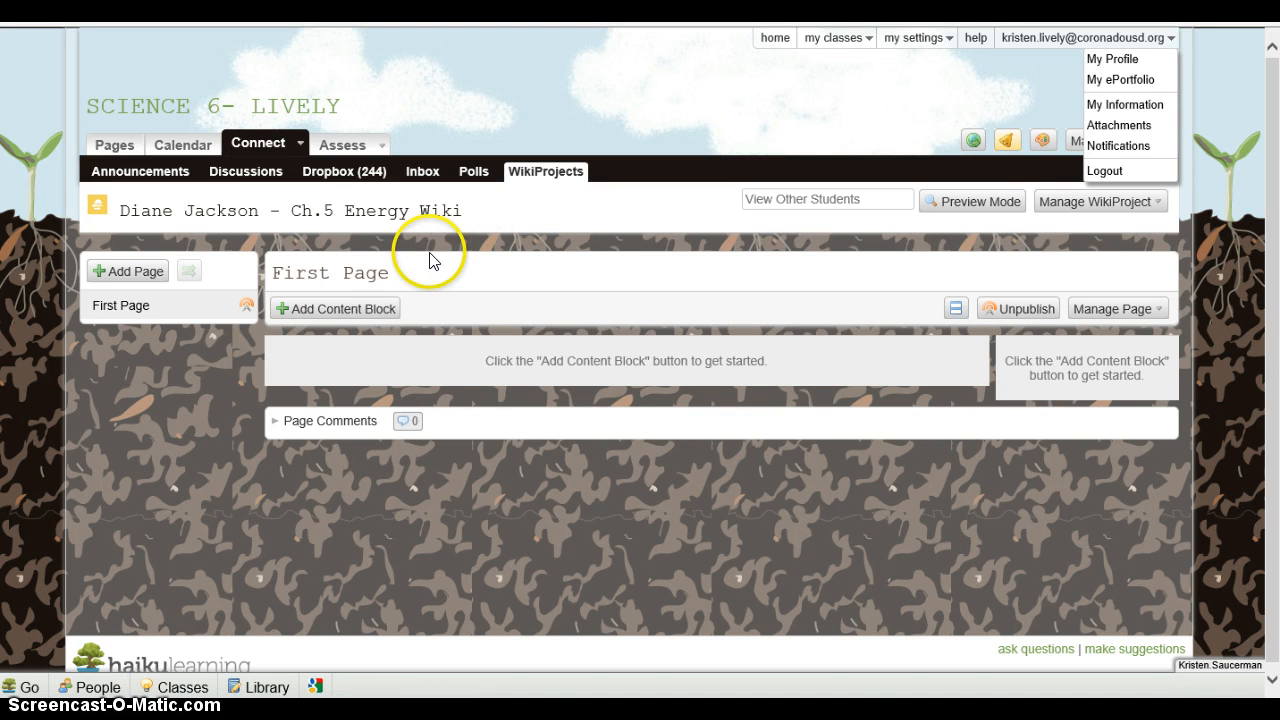
mouse_move(264, 220)
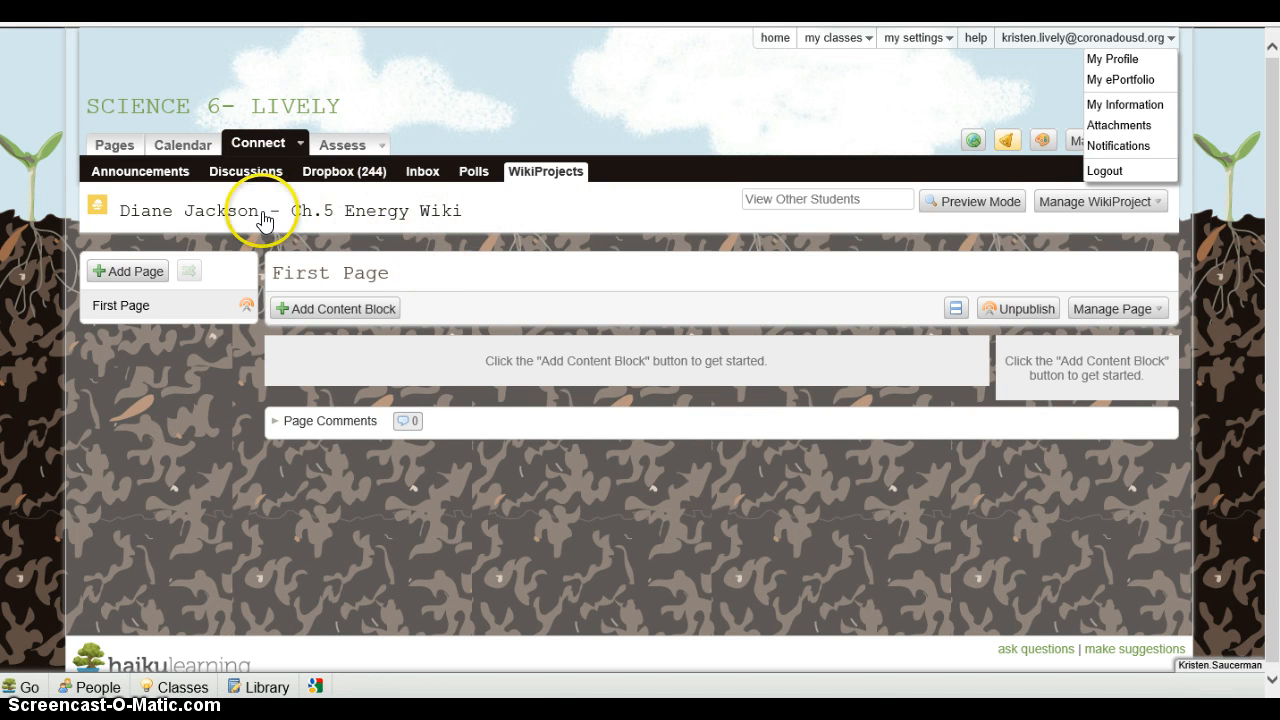
mouse_move(480, 238)
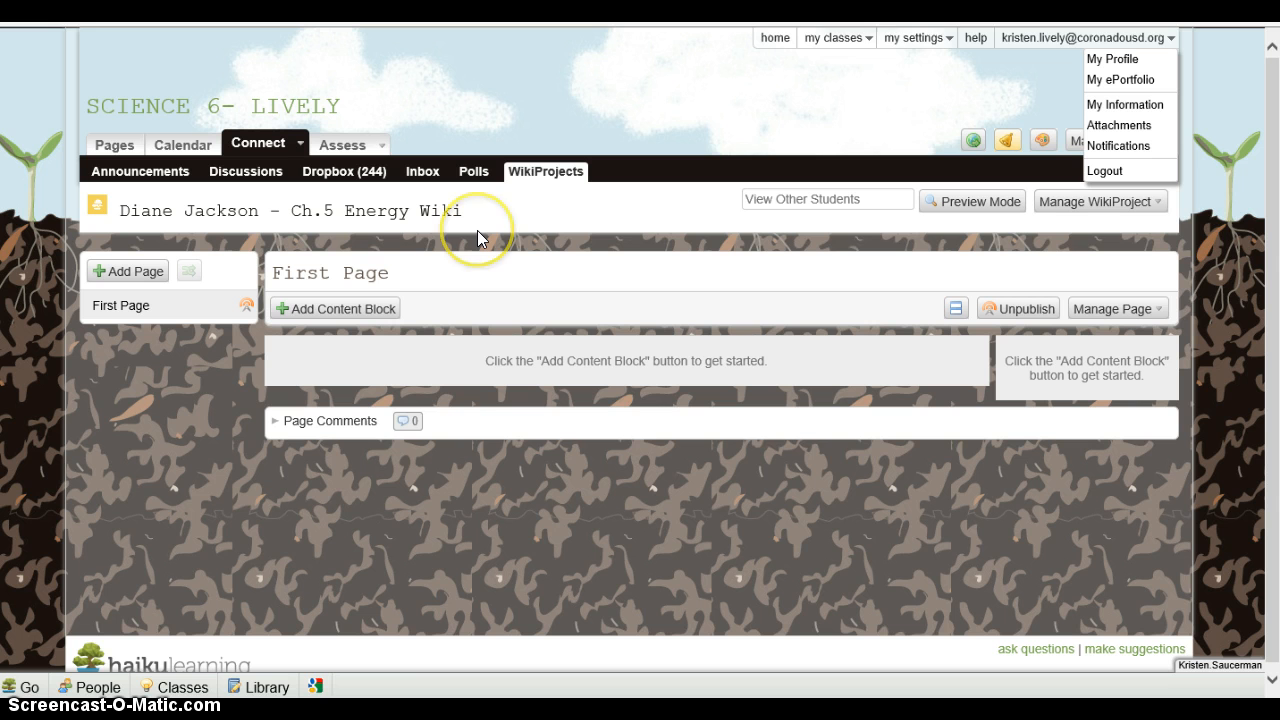
mouse_move(480, 236)
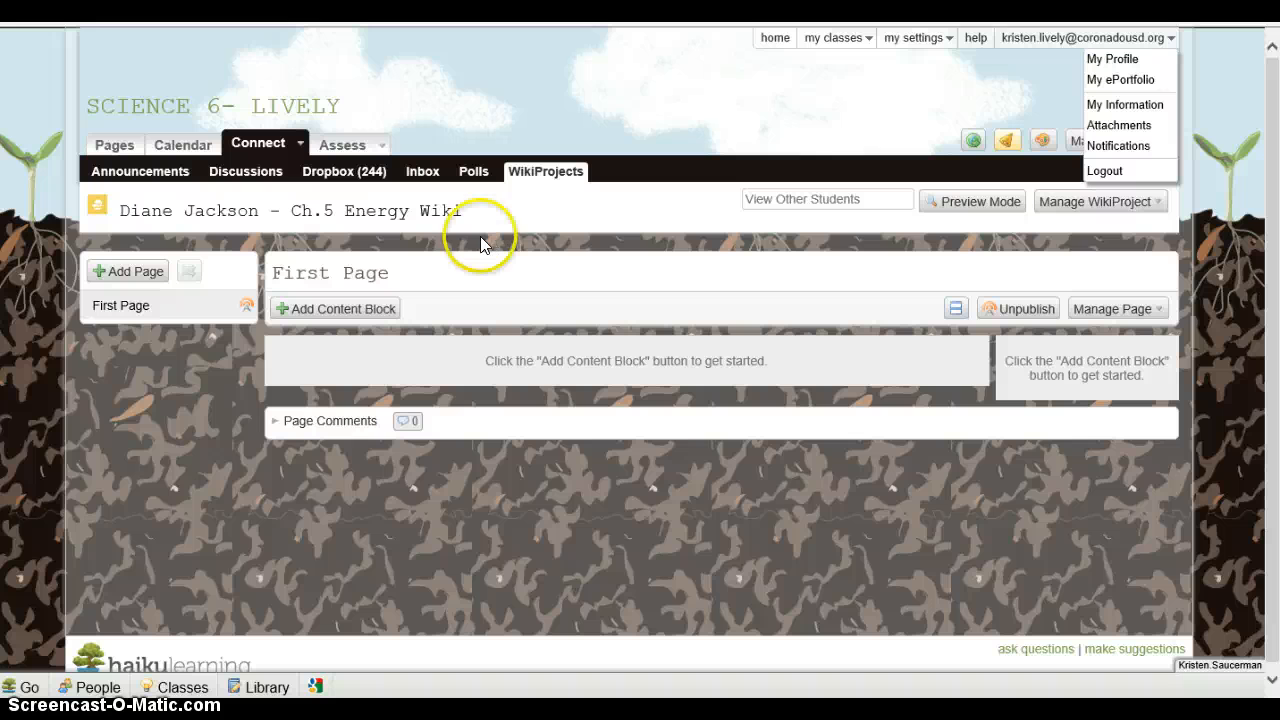
mouse_move(564, 324)
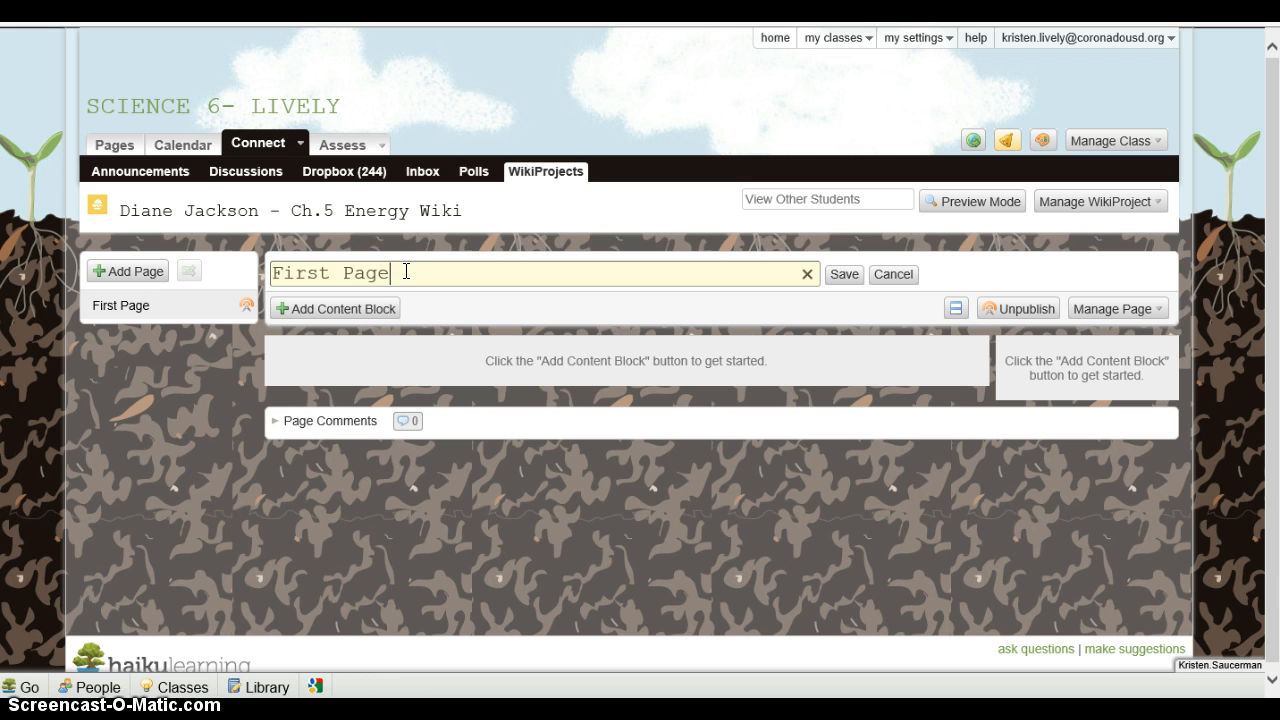
key("Backspace")
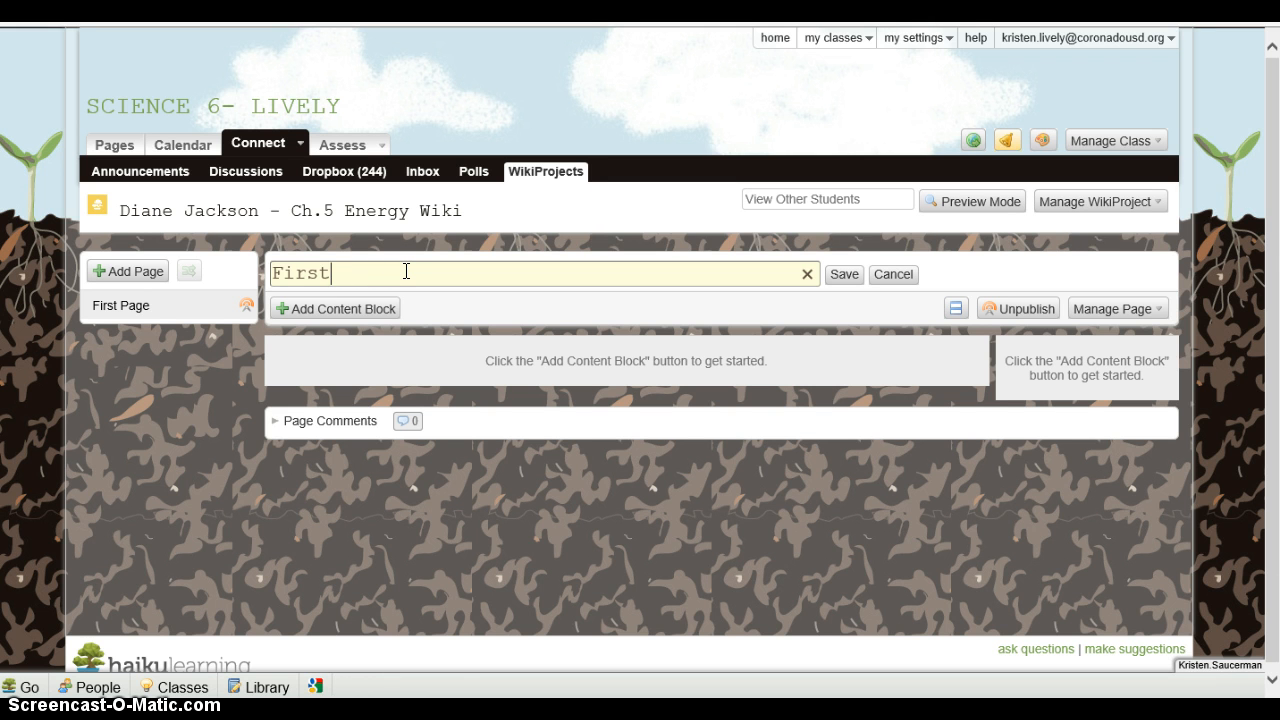
left_click(808, 274)
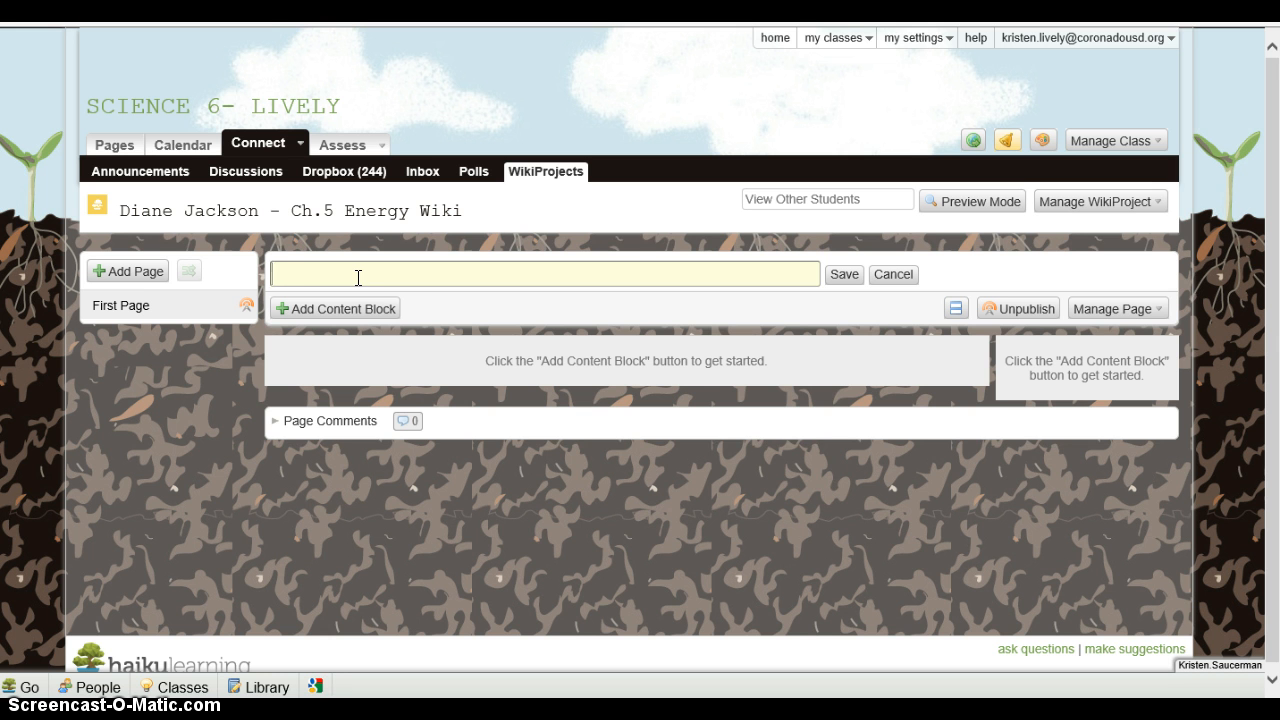
type("Ch")
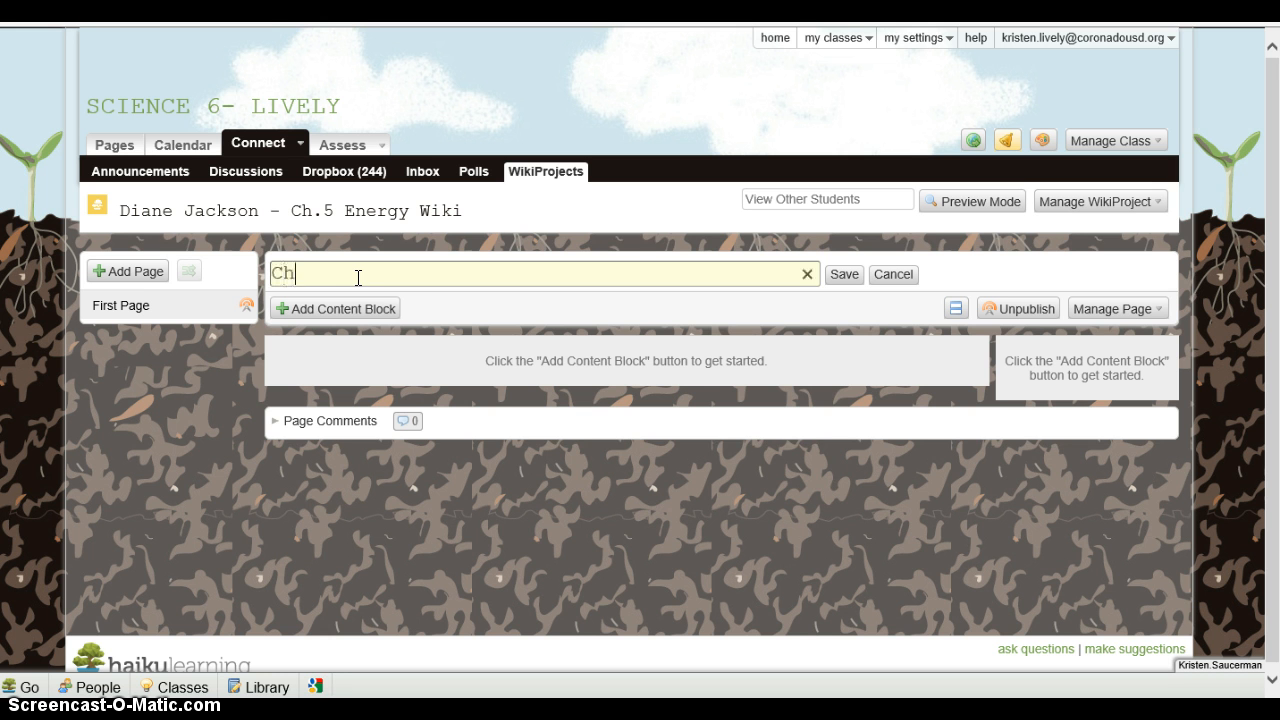
type(".5 Wiki")
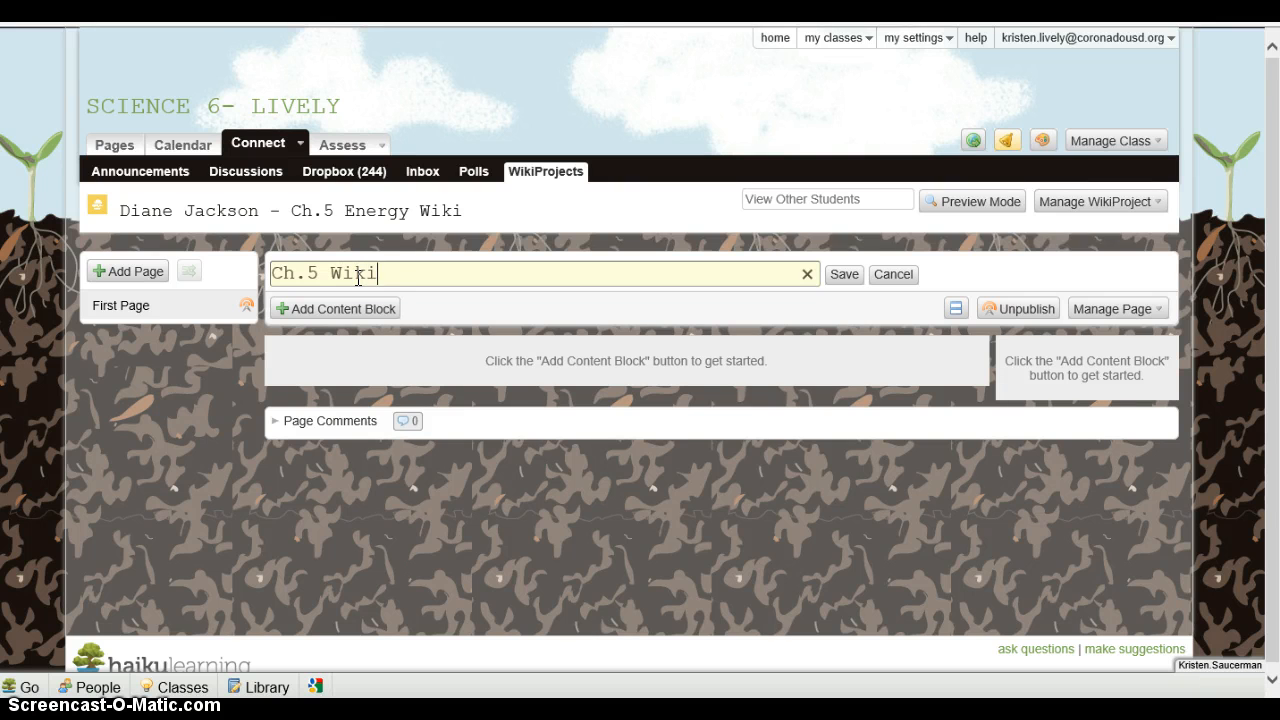
type("Di")
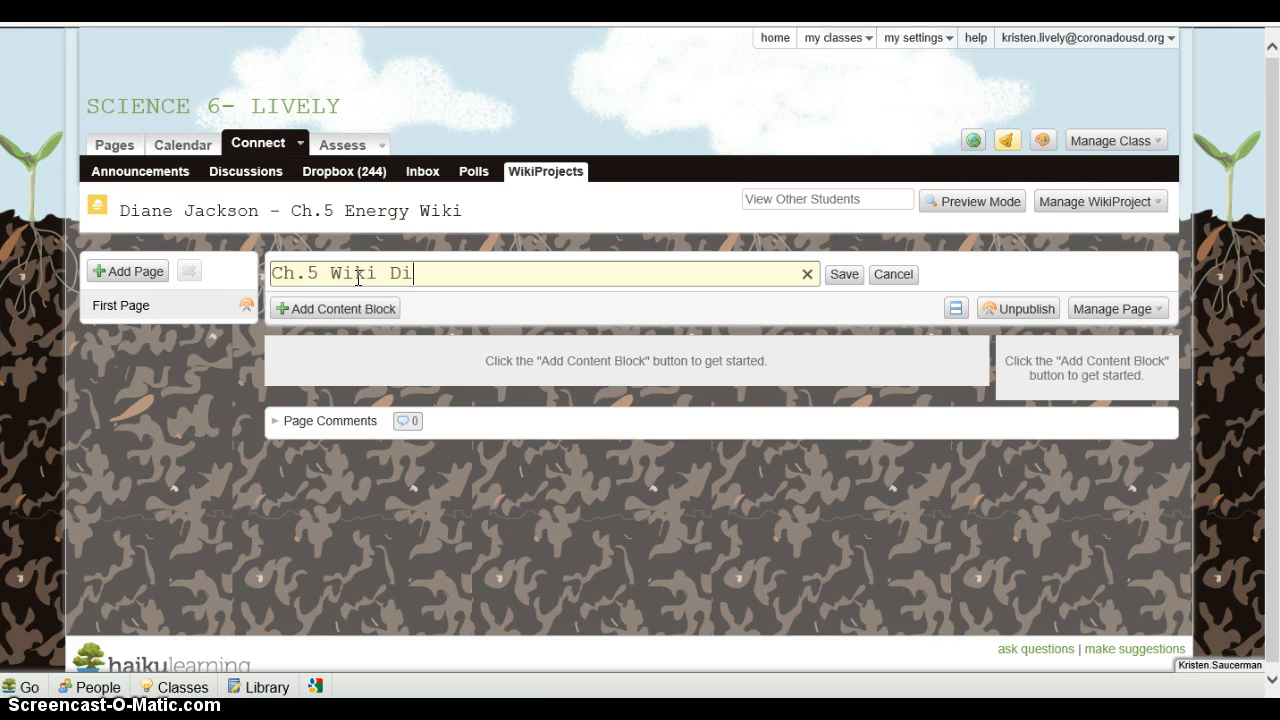
type("ane")
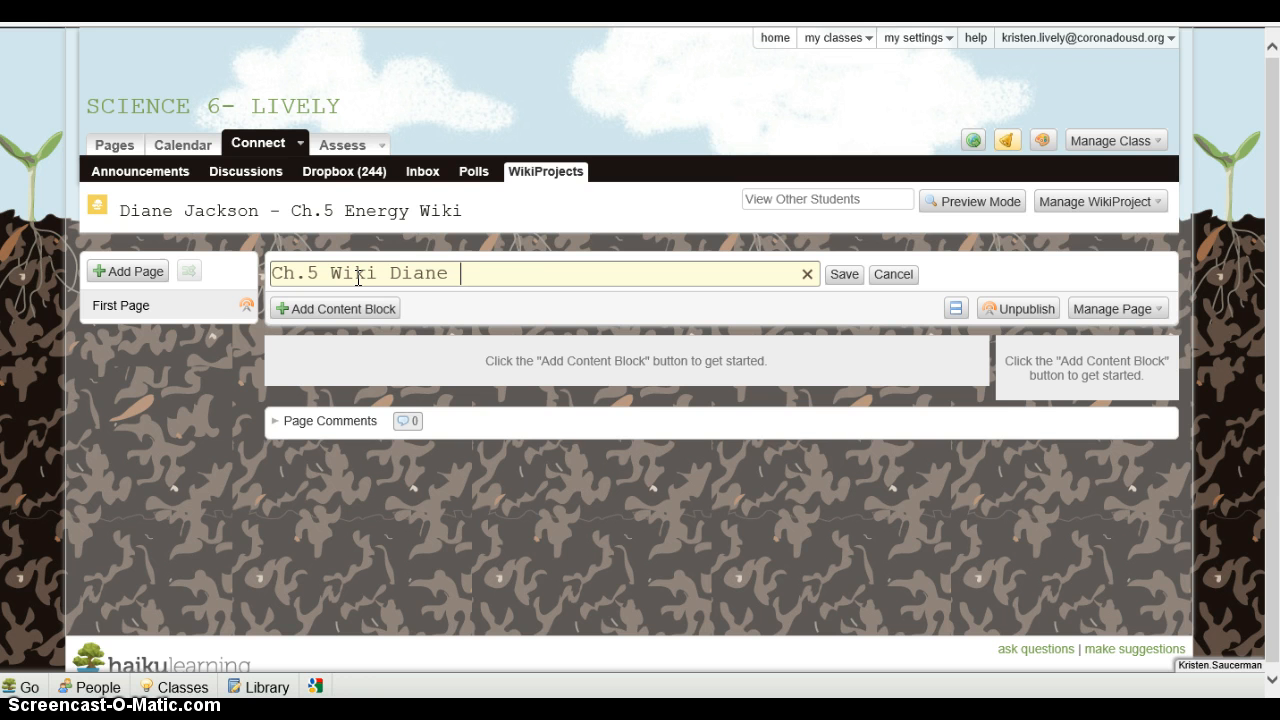
type("Jackson")
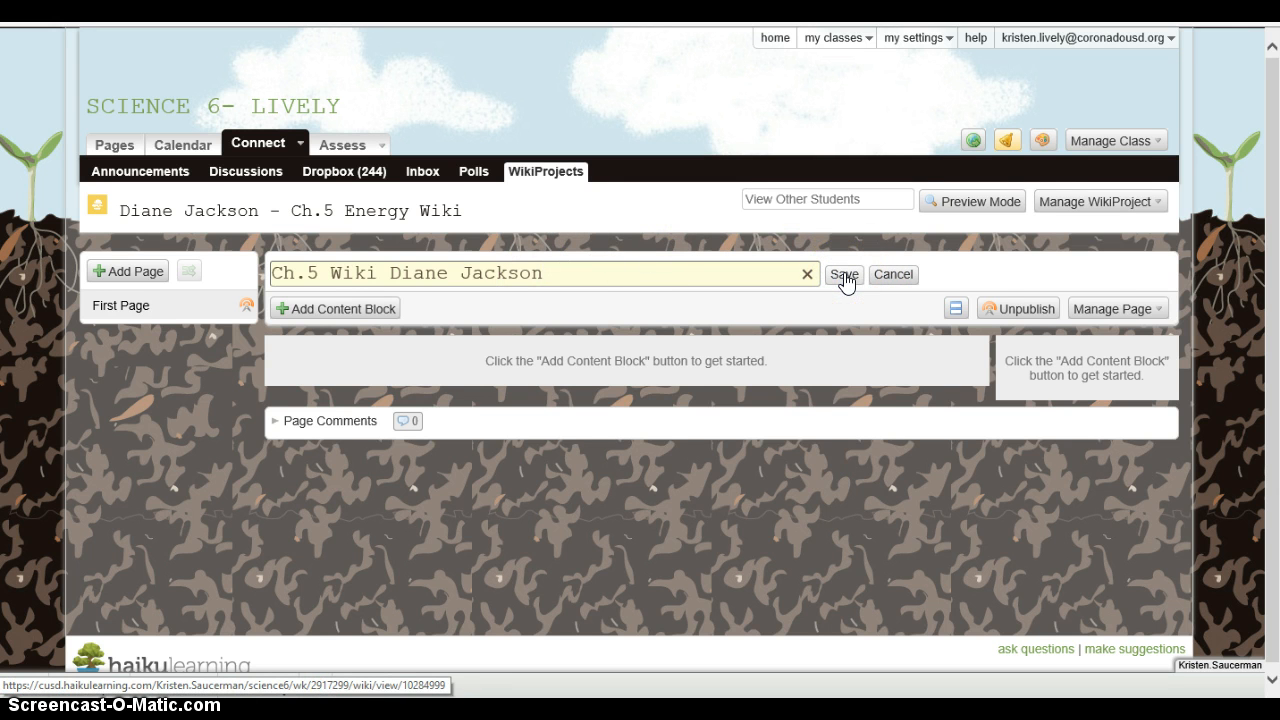
left_click(844, 274)
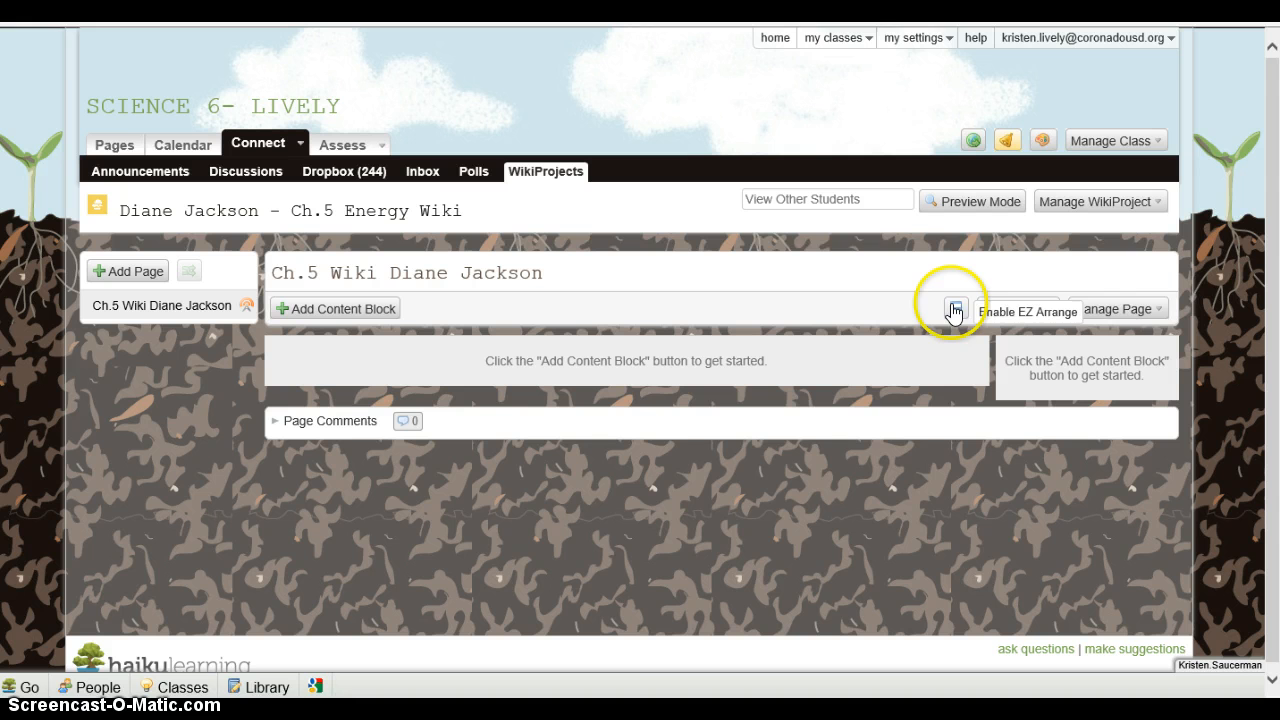
left_click(956, 308)
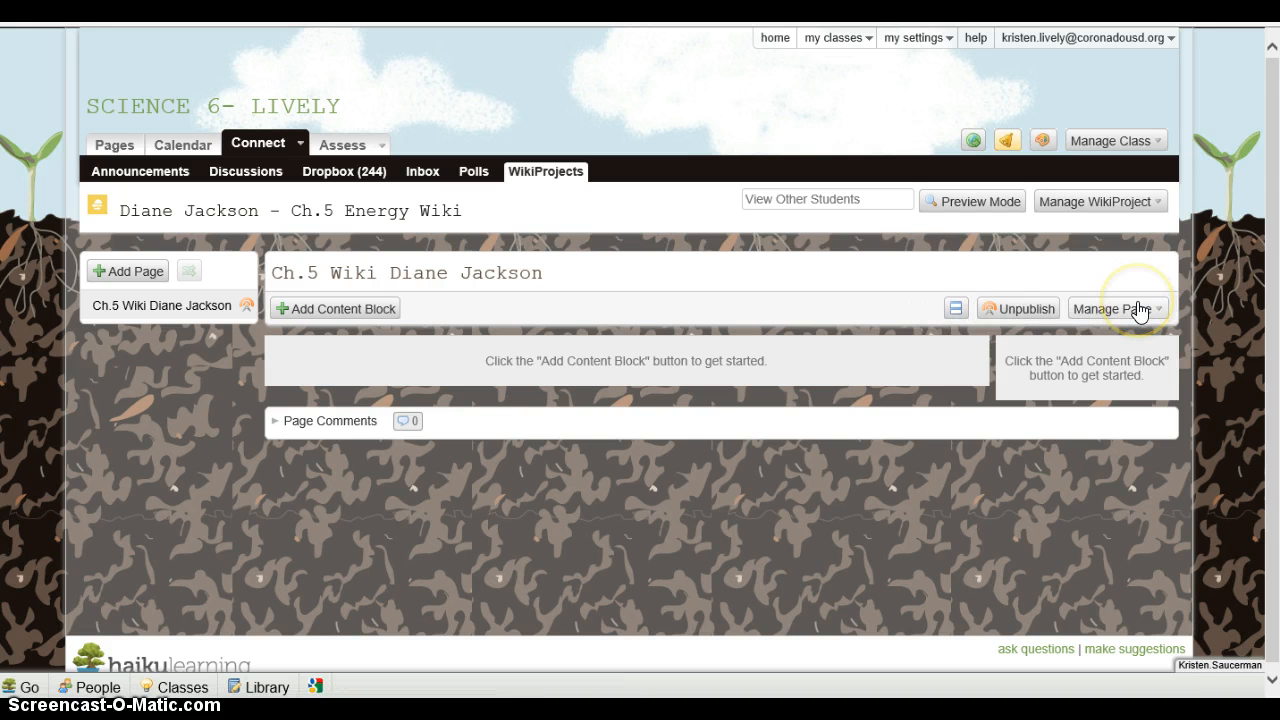
mouse_move(272, 340)
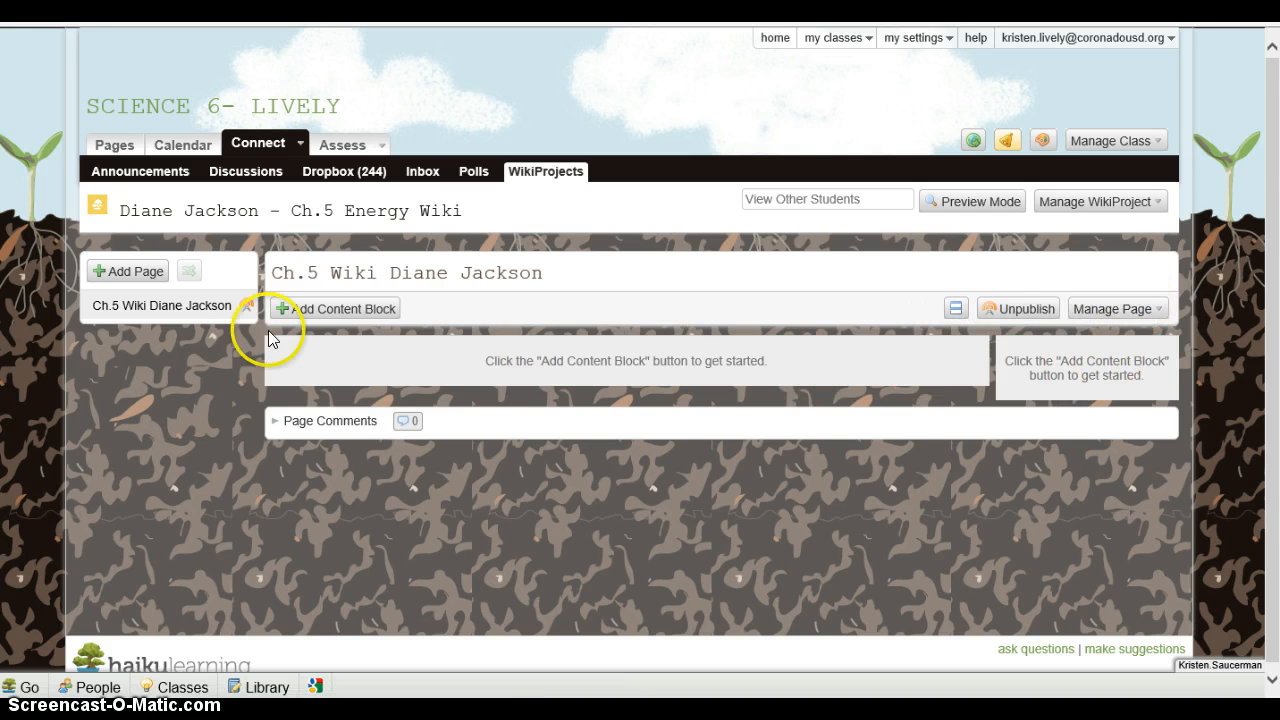
mouse_move(1084, 364)
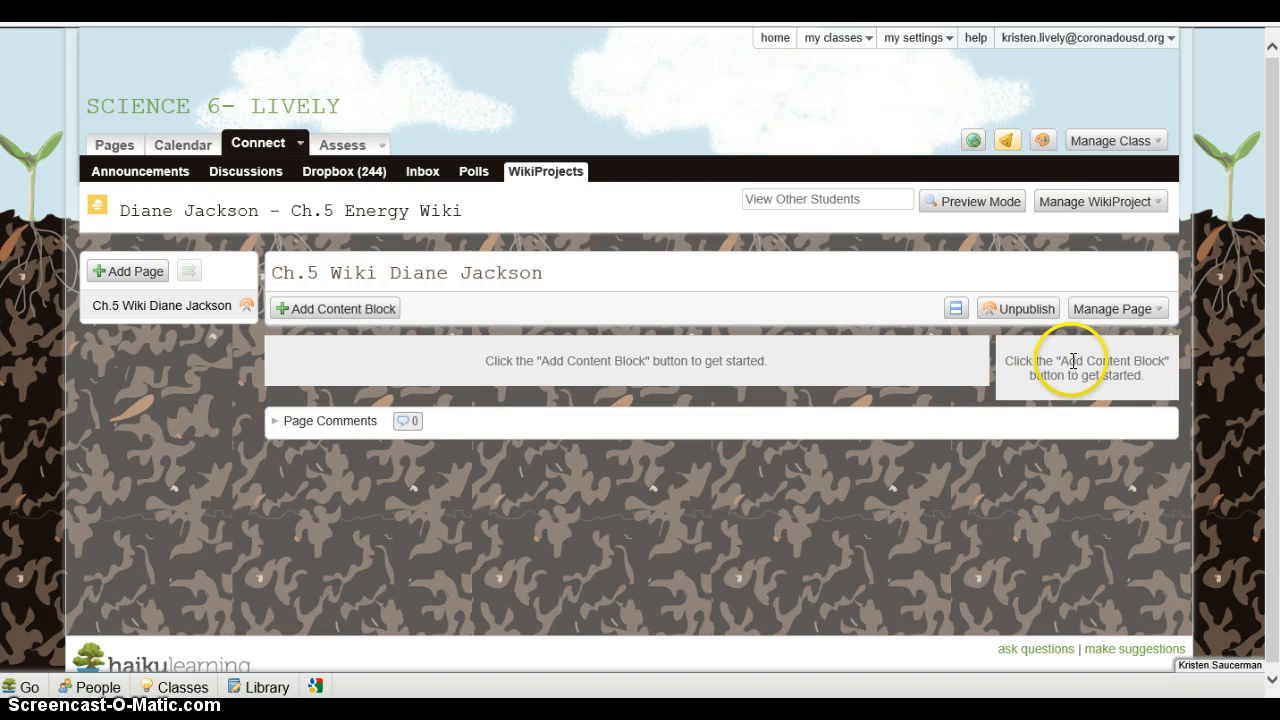
left_click(1112, 308)
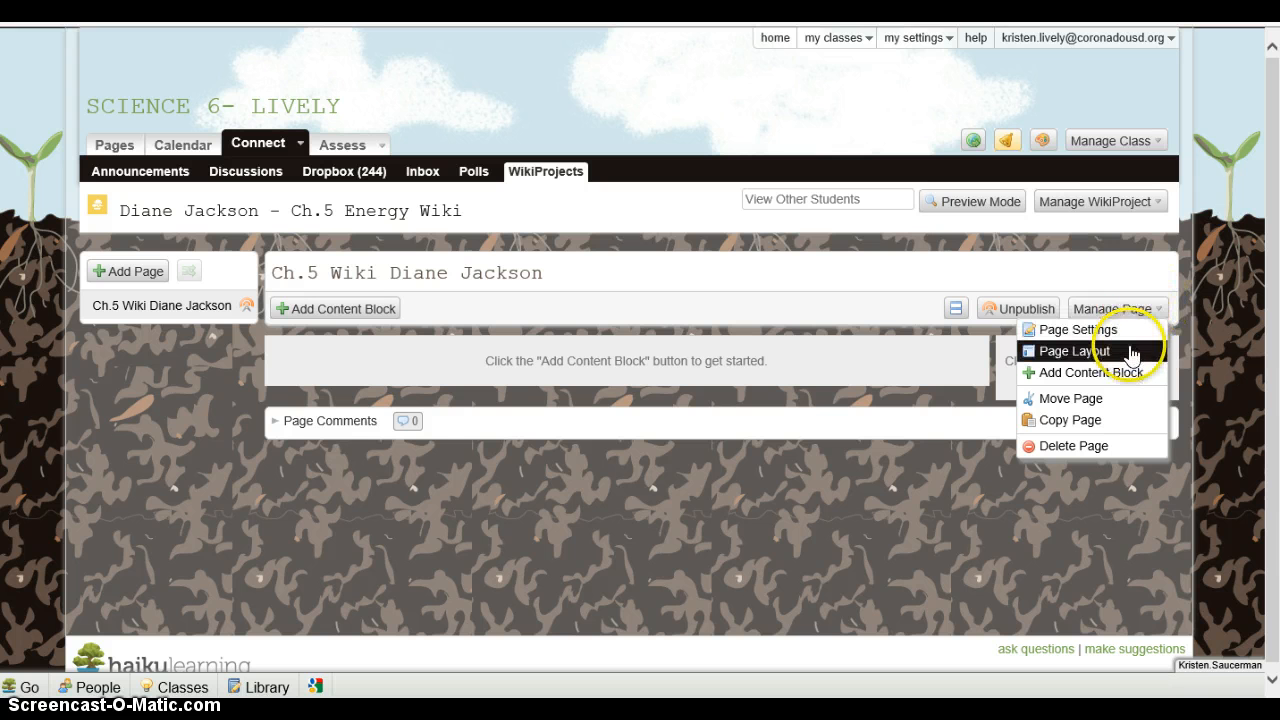
left_click(1070, 350)
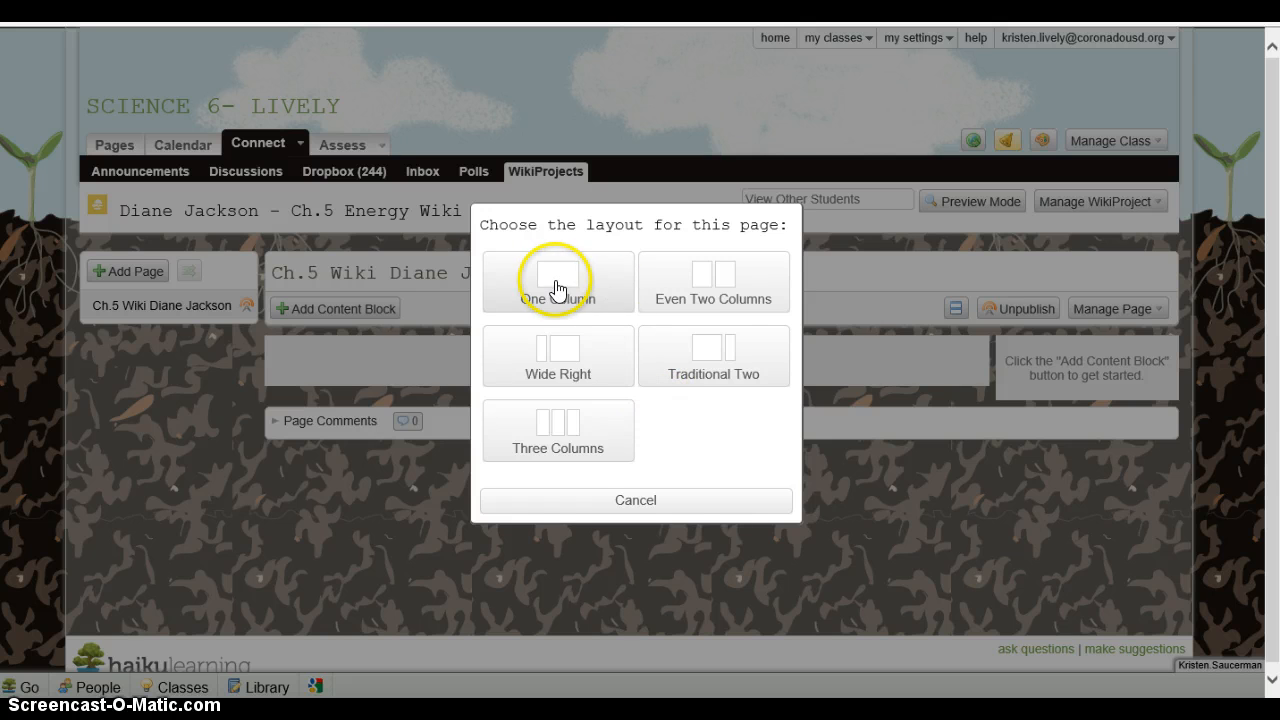
mouse_move(692, 324)
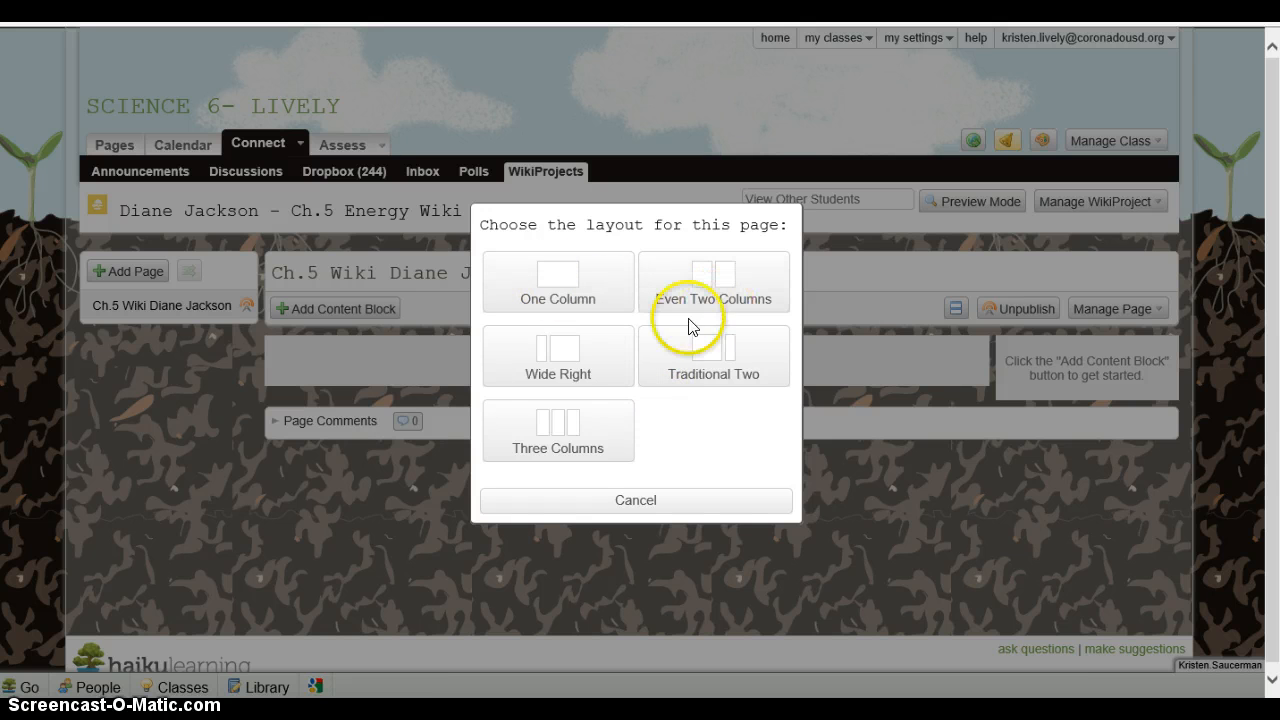
mouse_move(710, 360)
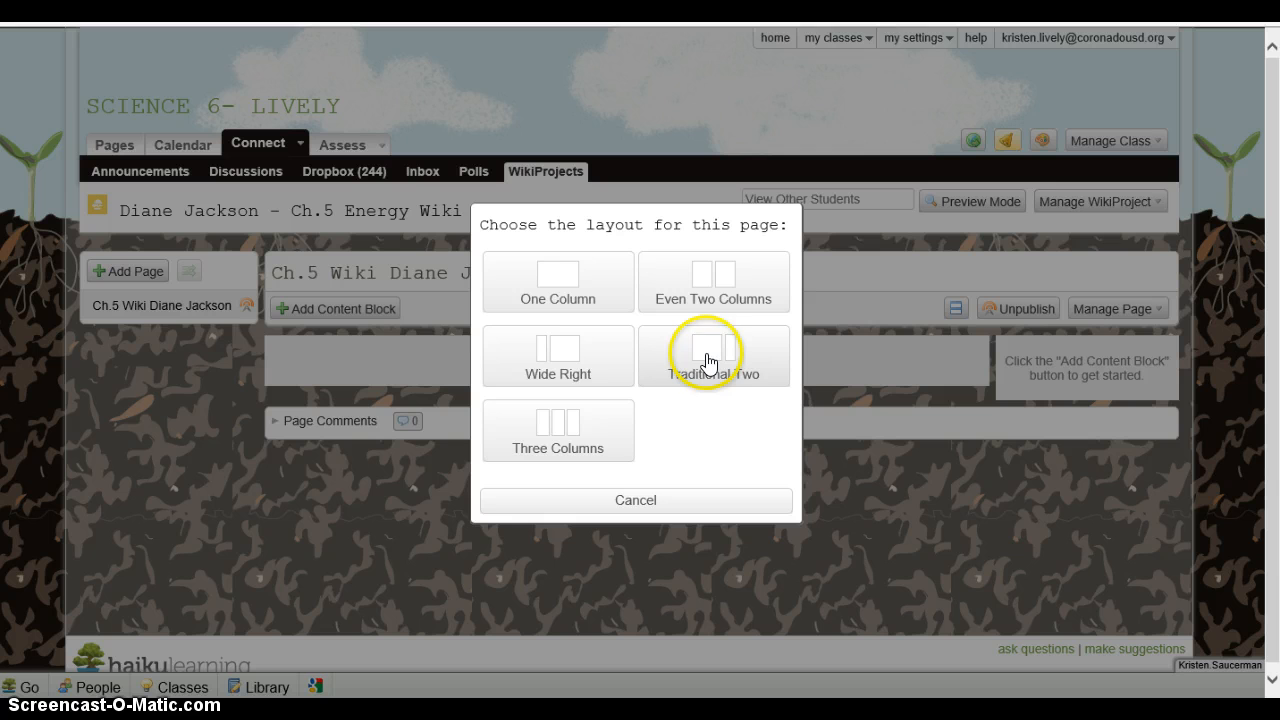
mouse_move(778, 380)
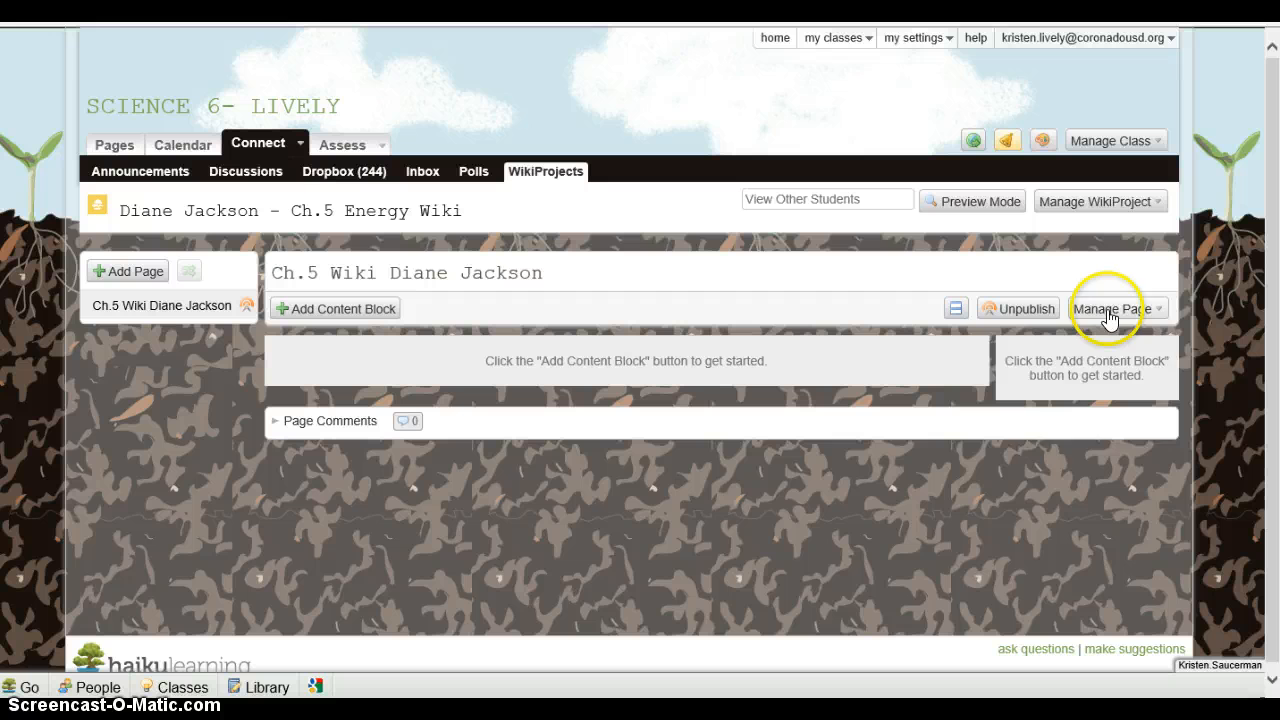
Use Manage Page to bring up the Add Content Block type chooser
left_click(1112, 308)
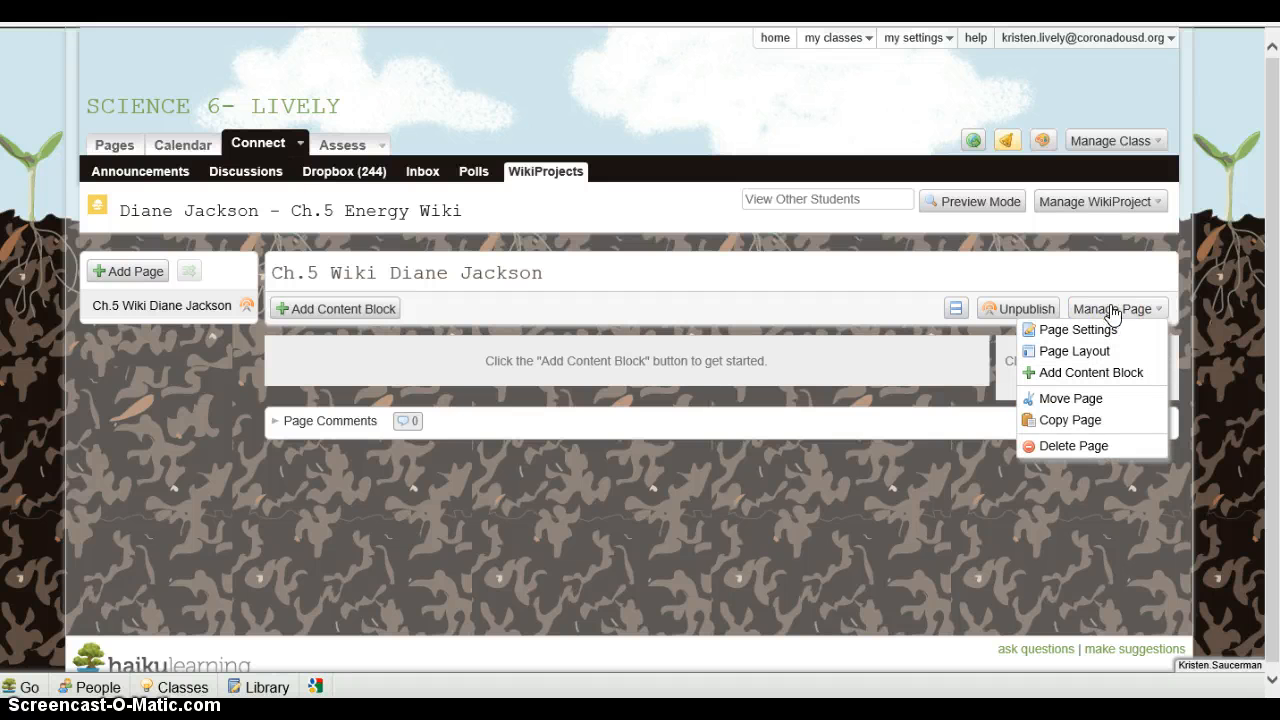
mouse_move(730, 290)
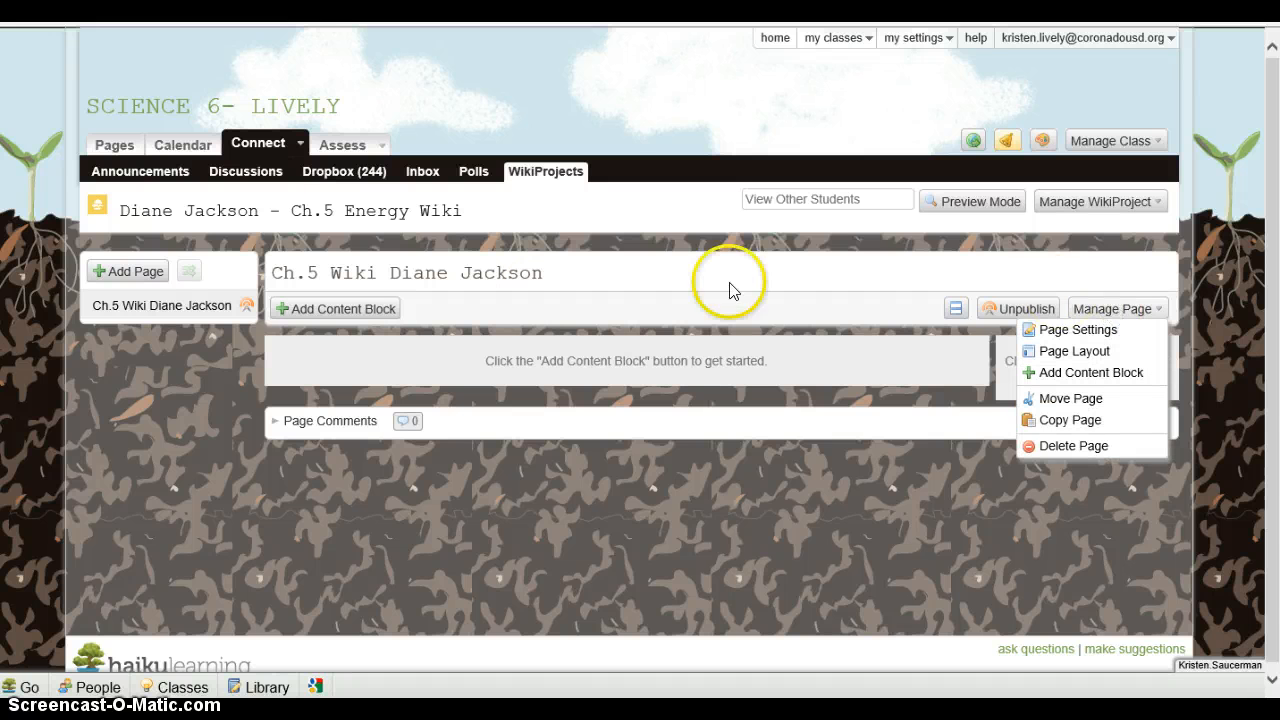
mouse_move(1088, 372)
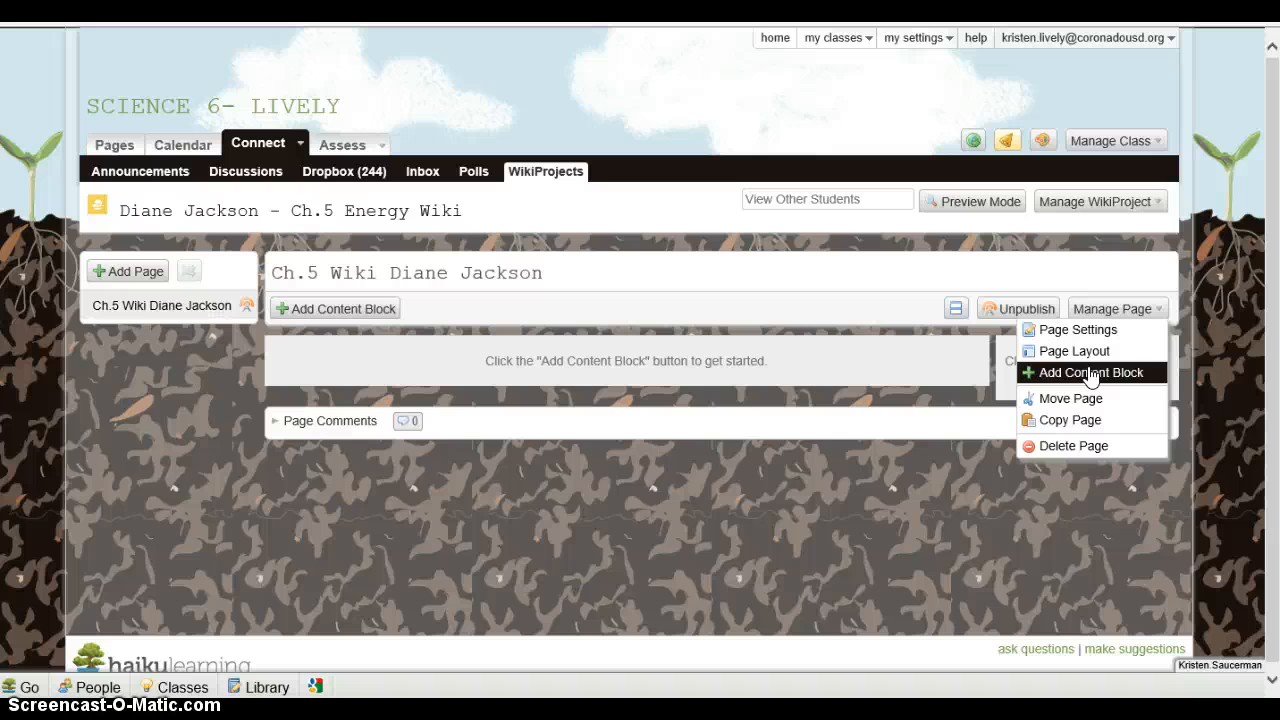
mouse_move(404, 300)
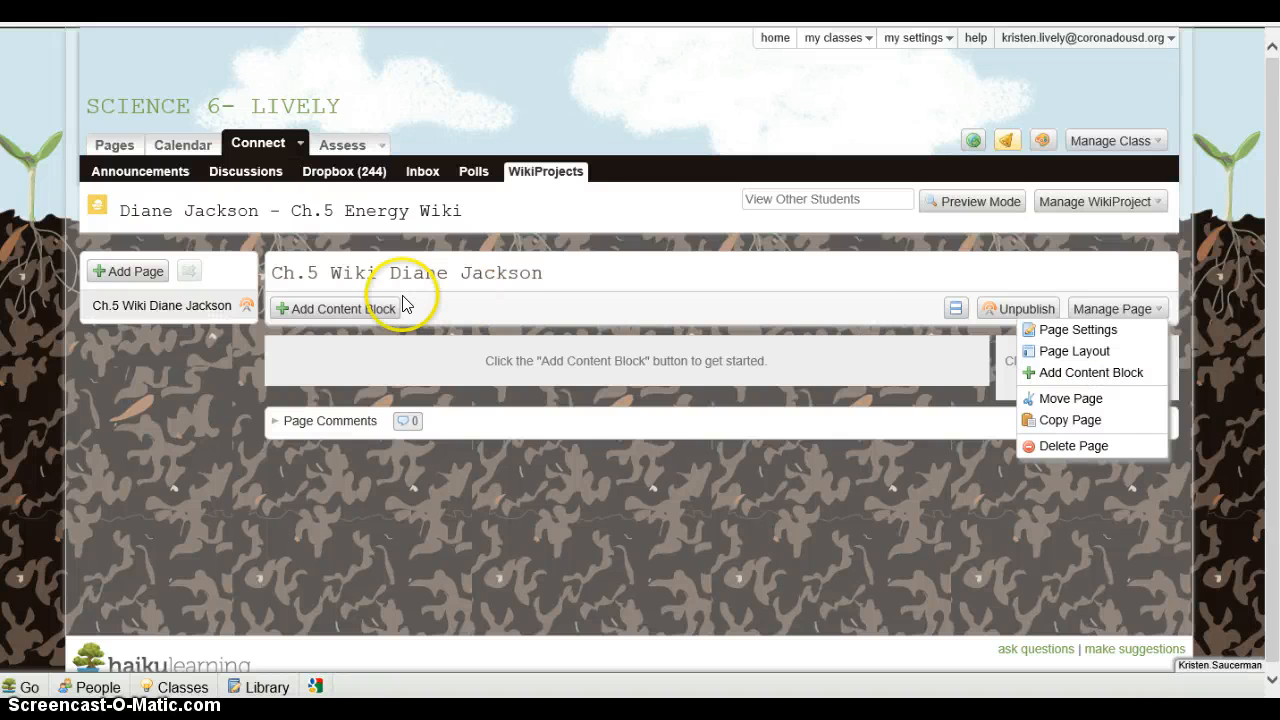
mouse_move(358, 316)
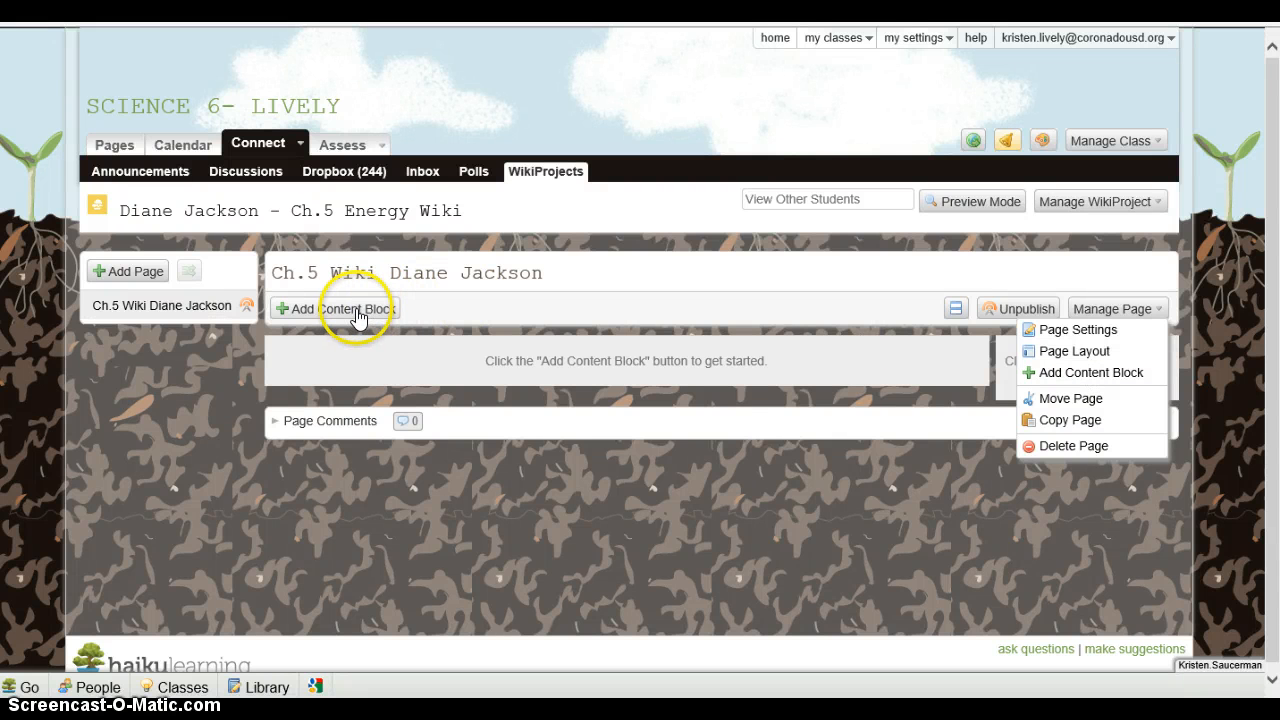
mouse_move(340, 316)
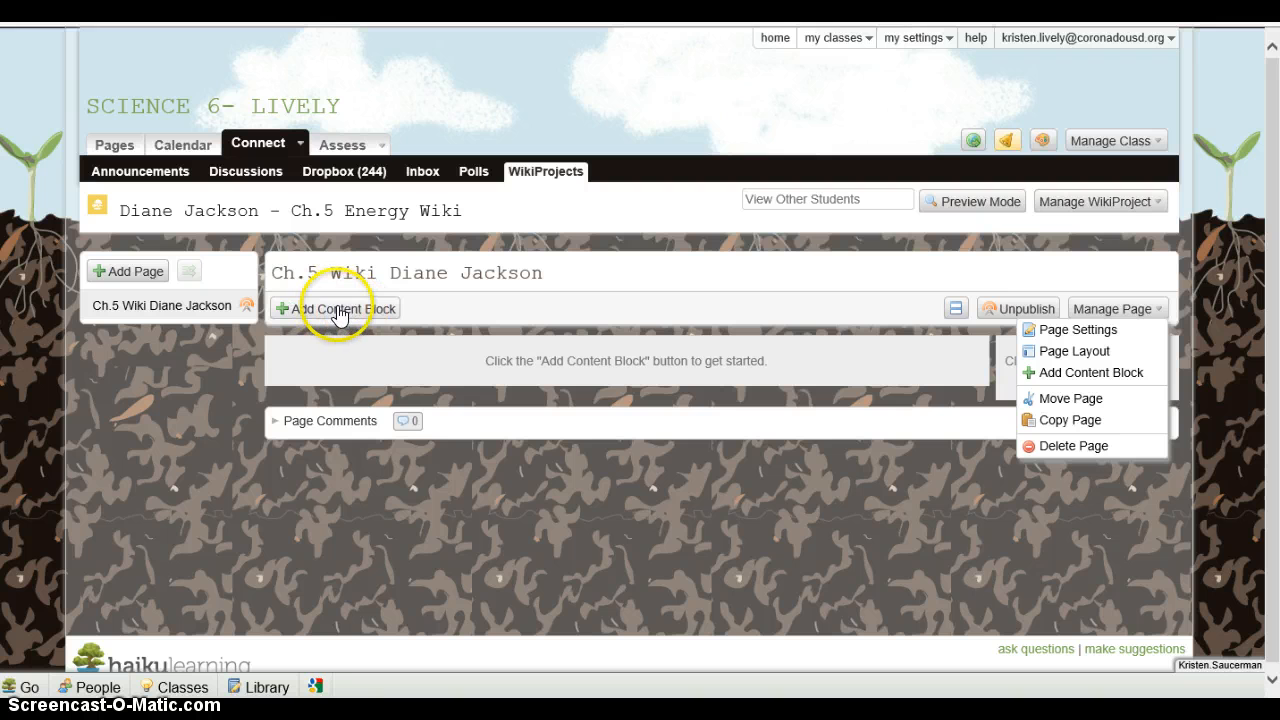
left_click(336, 308)
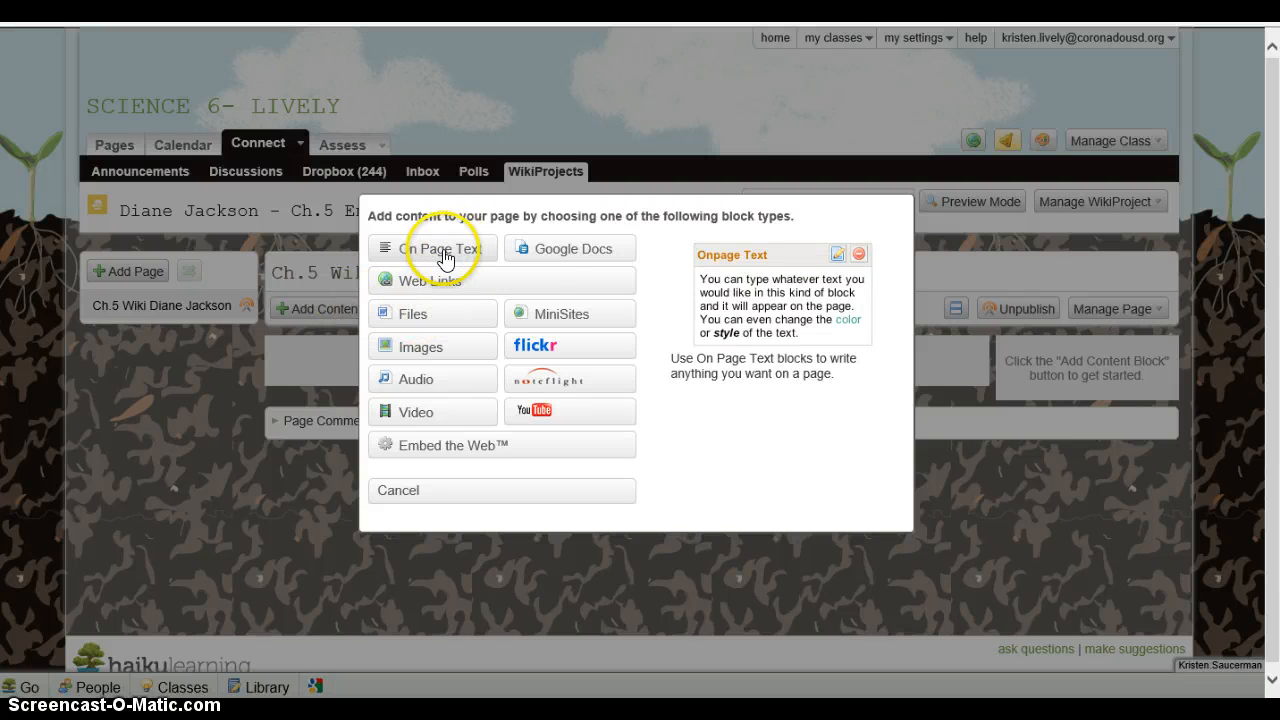
mouse_move(436, 258)
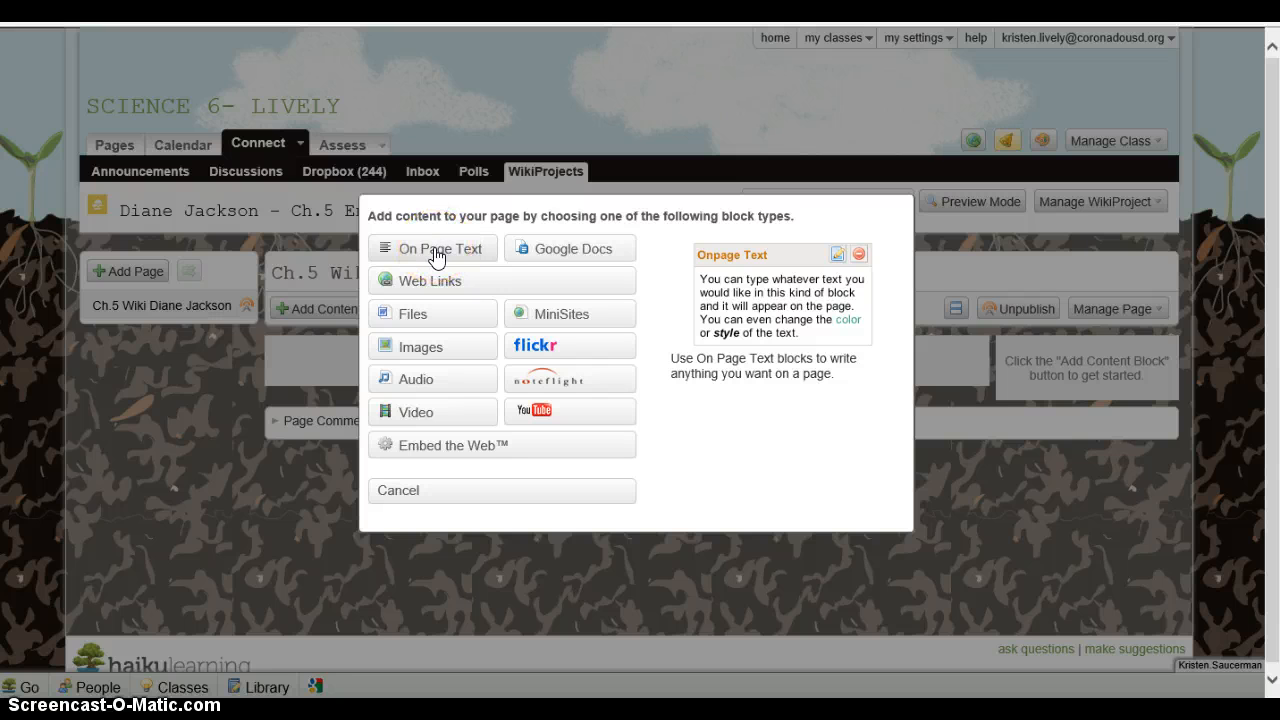
Start a text block titled 'Ch.5.1 Summary Notes'
left_click(432, 248)
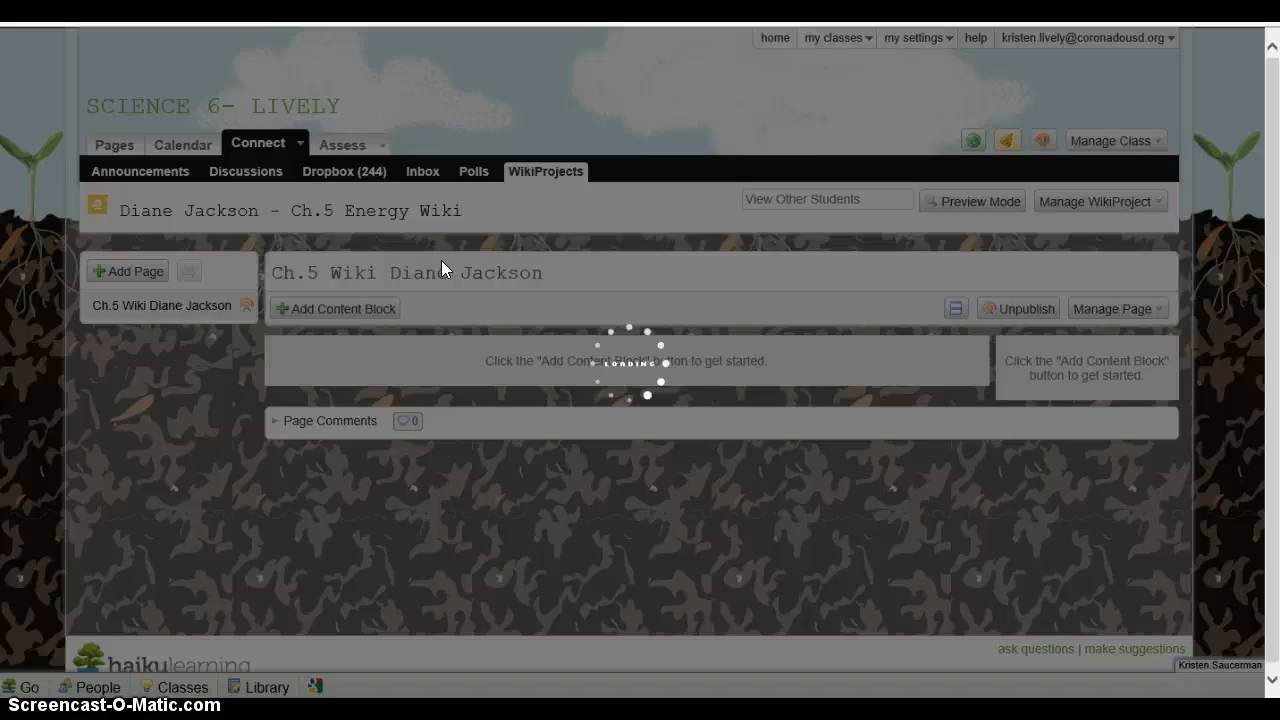
left_click(336, 308)
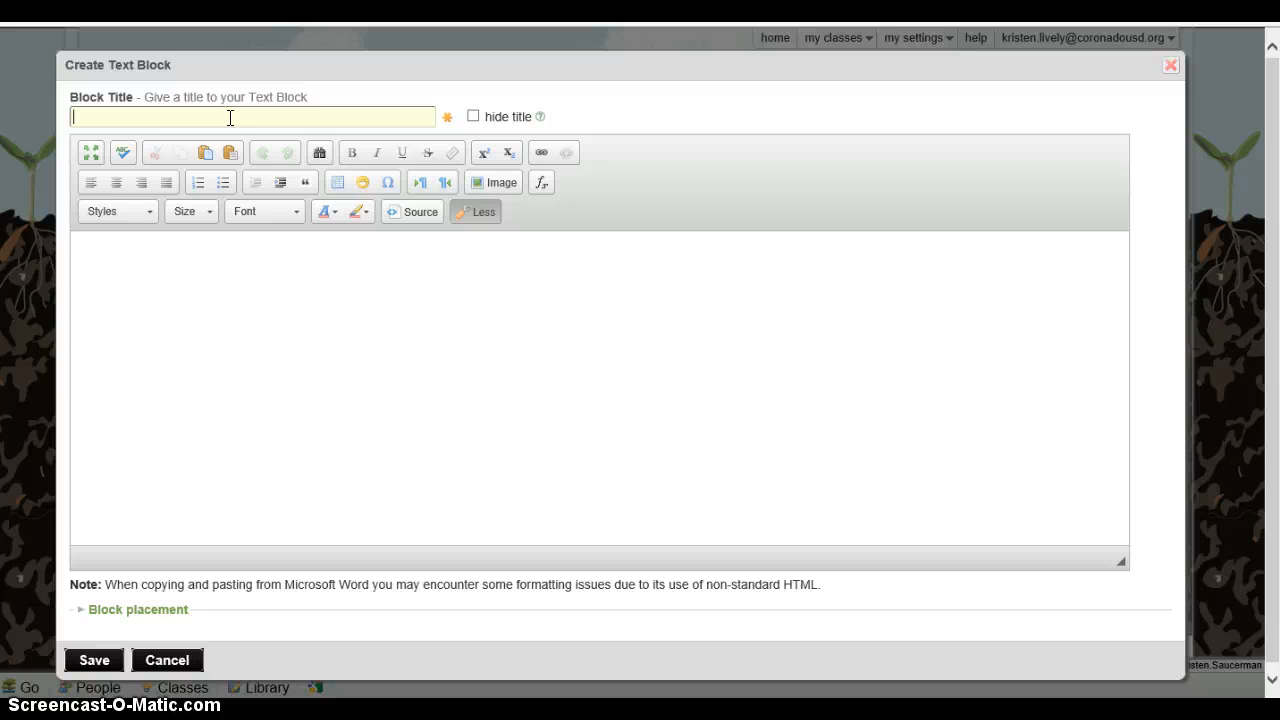
type("Ch")
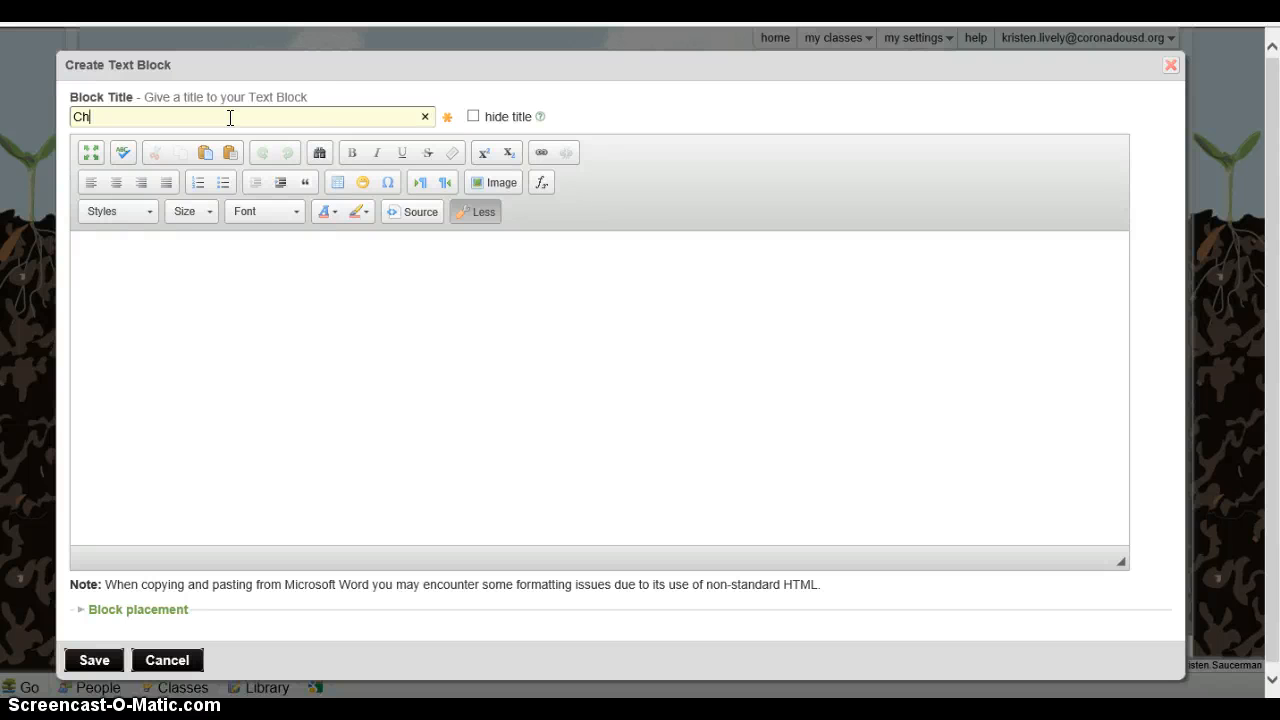
type(".5")
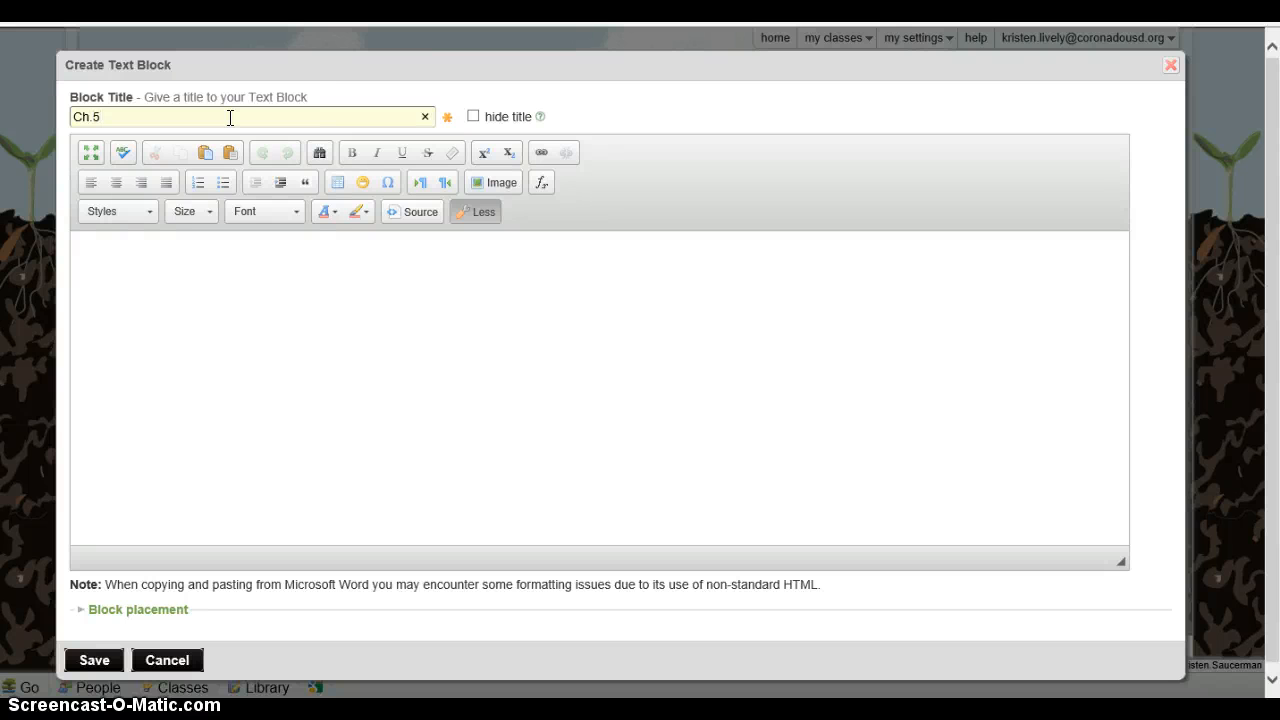
type(".1 Summa")
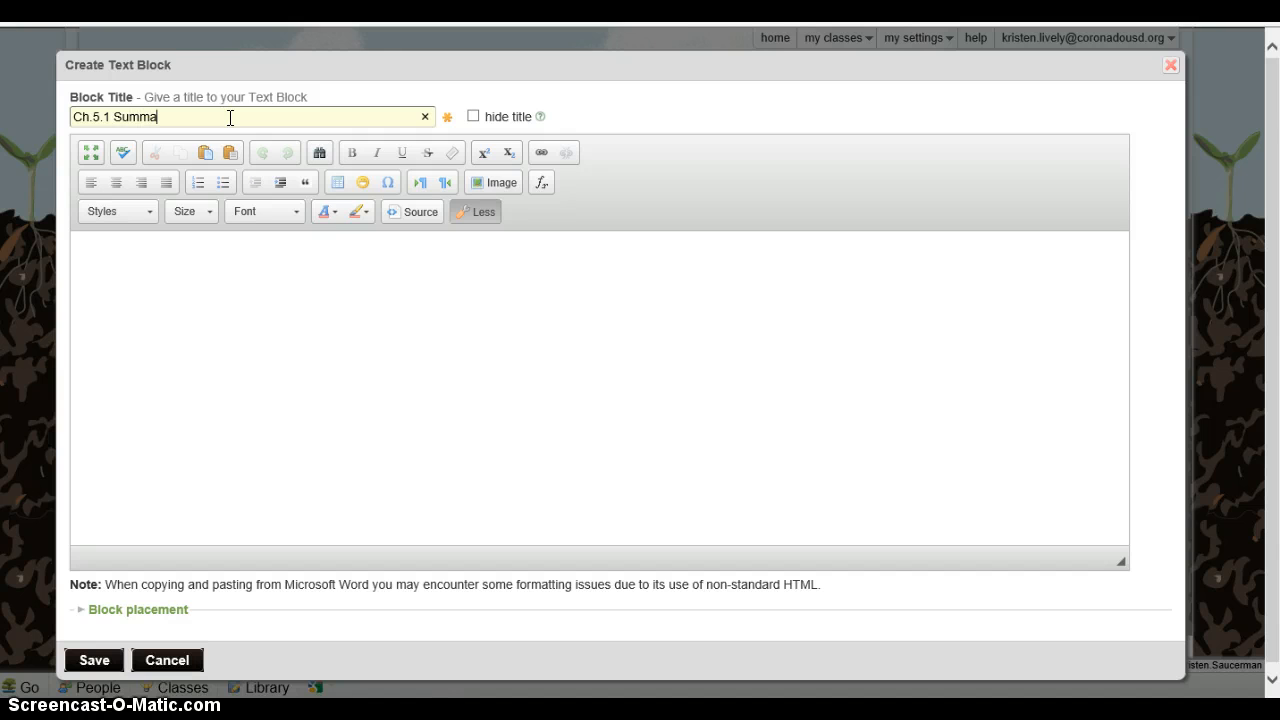
type("ry No")
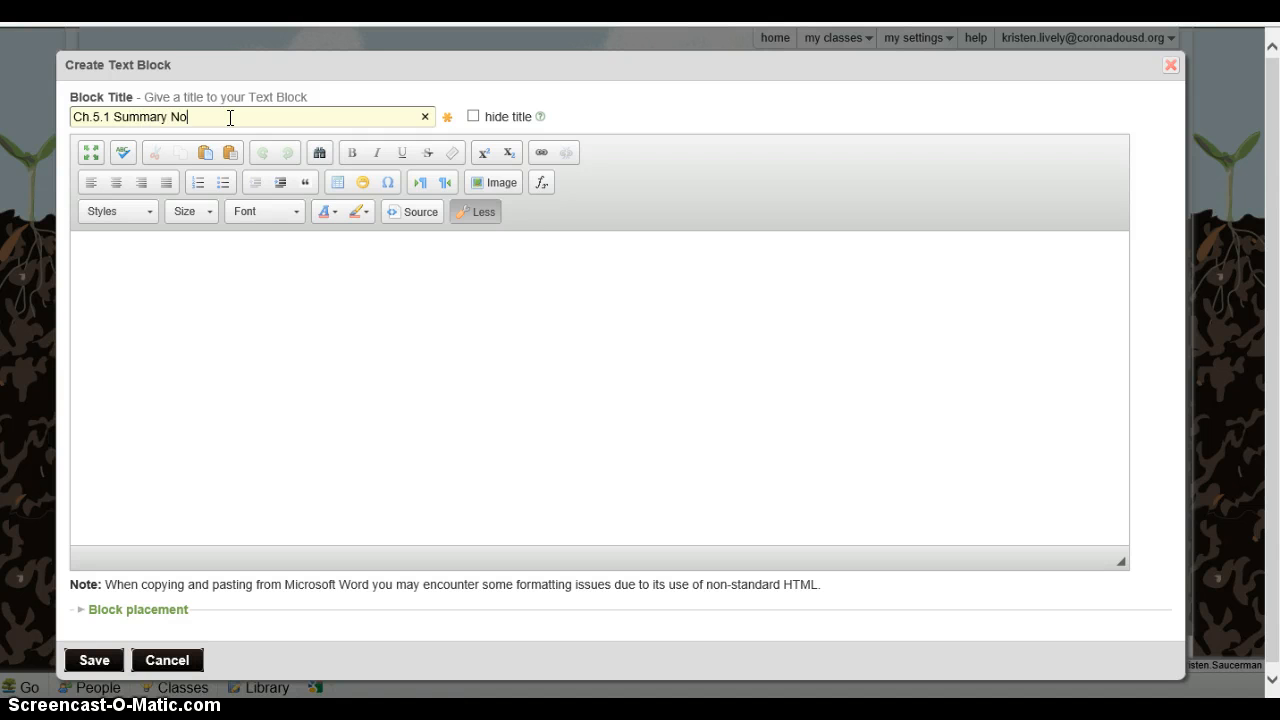
type("tes")
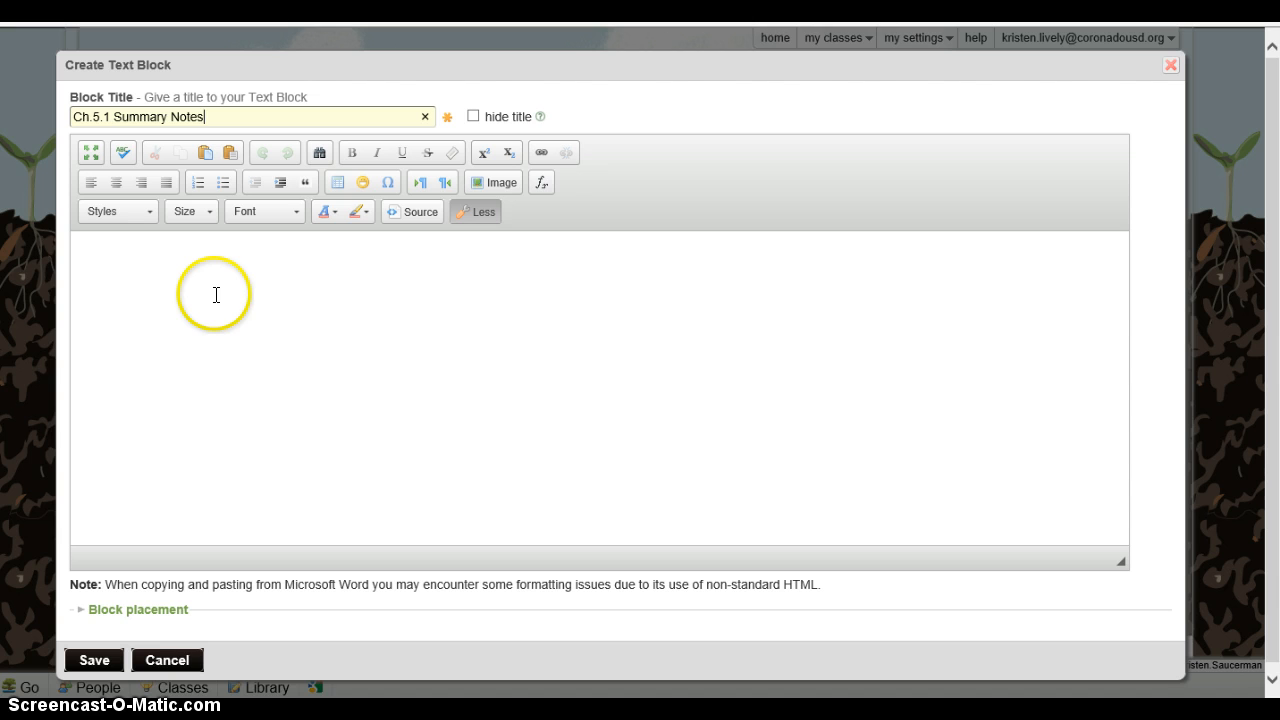
mouse_move(186, 294)
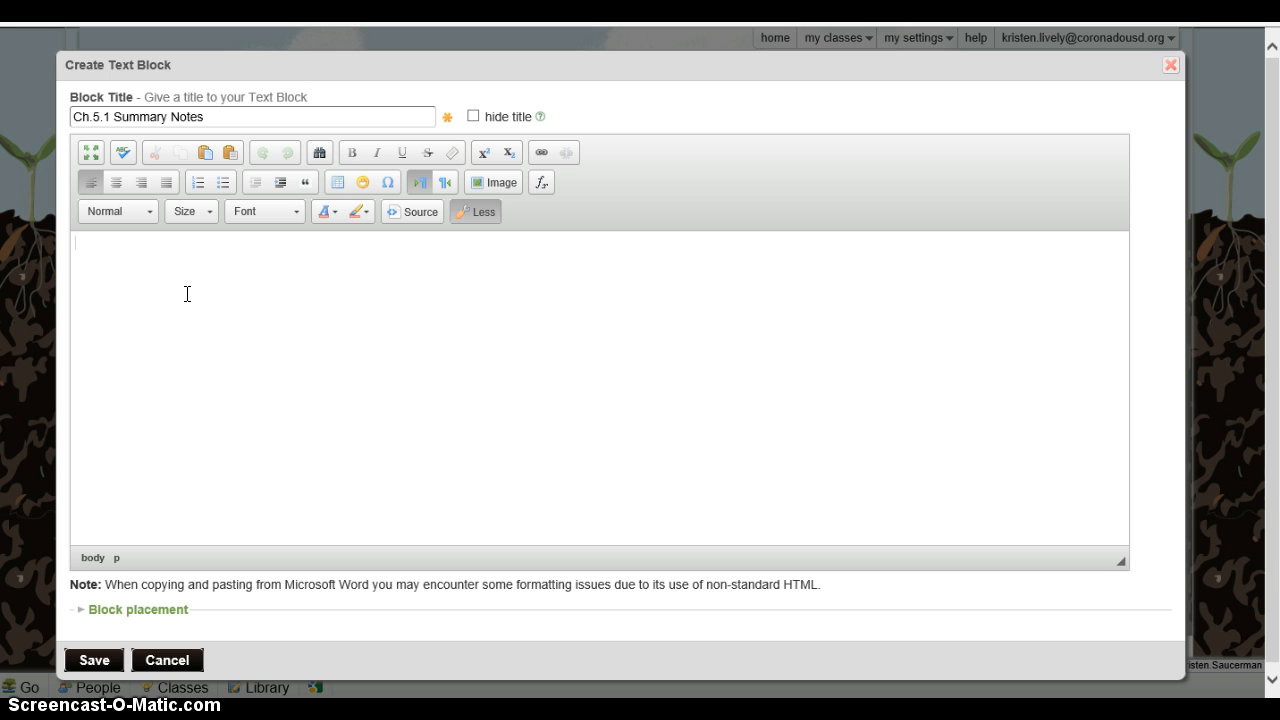
Enter the note body 'I learned that energy is...' under the summary title
type("I learned t")
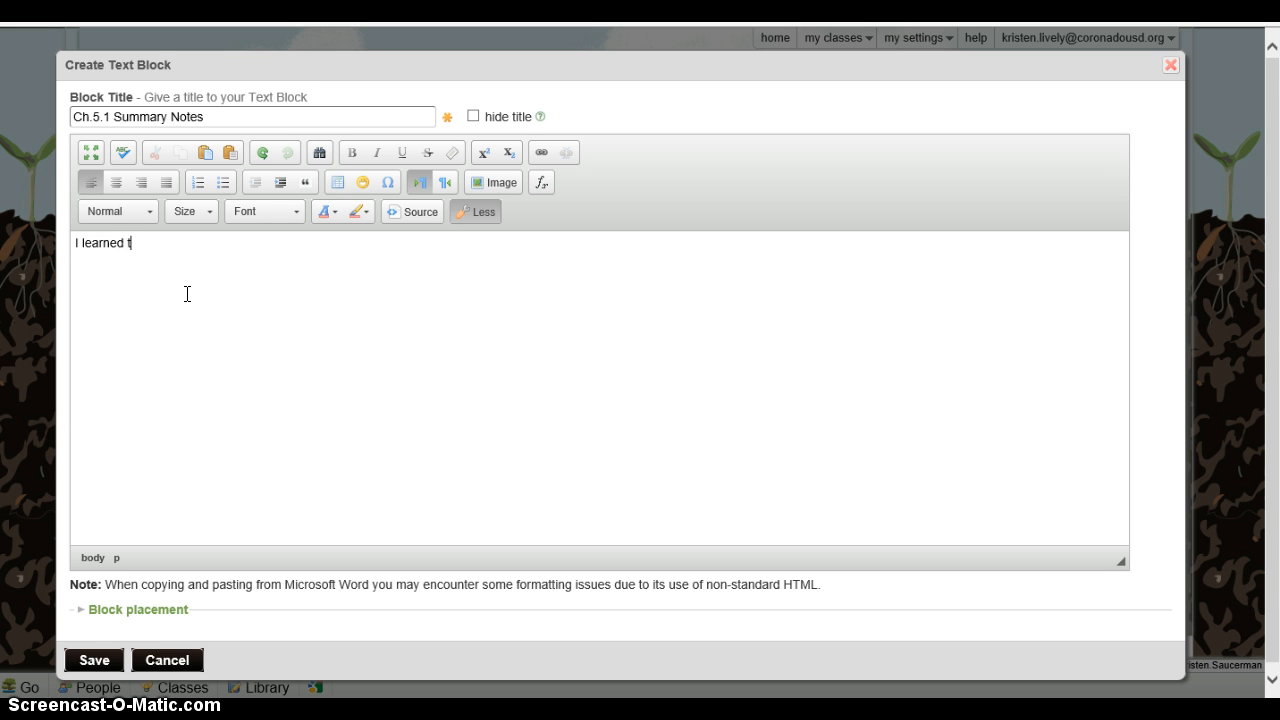
type("hat n")
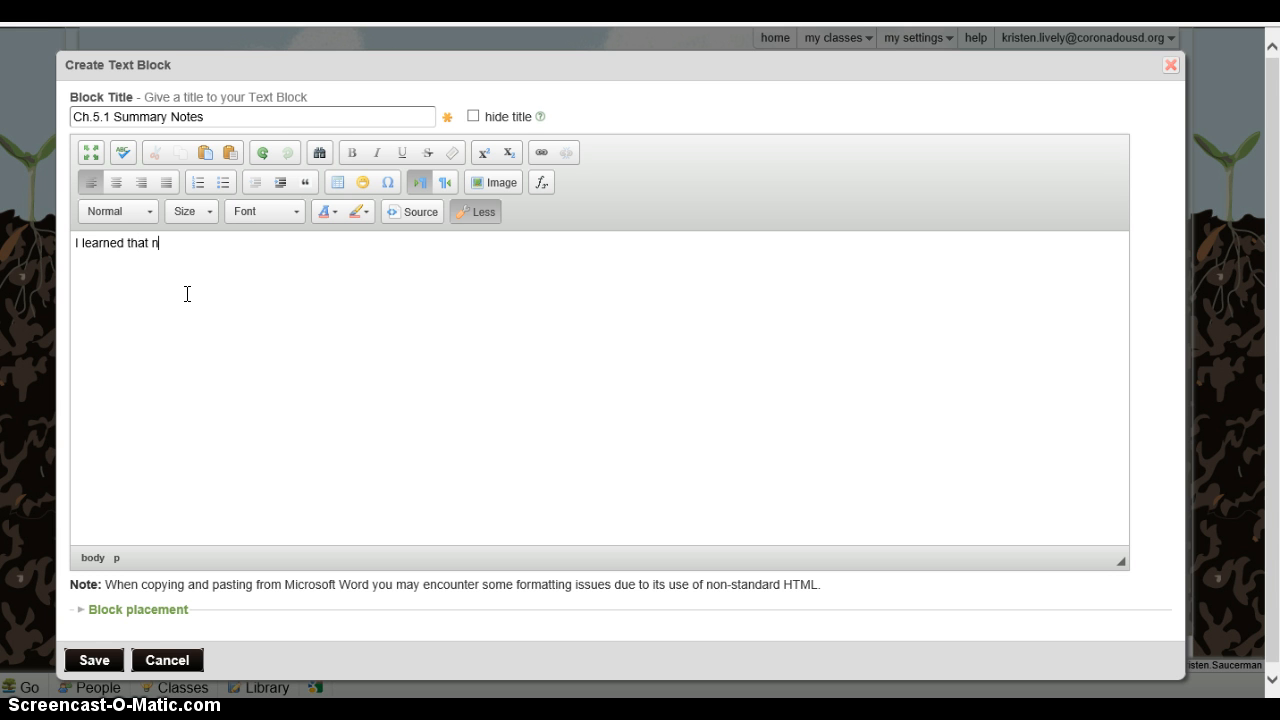
type("energ")
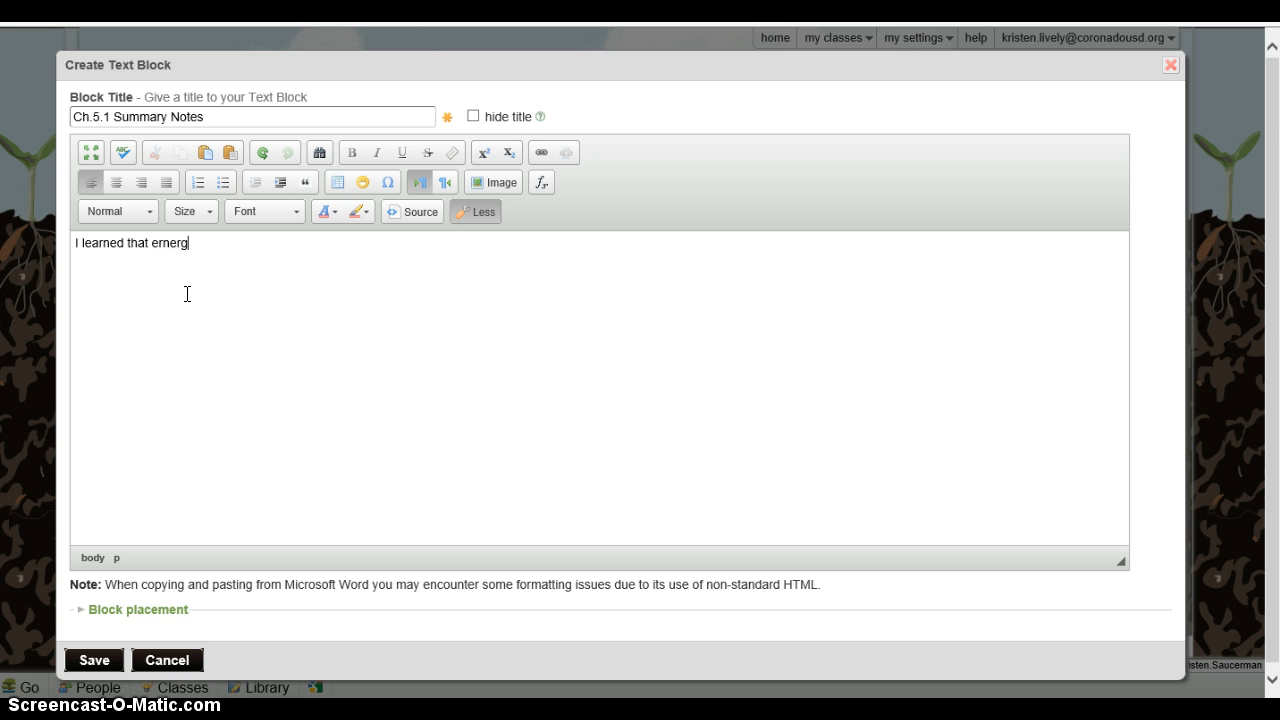
type("y is...")
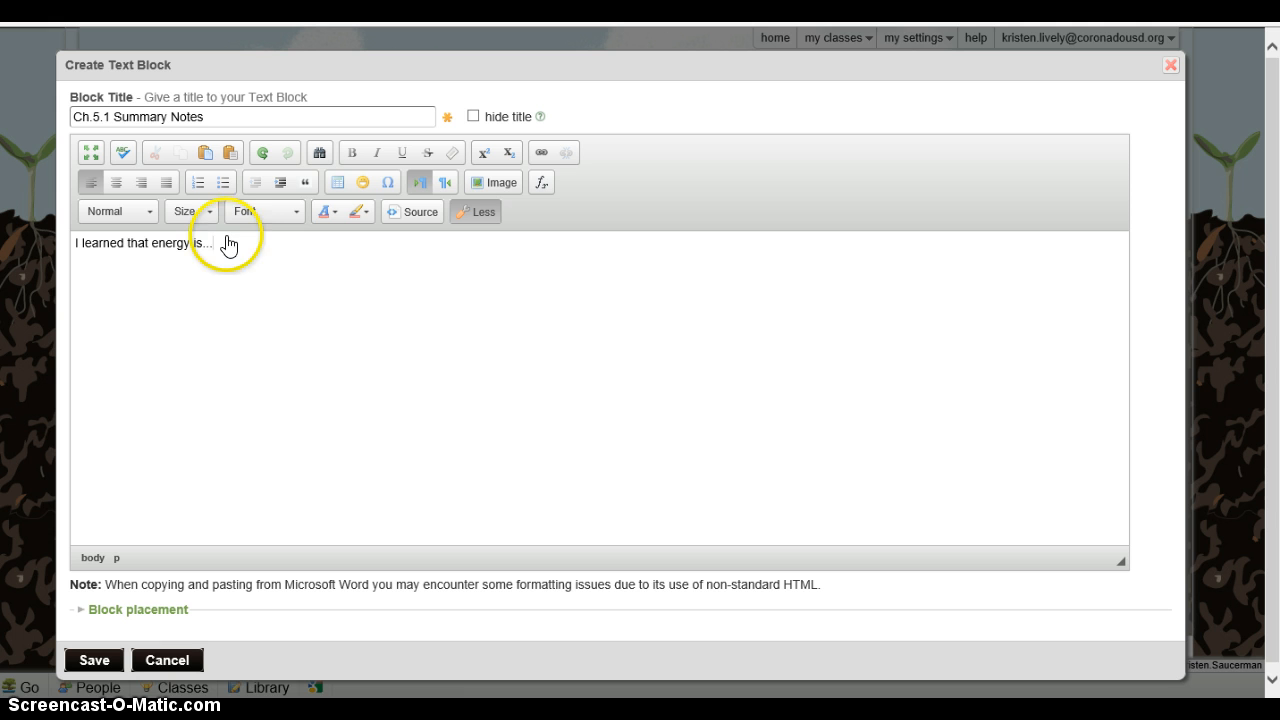
mouse_move(284, 258)
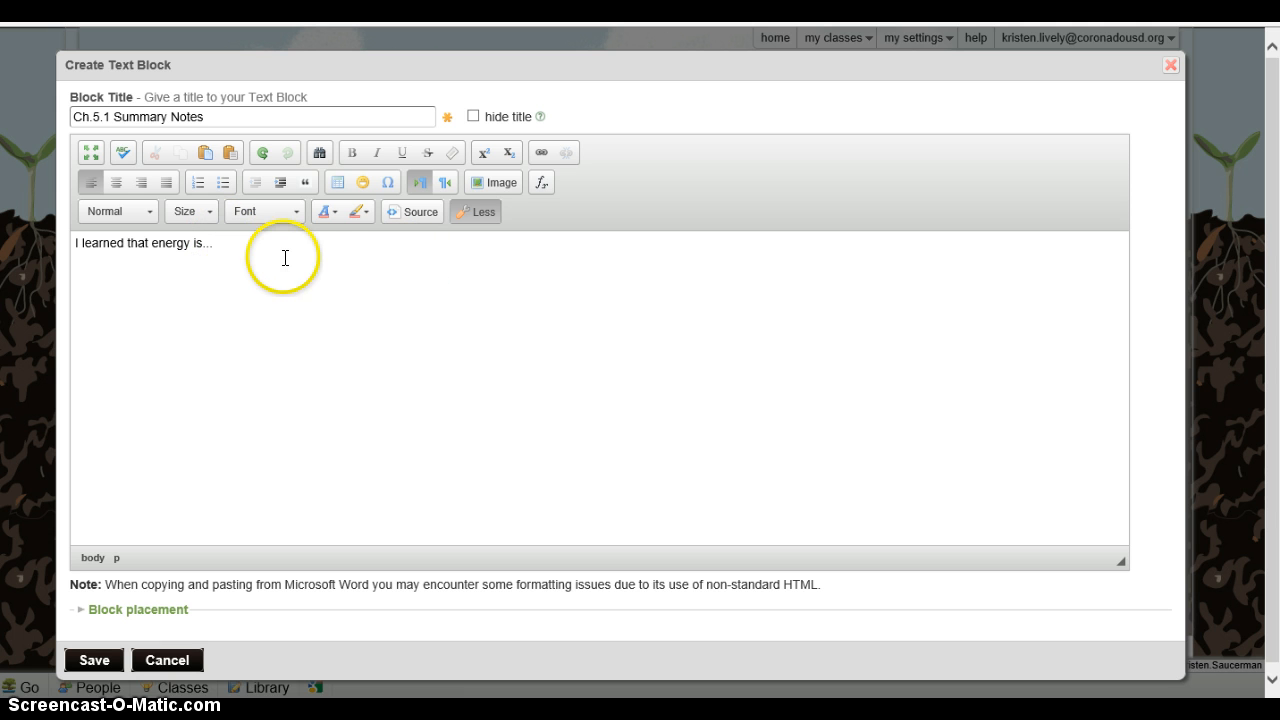
mouse_move(312, 258)
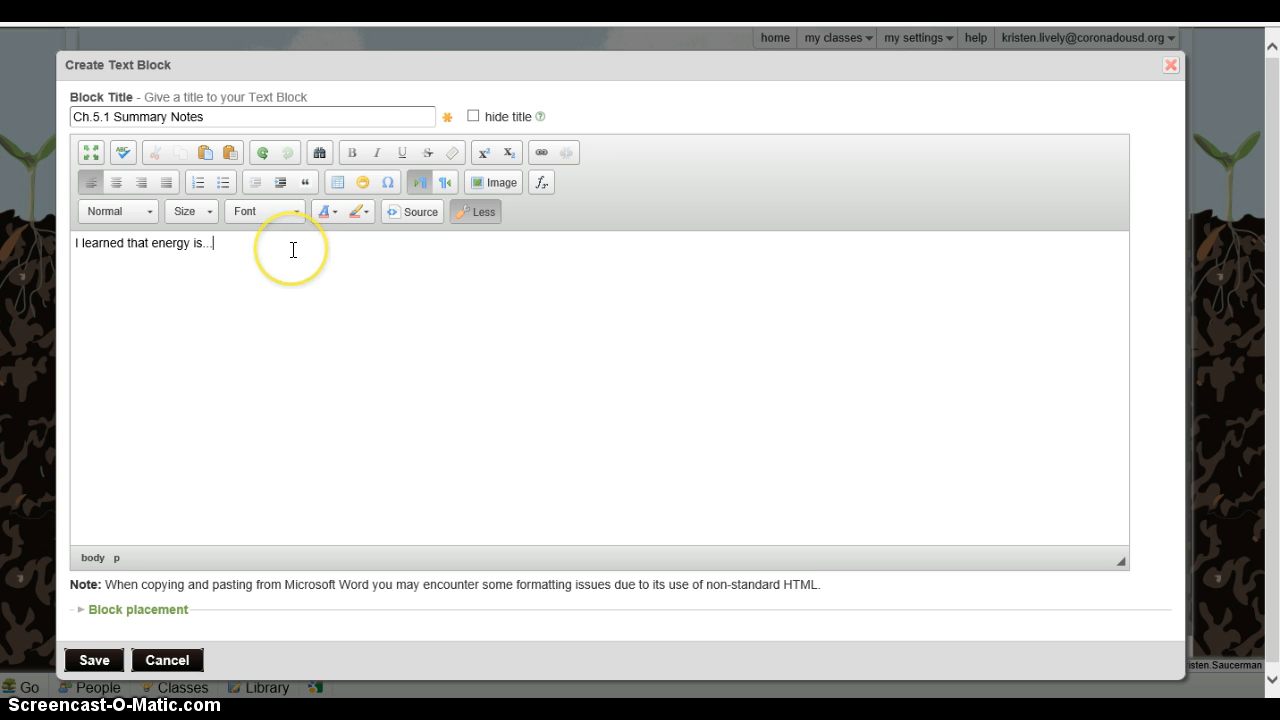
mouse_move(360, 144)
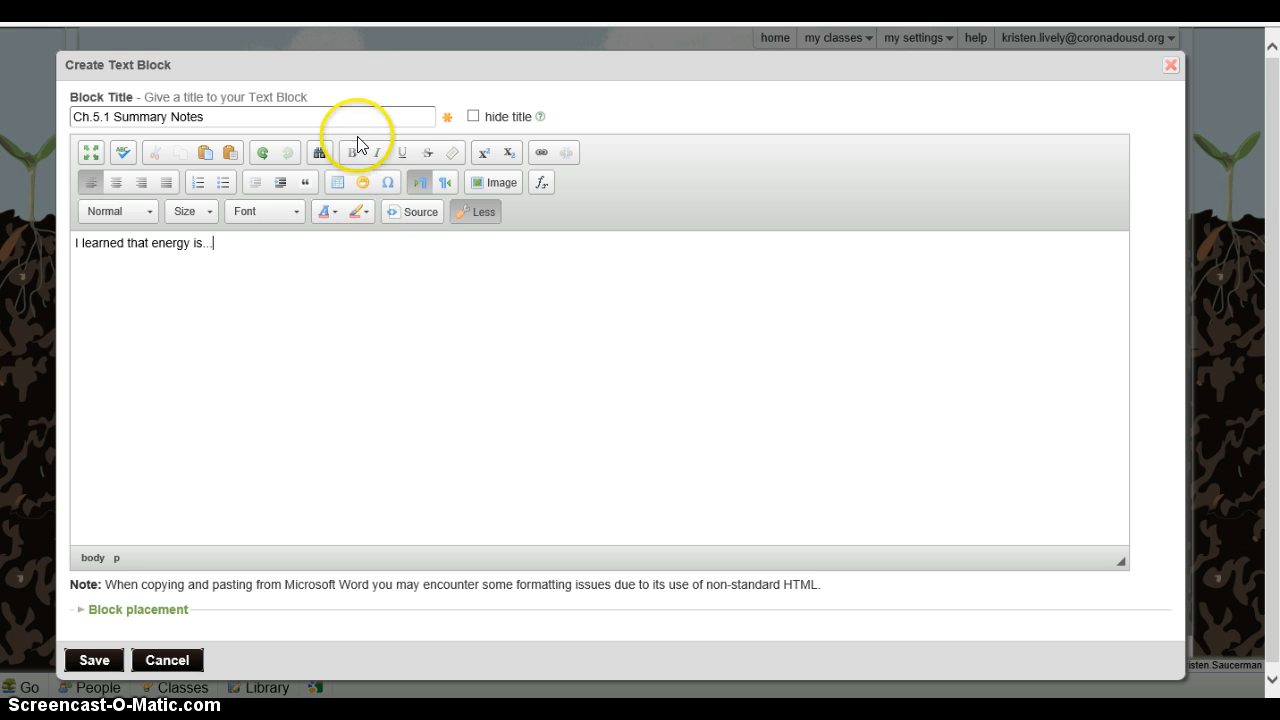
mouse_move(428, 152)
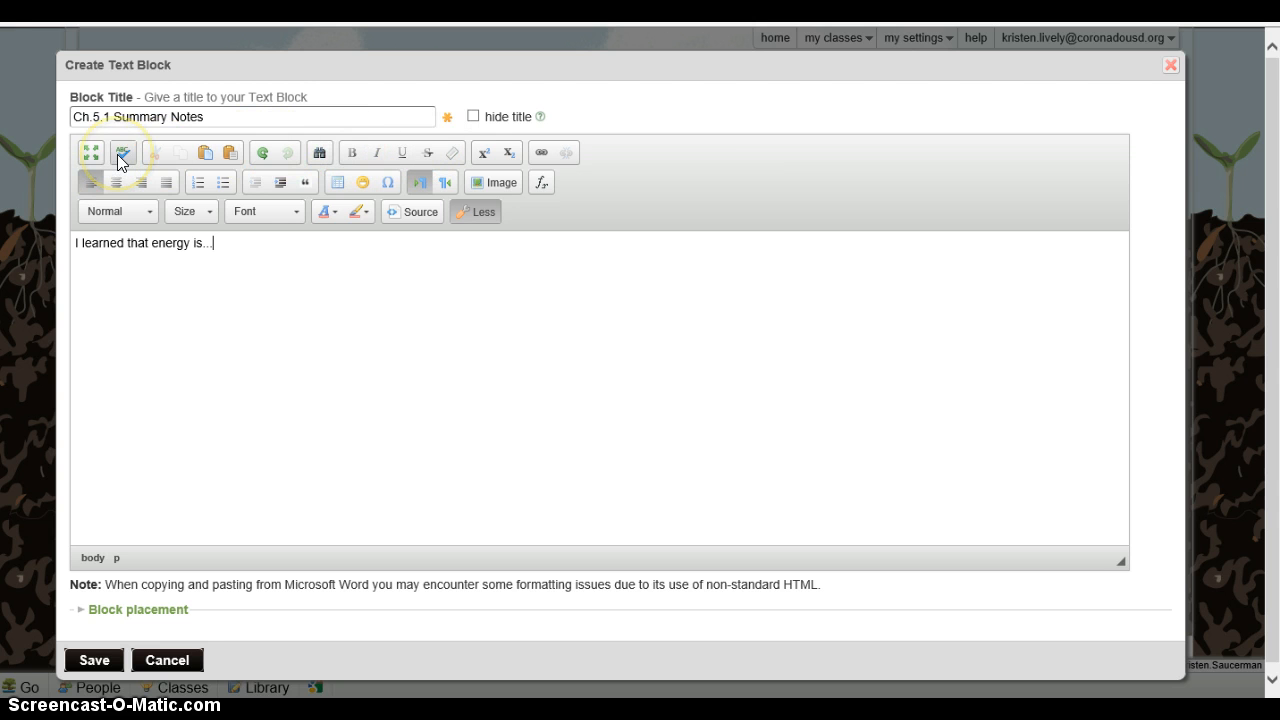
mouse_move(124, 152)
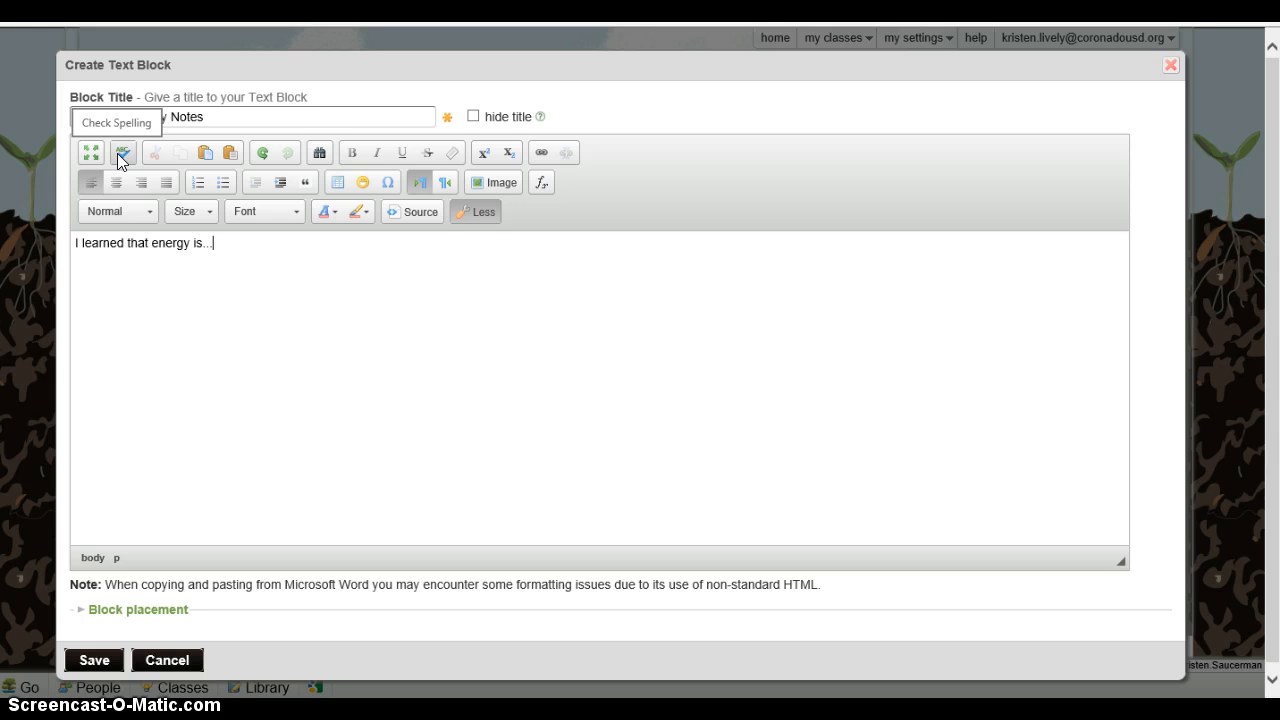
type("Ch.5.1 Summary Notes")
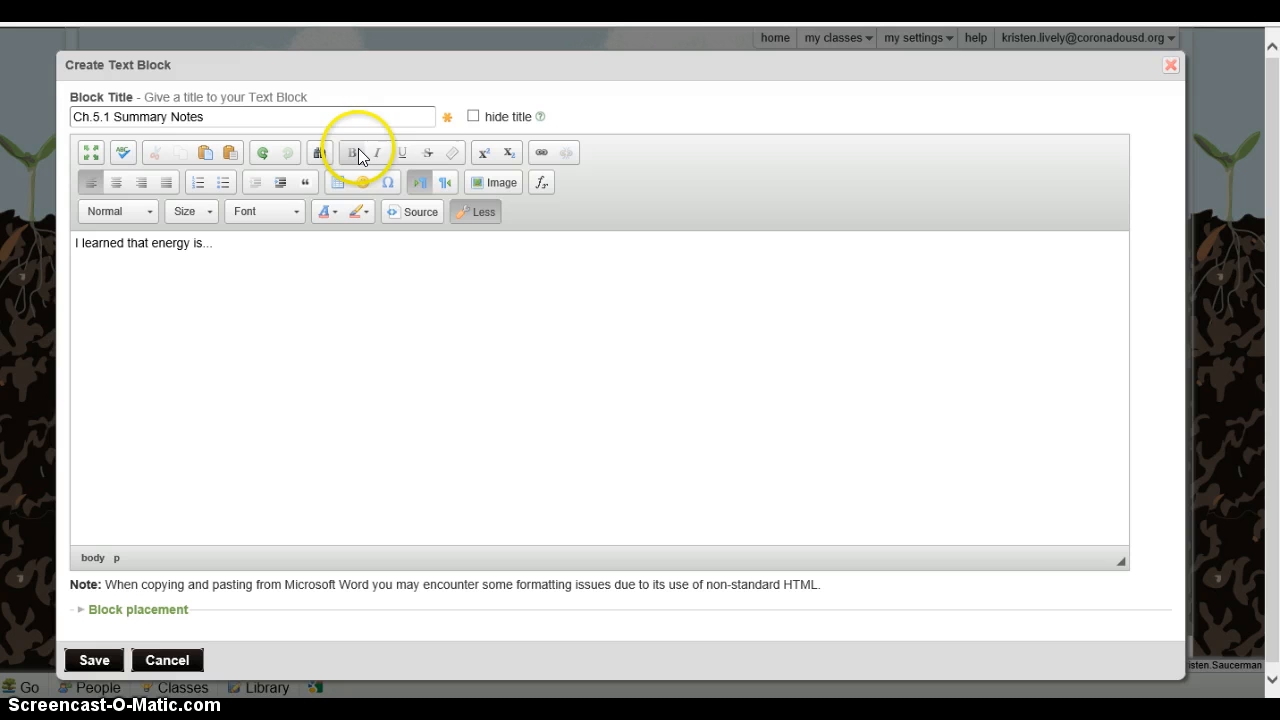
mouse_move(400, 152)
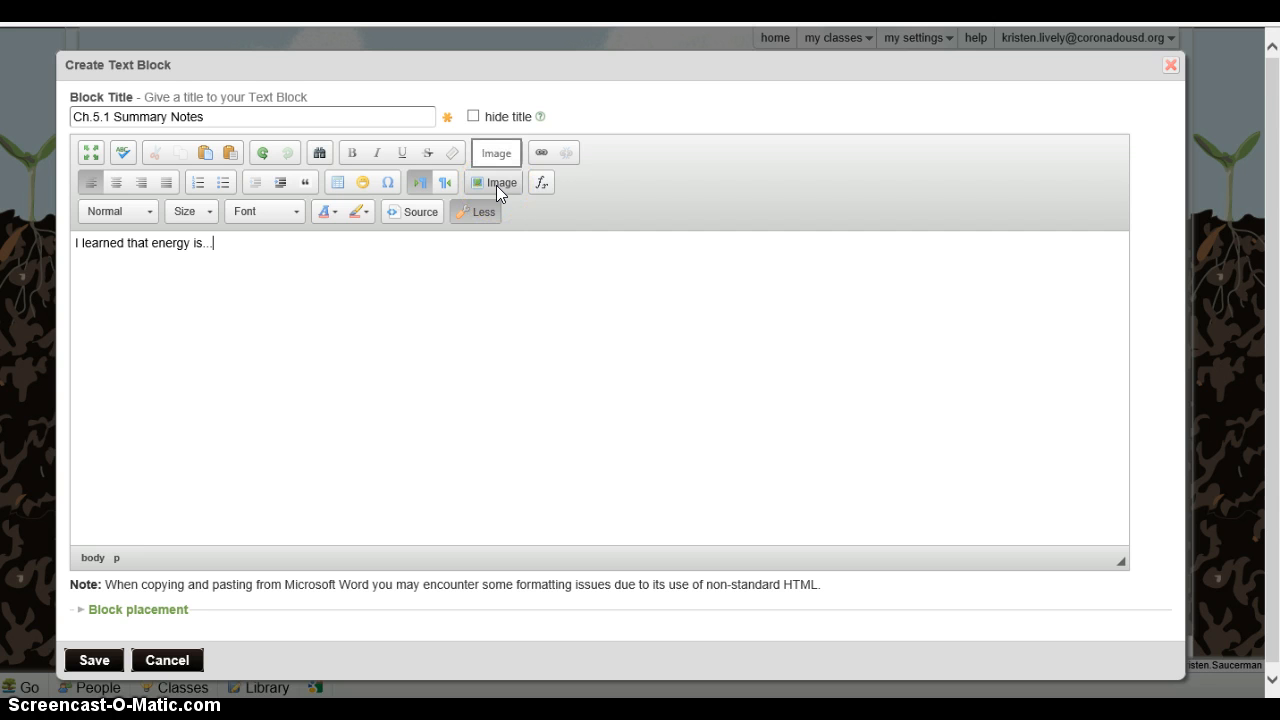
mouse_move(508, 190)
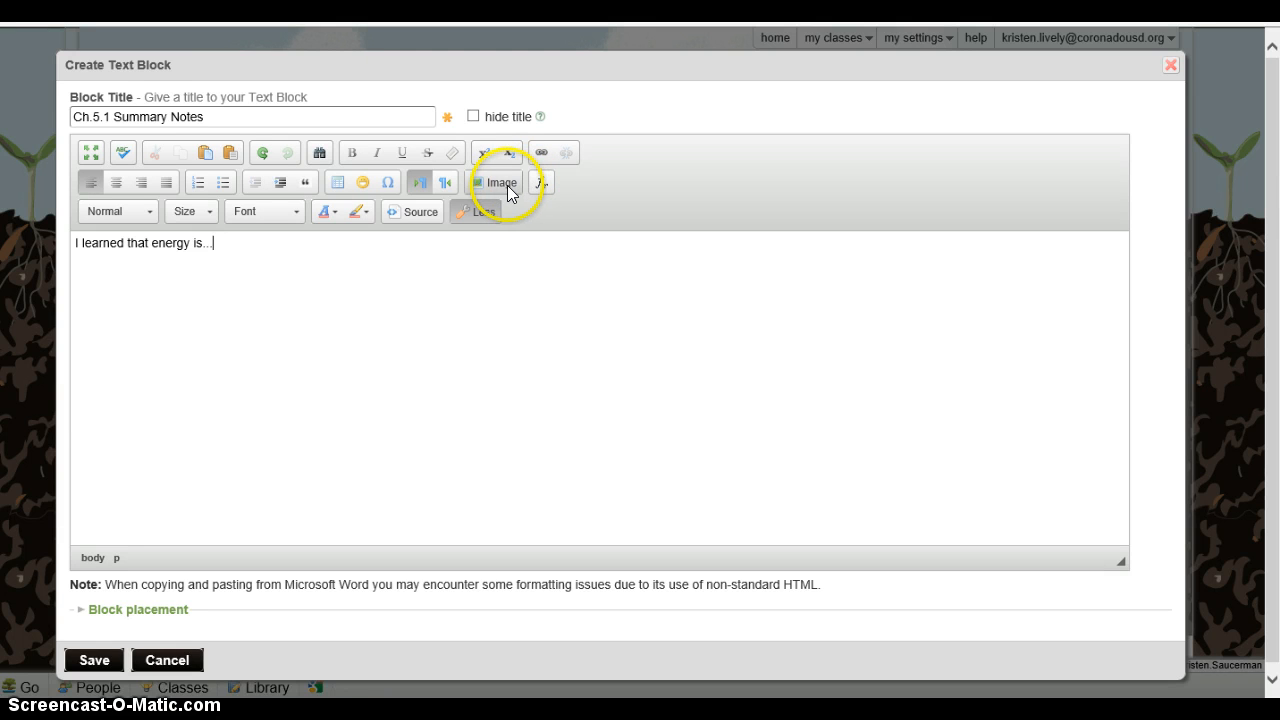
Peek at the picture and text-size options without changing anything, then save the text block
left_click(496, 182)
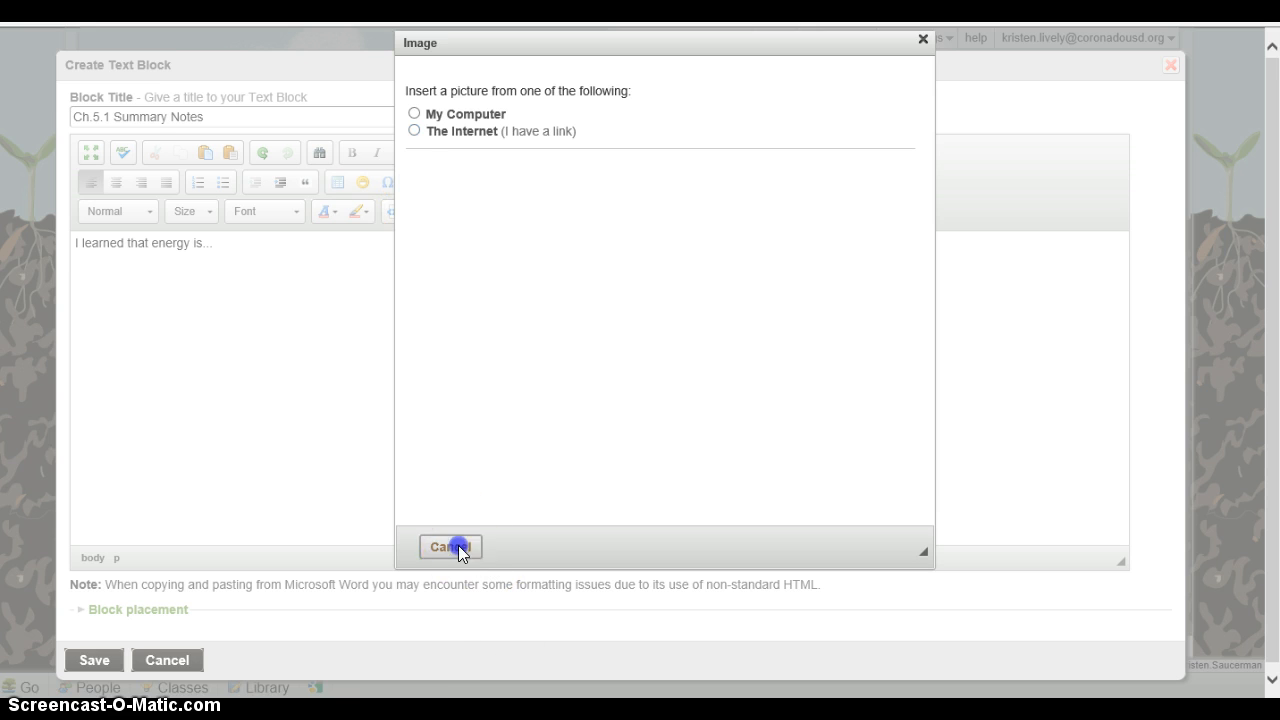
left_click(448, 548)
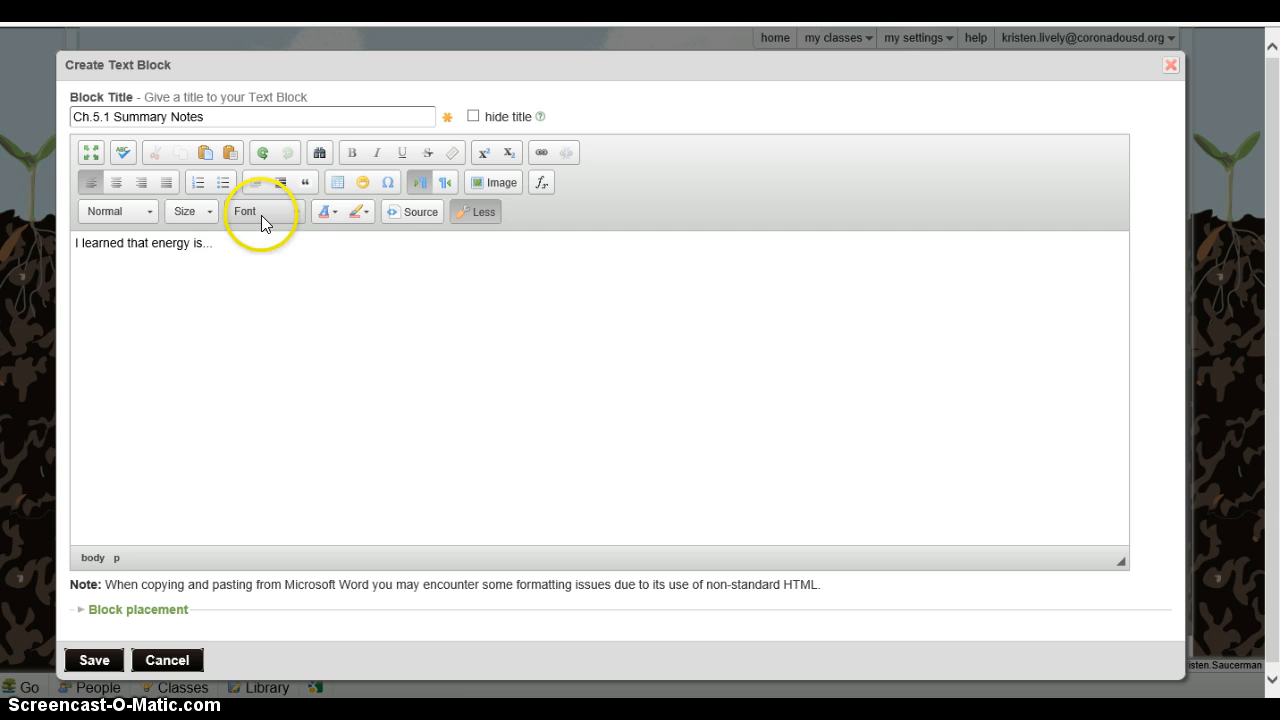
left_click(184, 212)
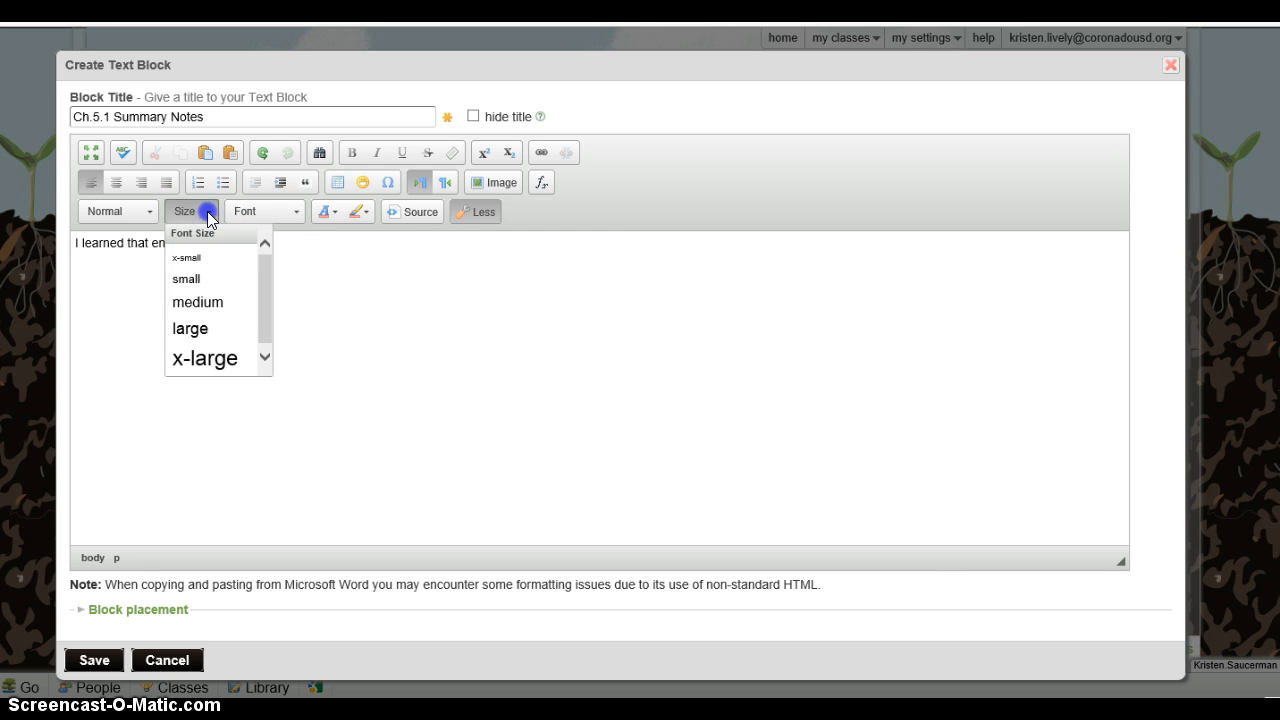
left_click(502, 352)
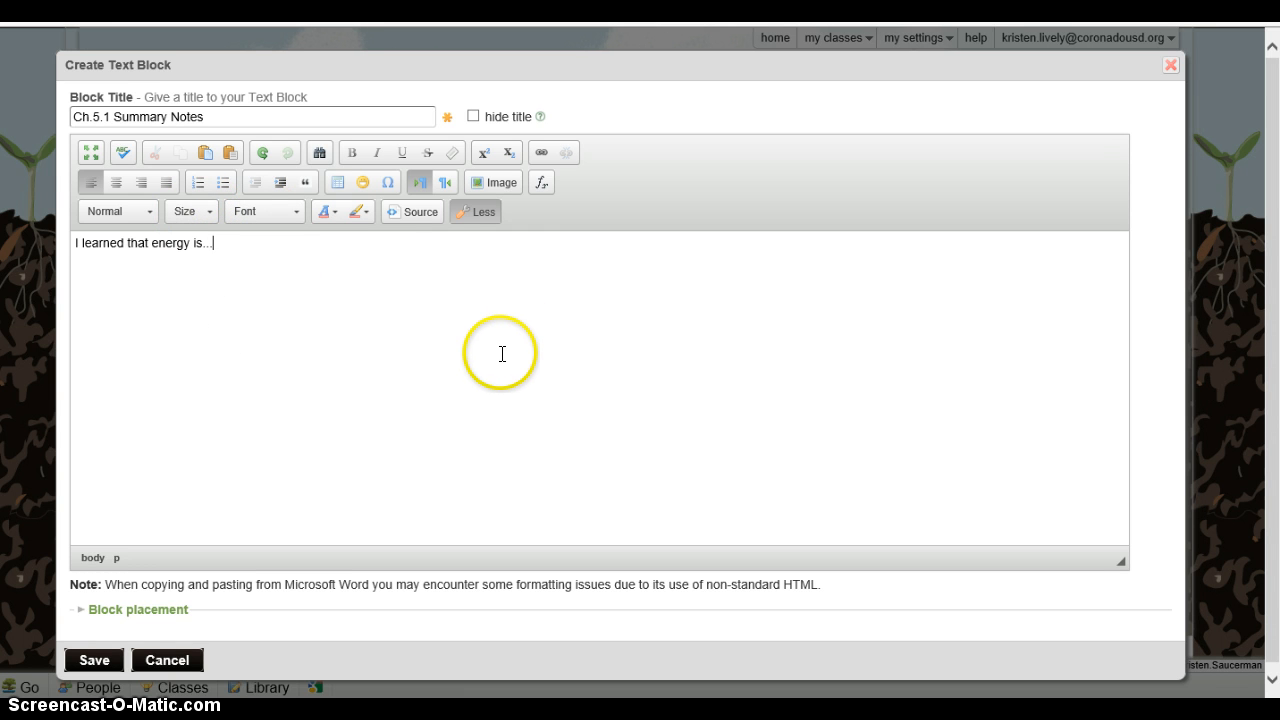
mouse_move(220, 316)
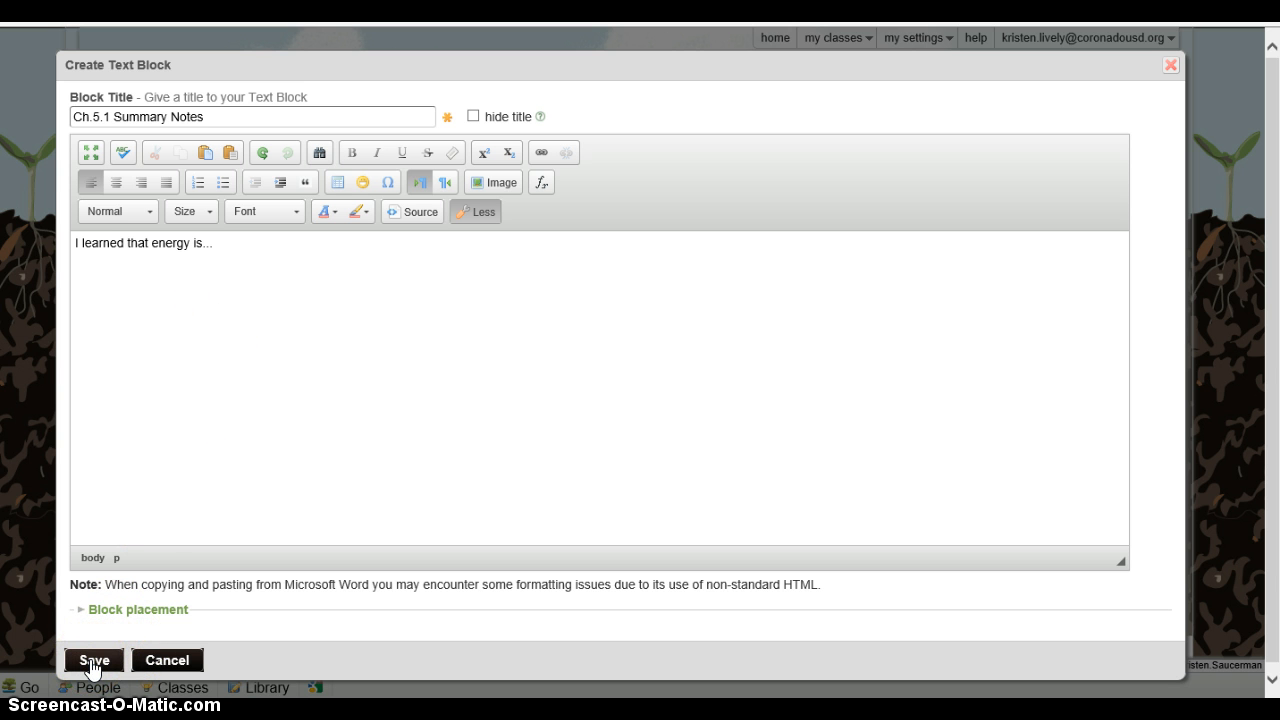
left_click(92, 660)
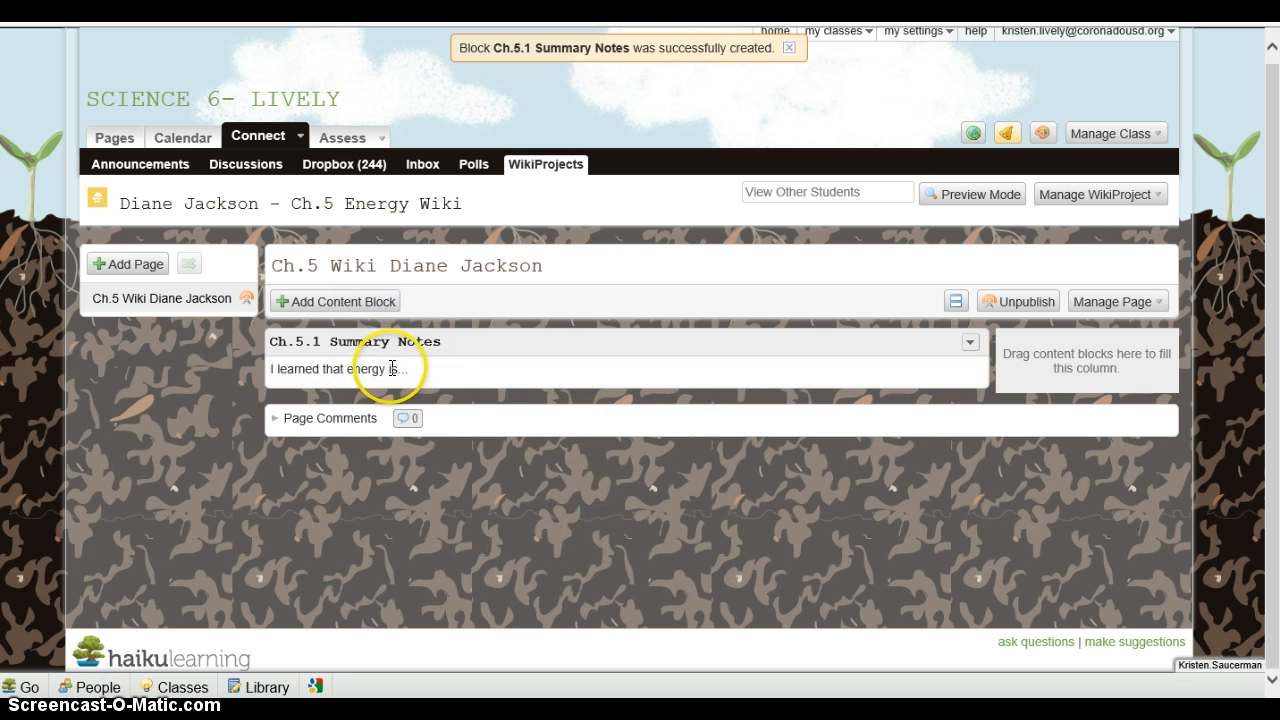
mouse_move(448, 388)
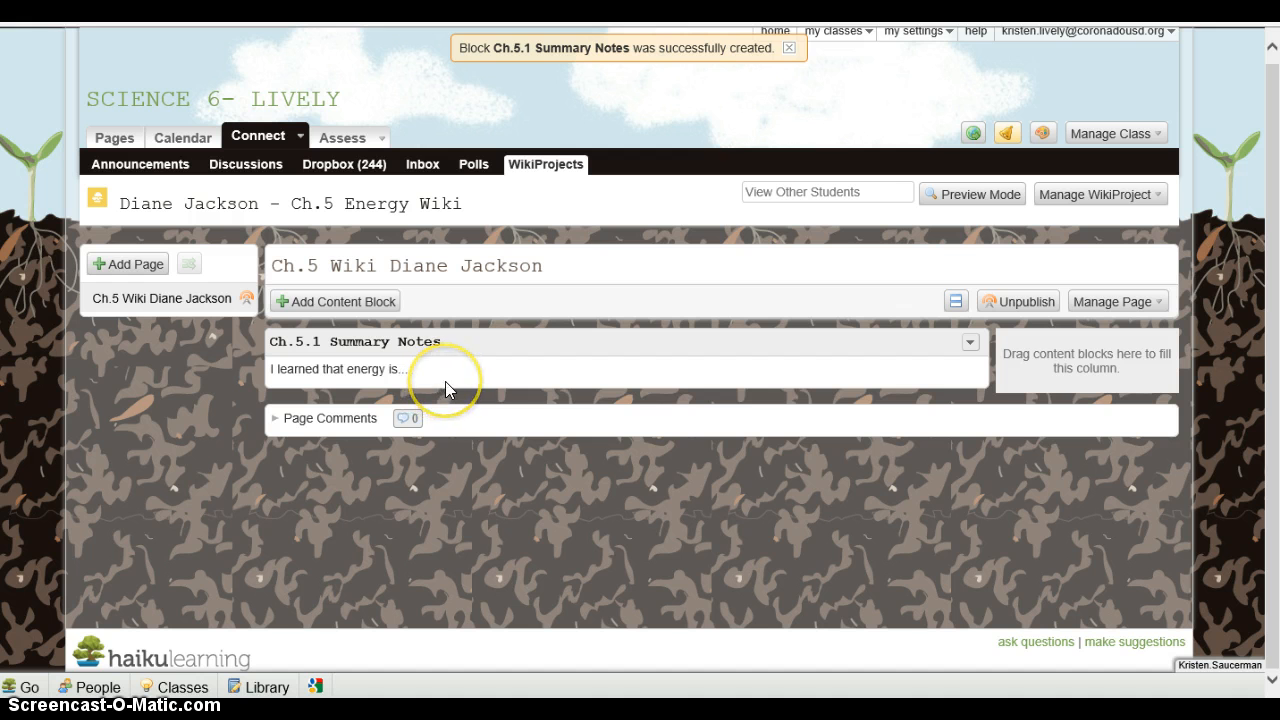
mouse_move(420, 344)
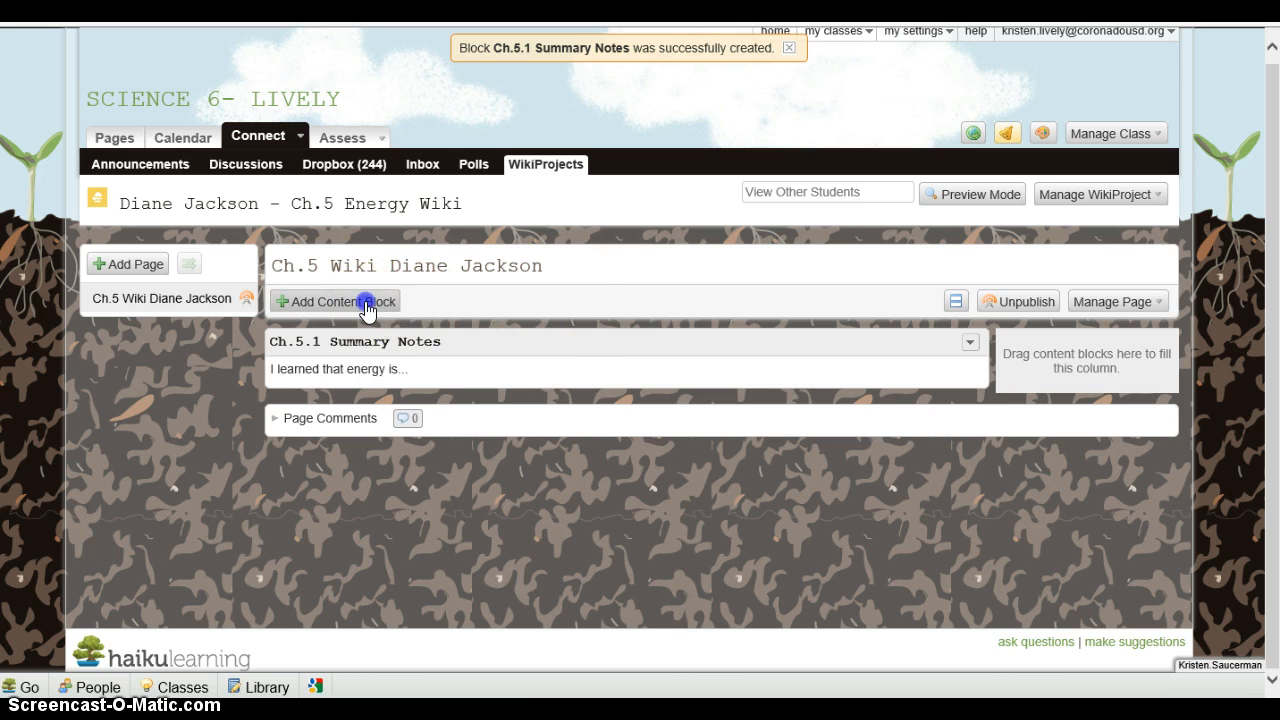
Add a new Web Links content block to the page
left_click(336, 300)
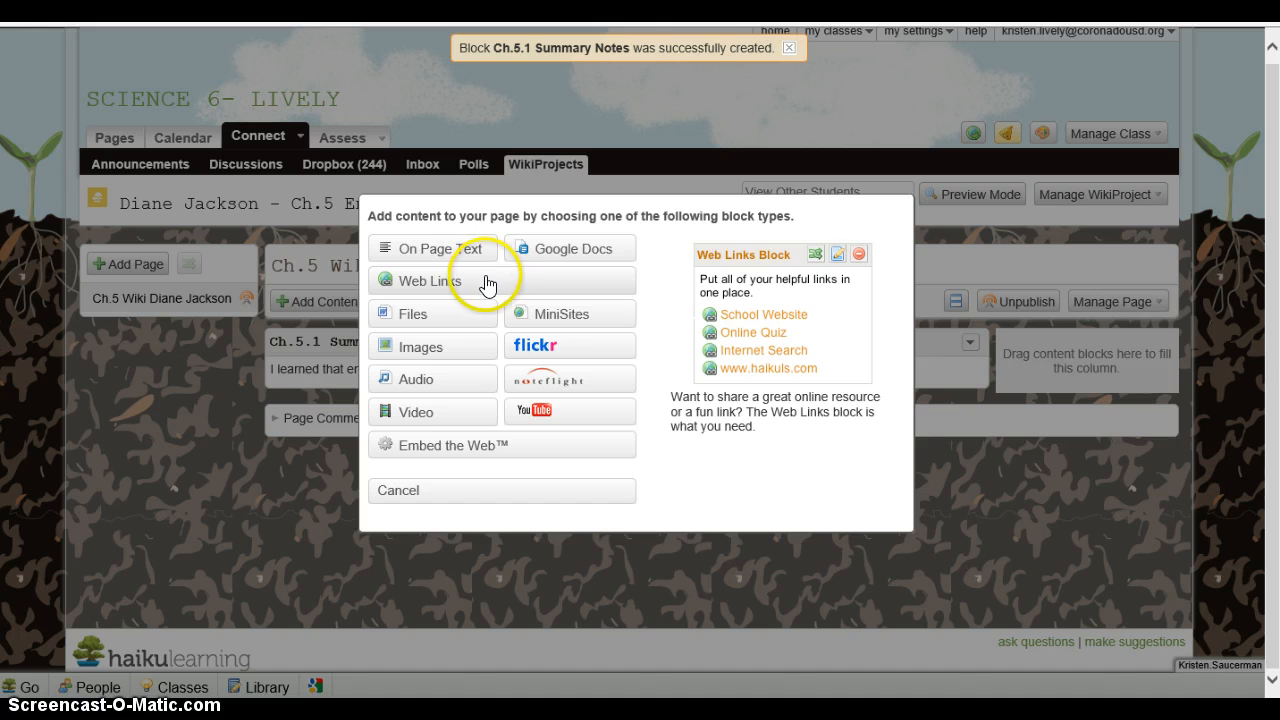
left_click(424, 280)
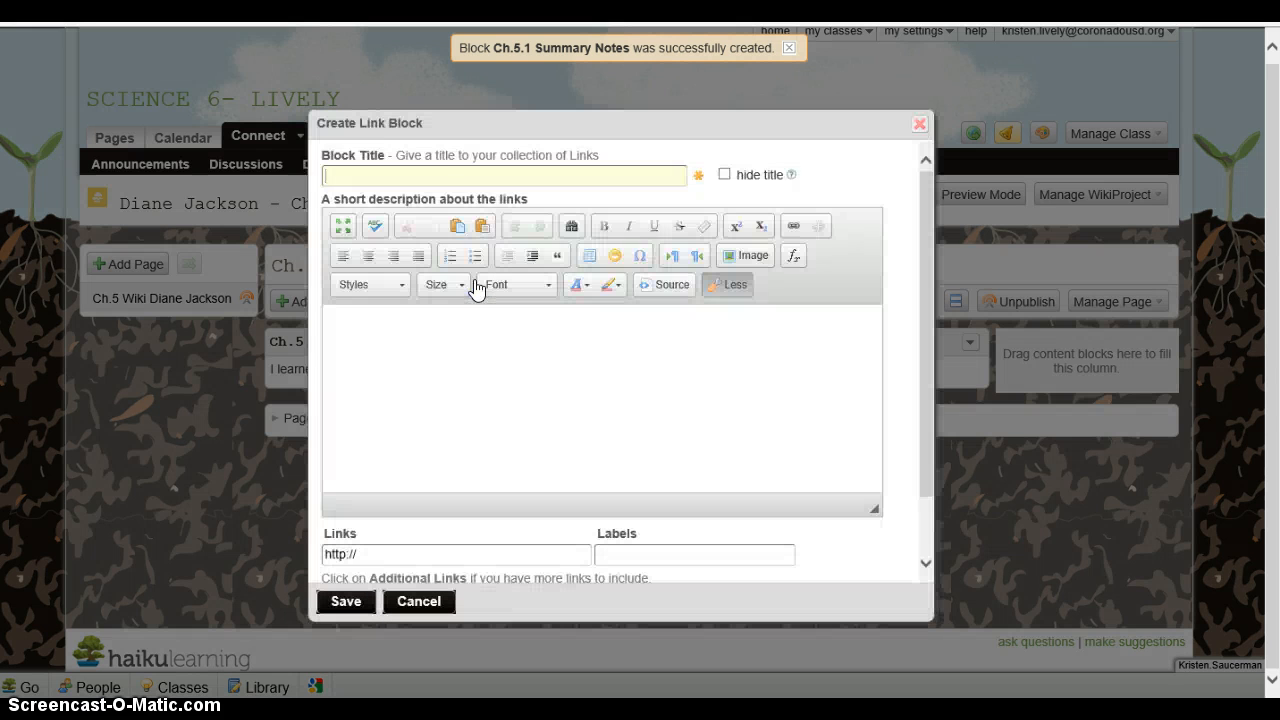
Title the links block 'My Discovered Website'
left_click(474, 396)
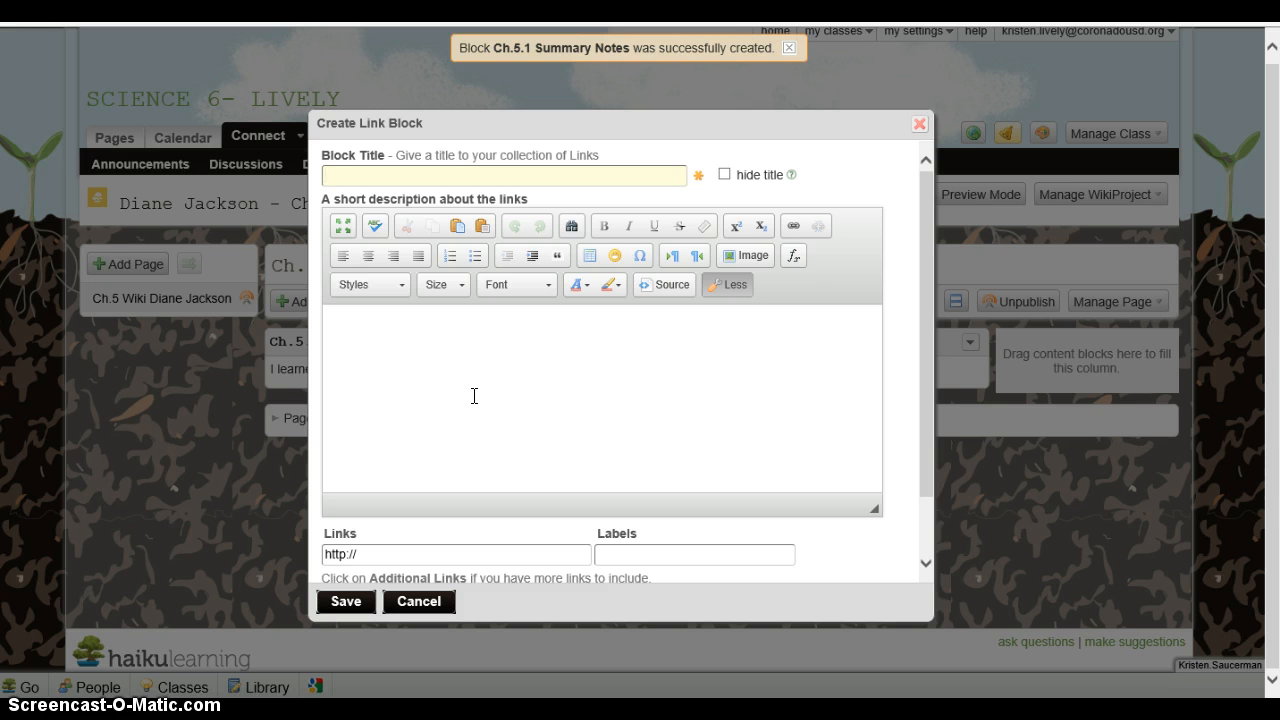
left_click(504, 176)
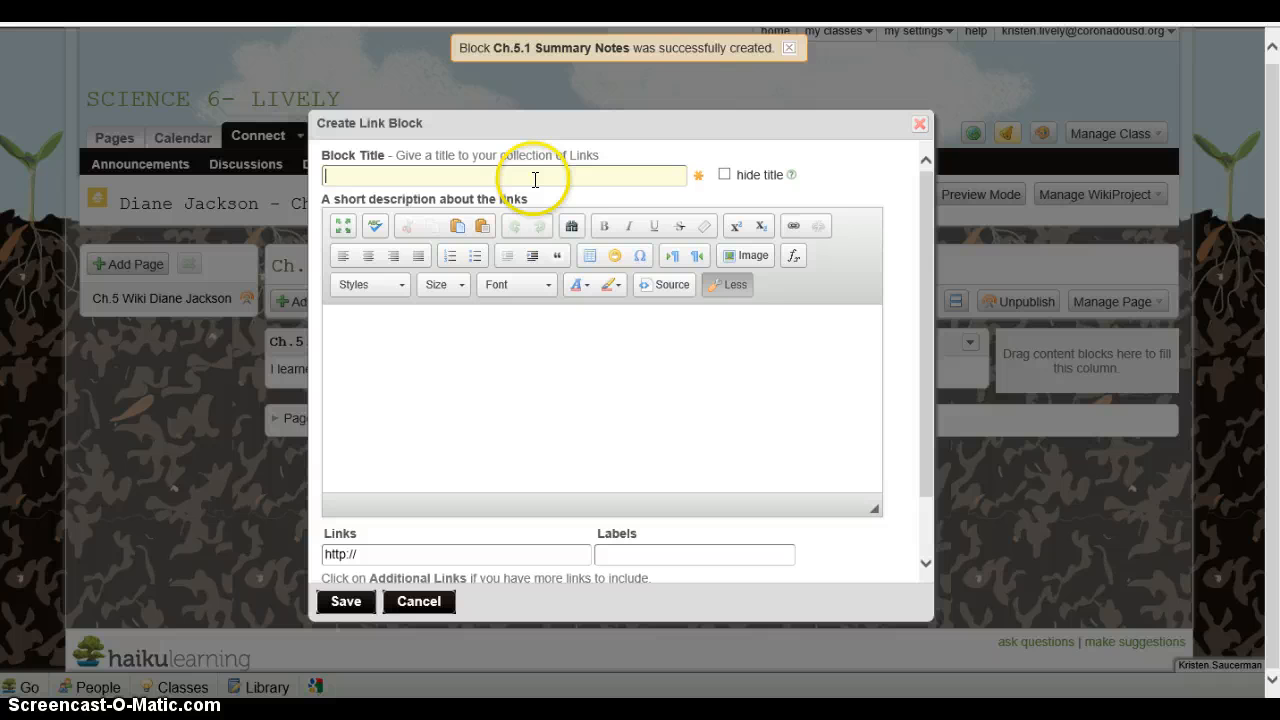
mouse_move(524, 176)
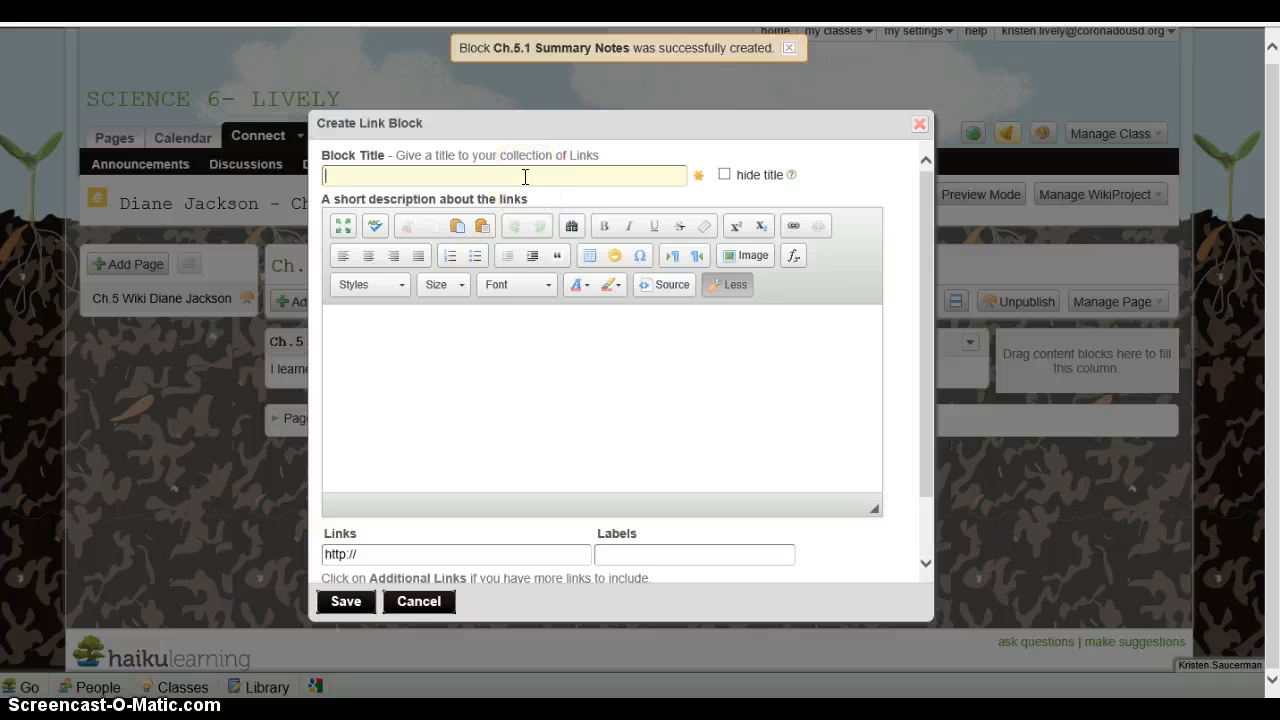
type("My")
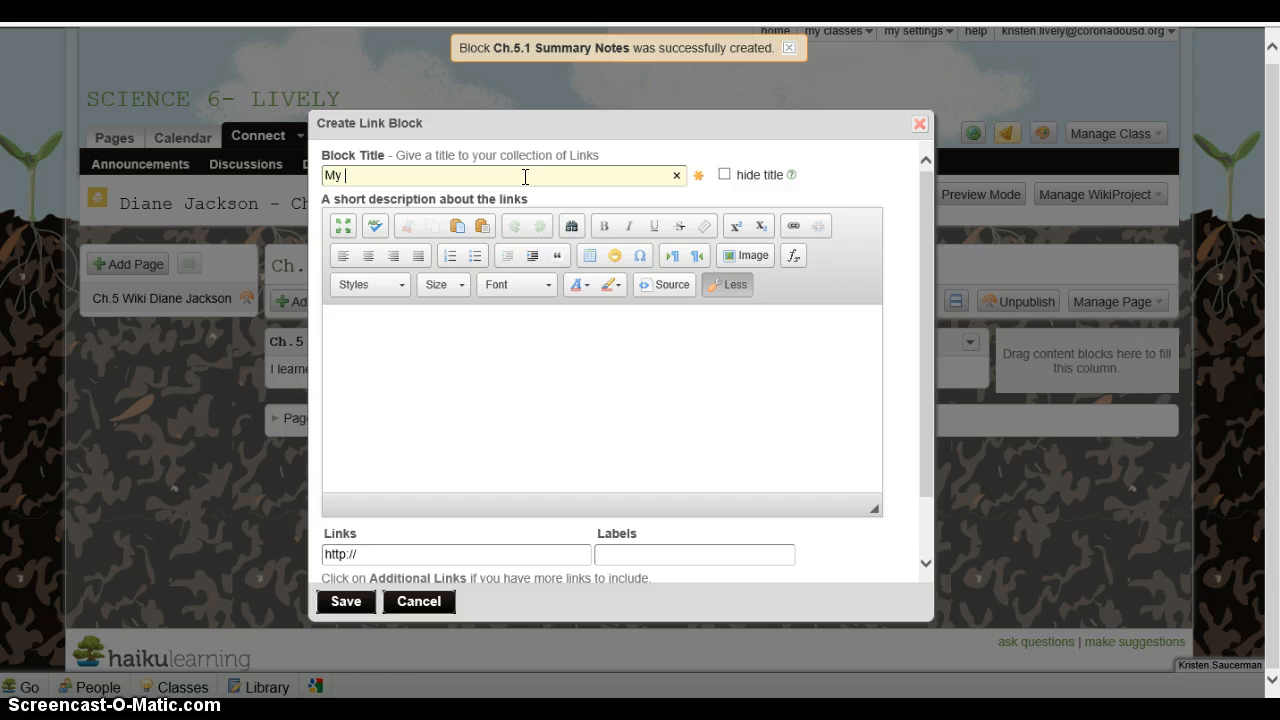
type("Discover")
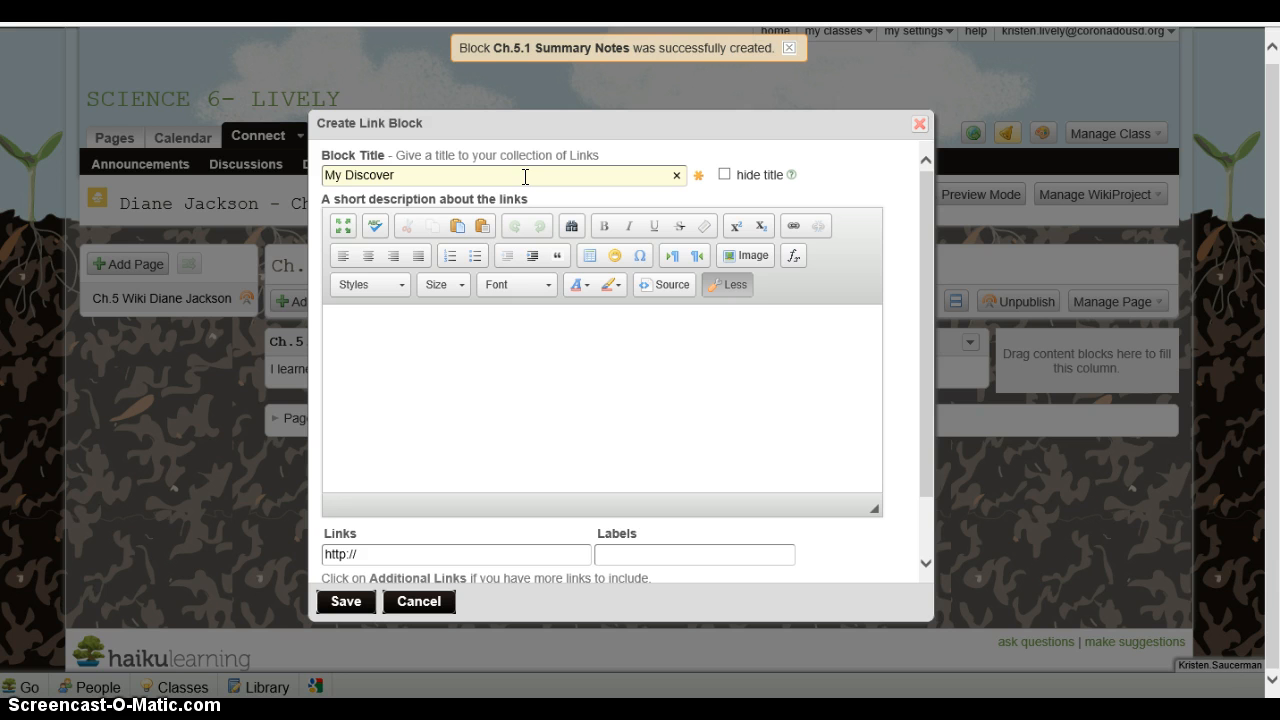
type("ed We")
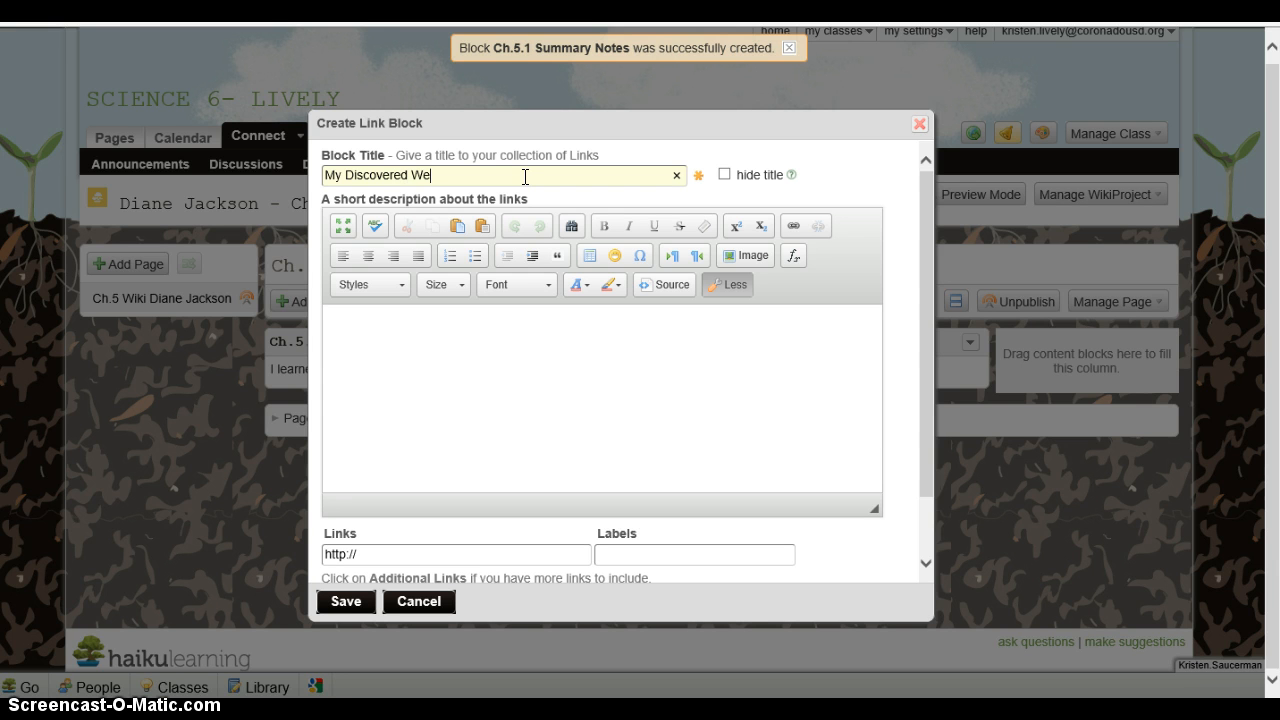
type("bsite")
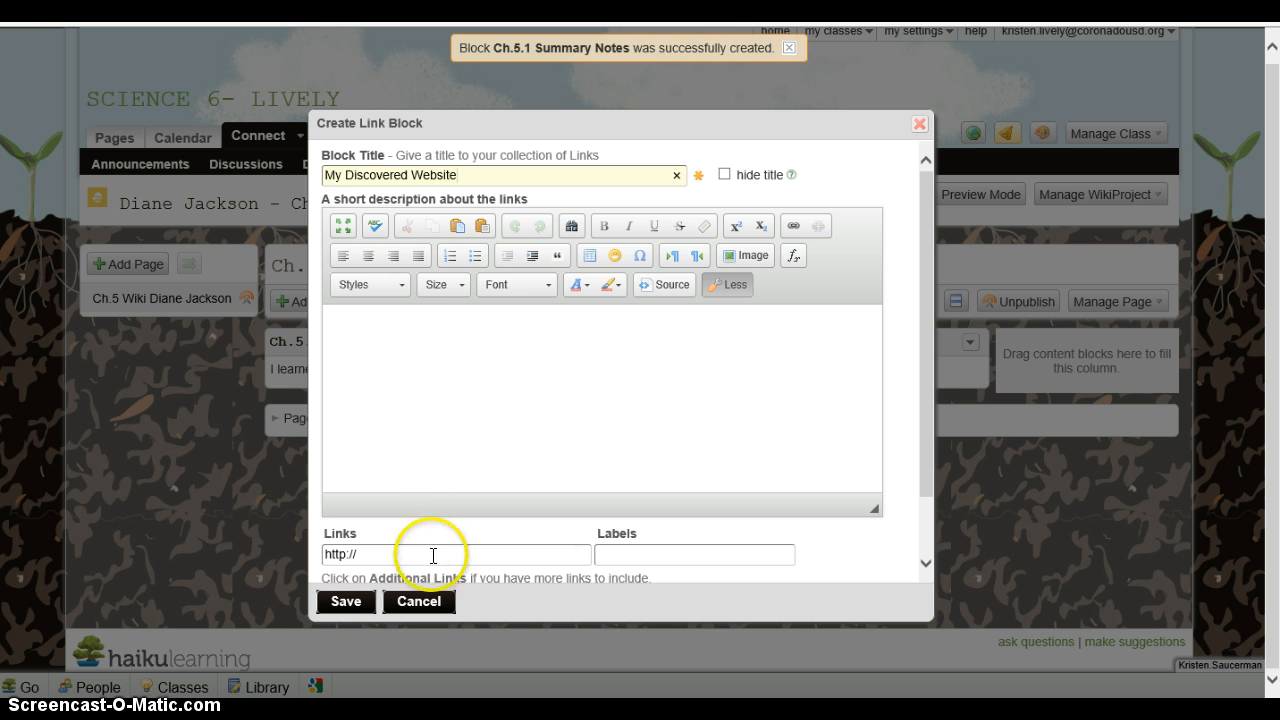
Label the first link 'Kinetic Energy Link' and add a second link row
scroll("down", 3)
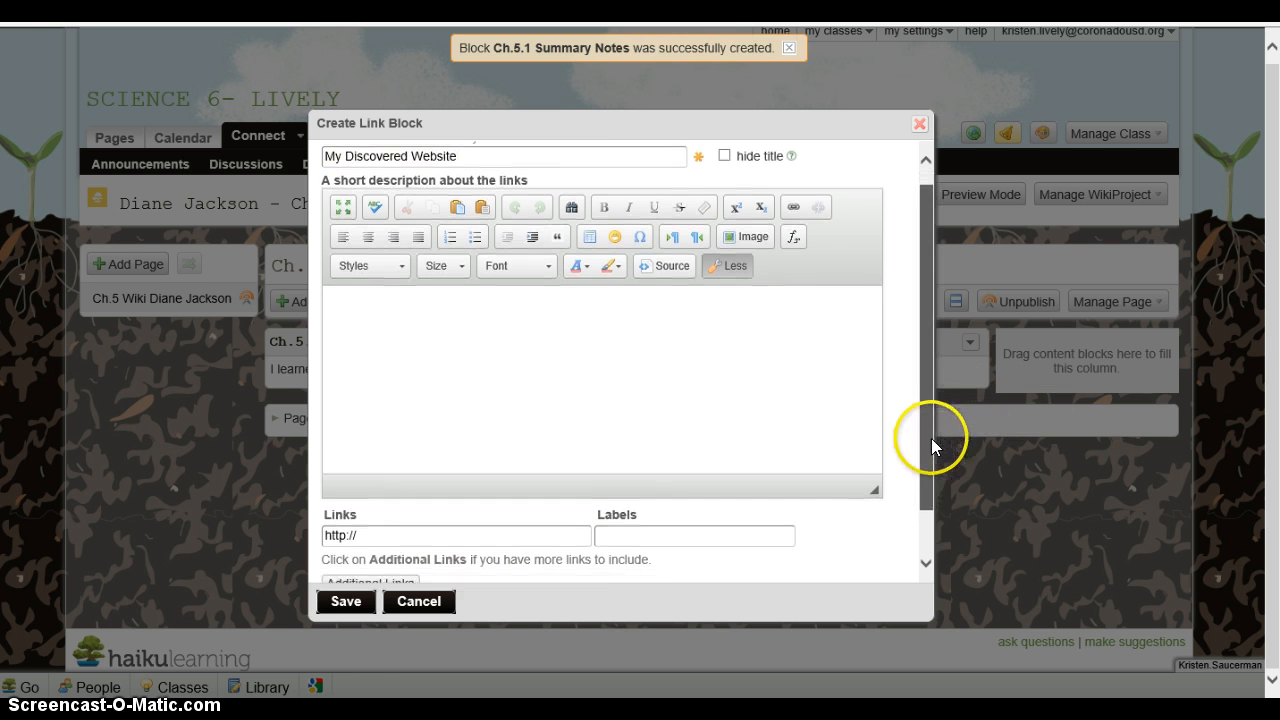
left_click(456, 536)
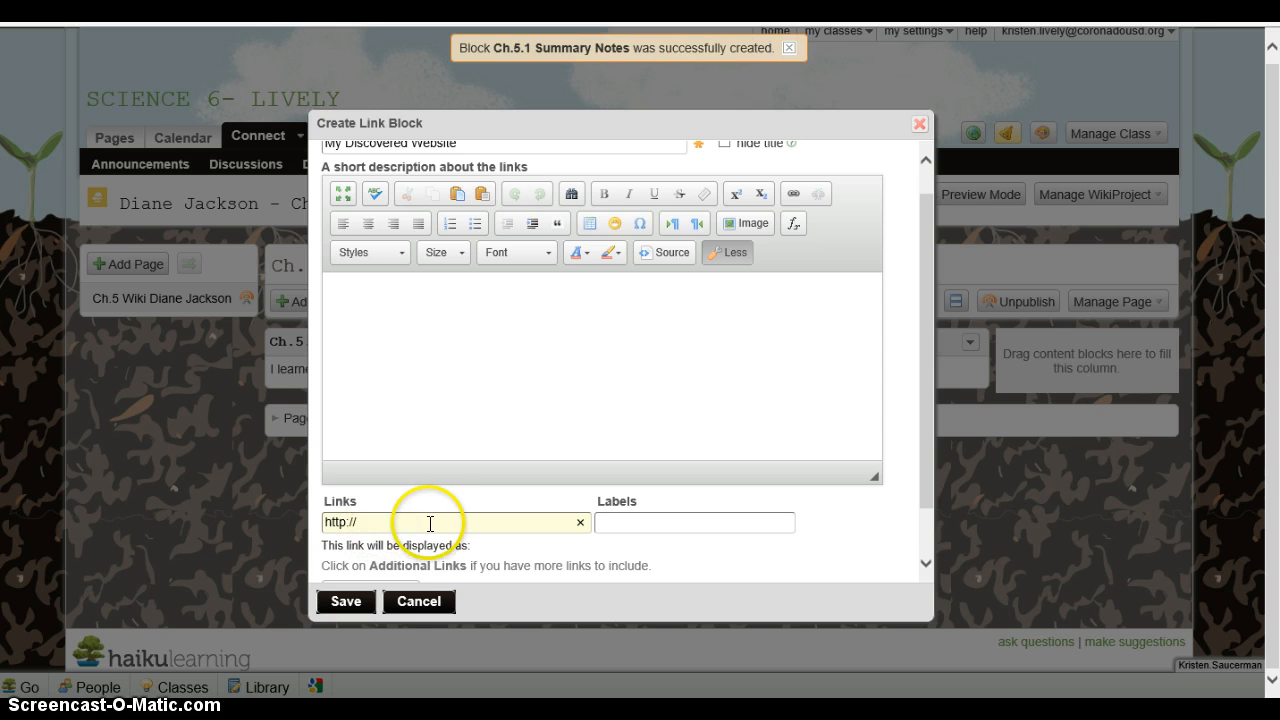
mouse_move(312, 516)
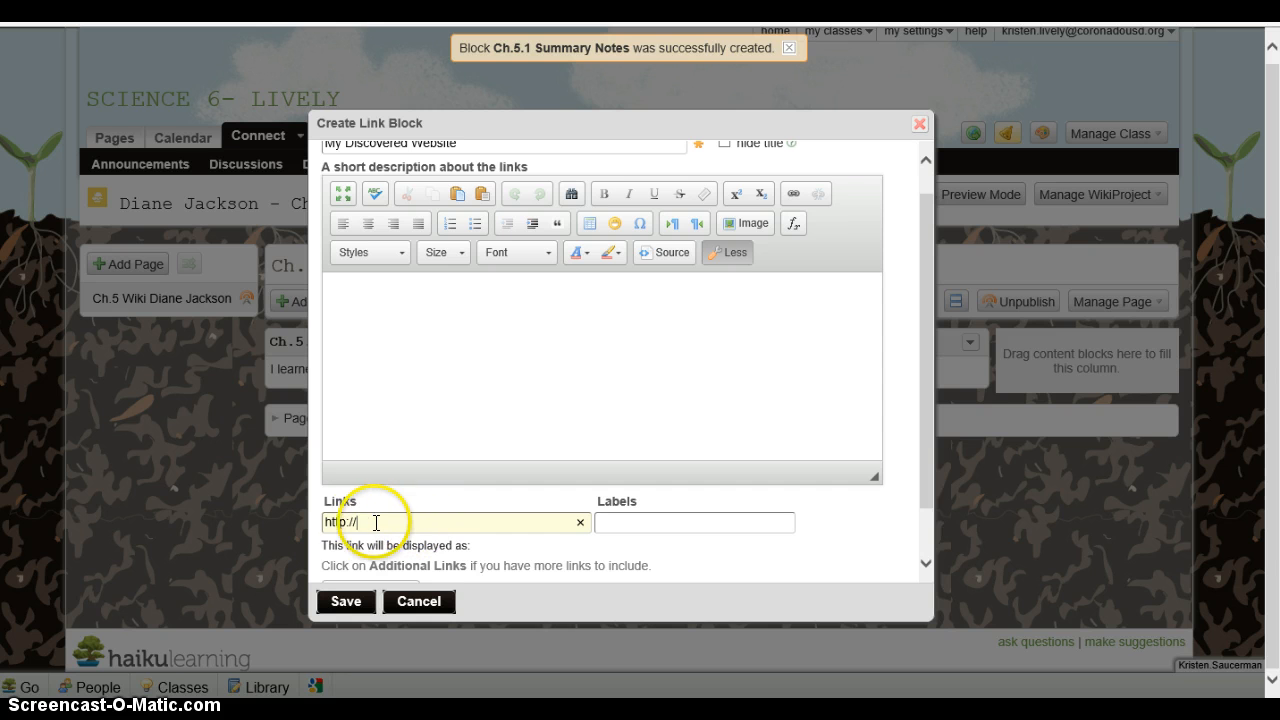
left_click(694, 522)
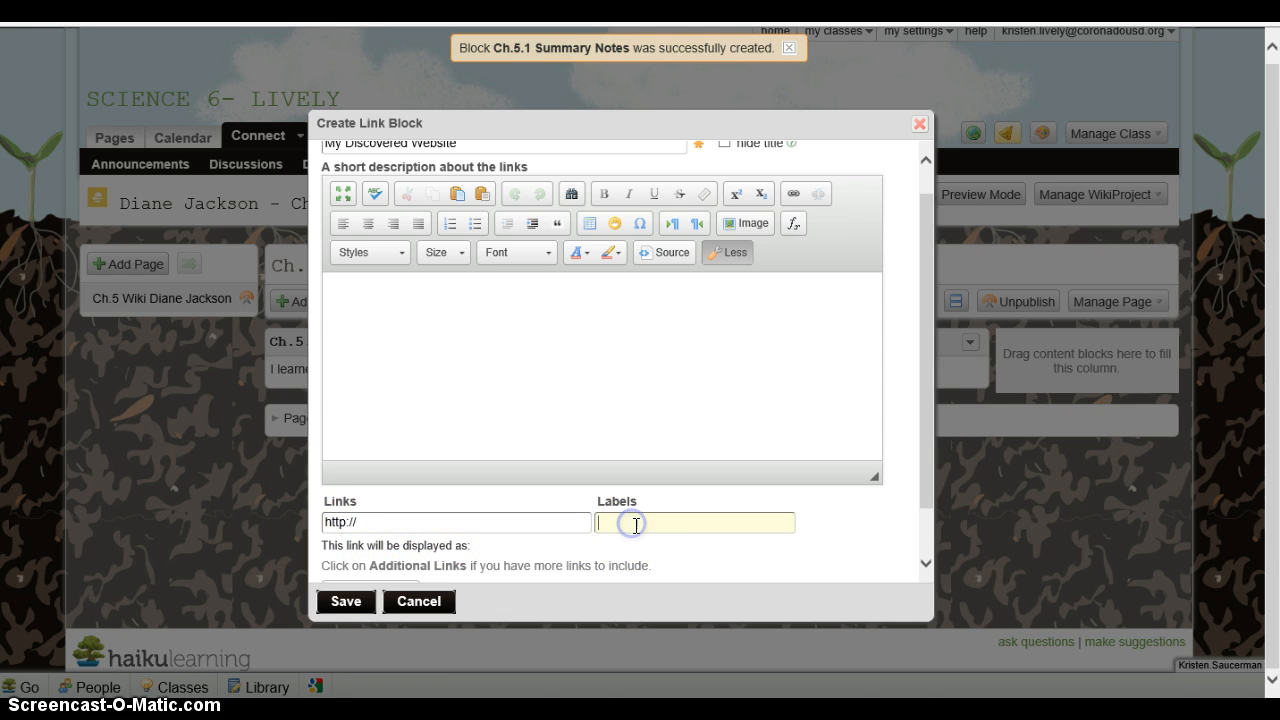
mouse_move(648, 560)
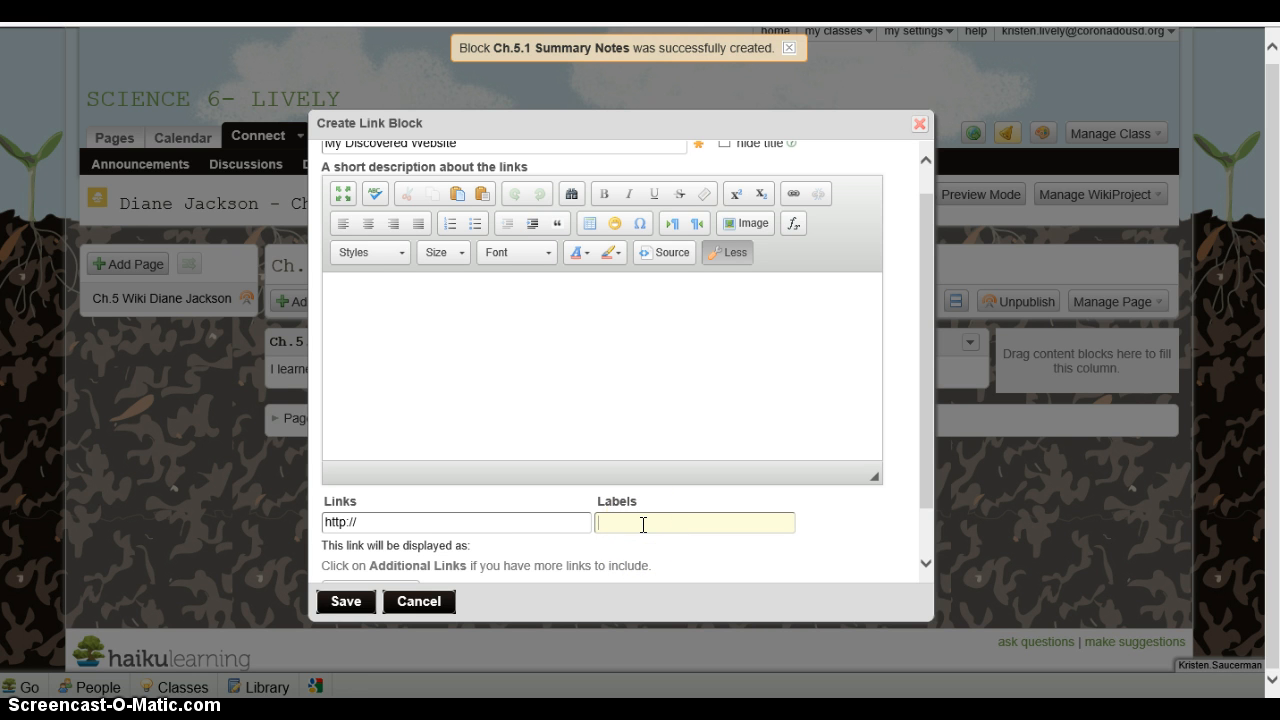
type("Kinetic E")
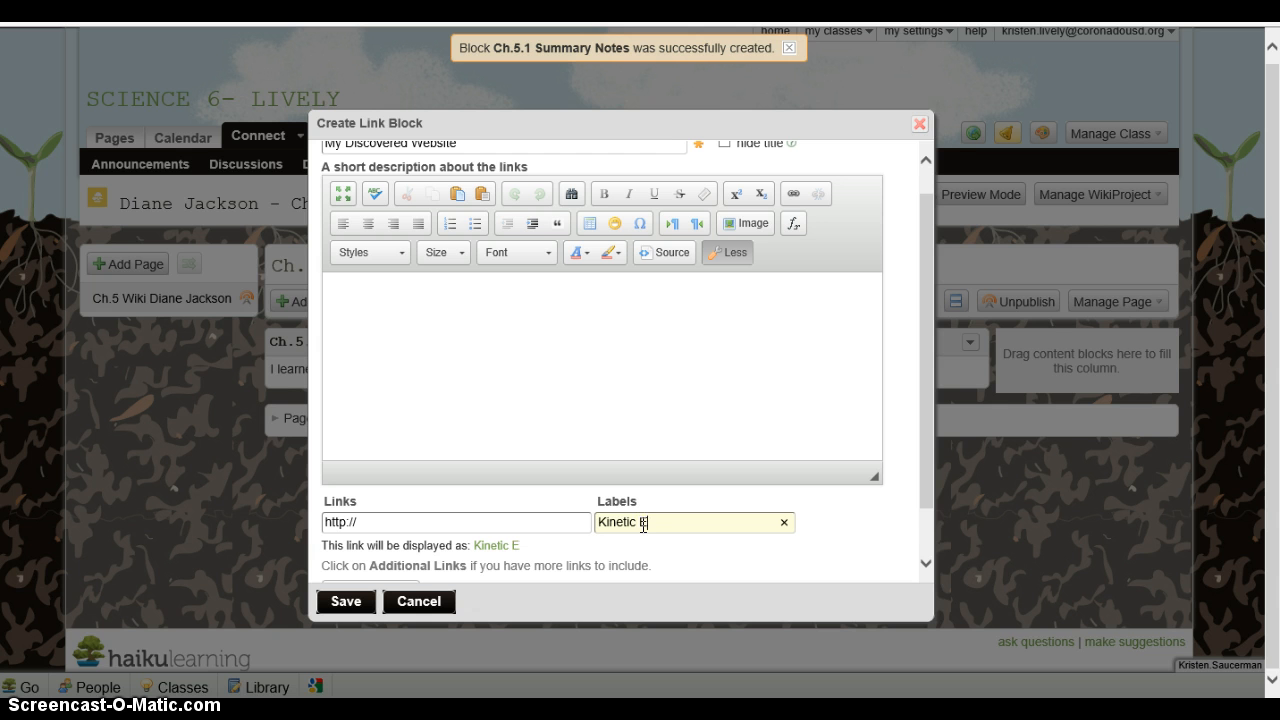
type("nergy Link")
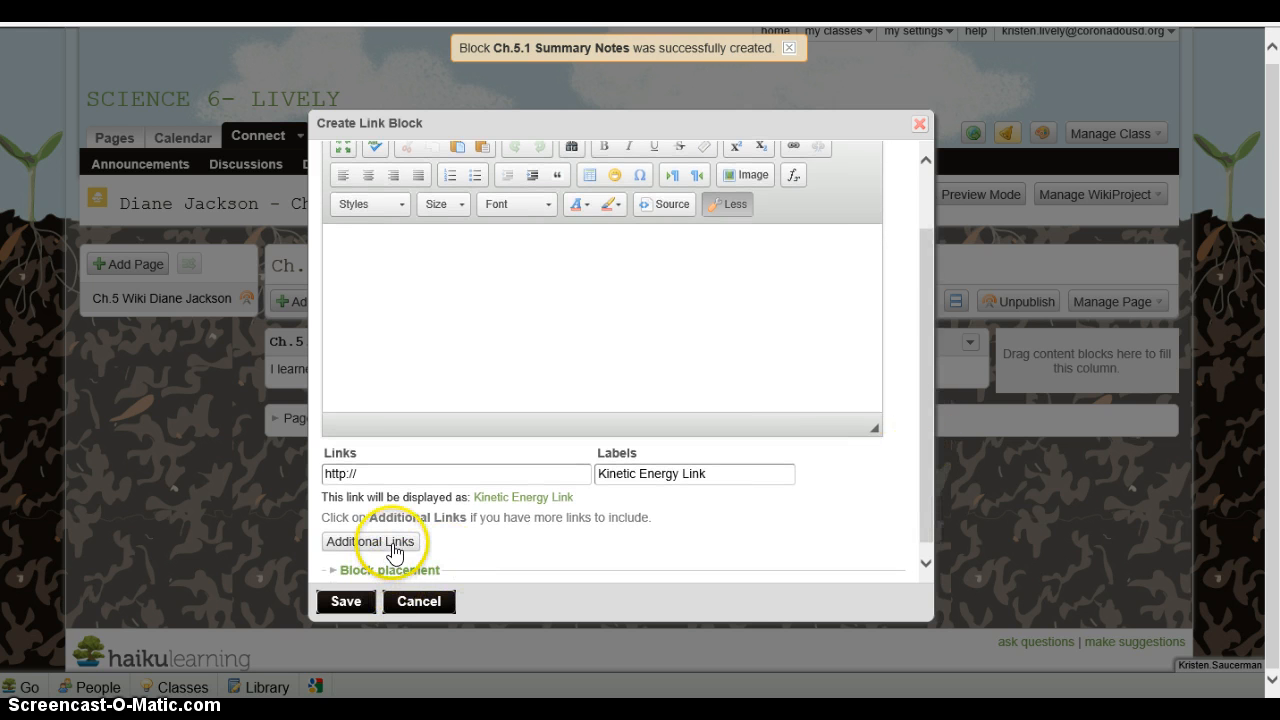
mouse_move(500, 450)
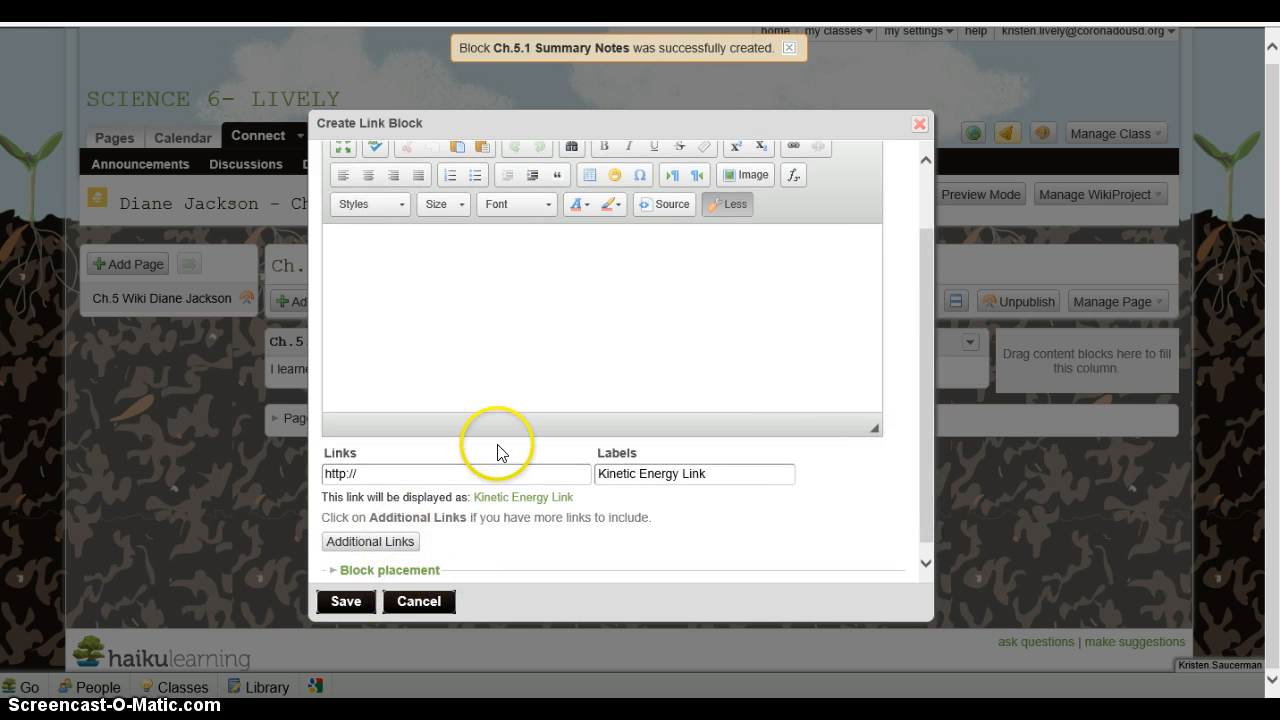
mouse_move(392, 540)
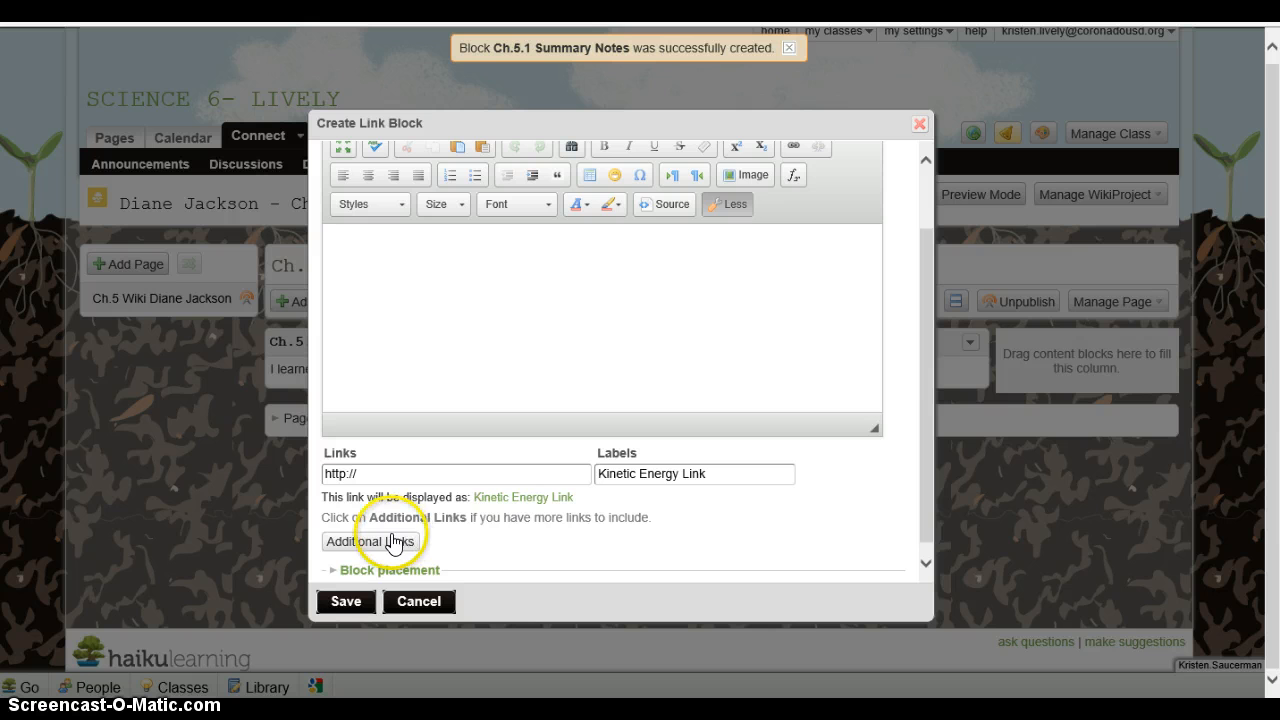
left_click(370, 540)
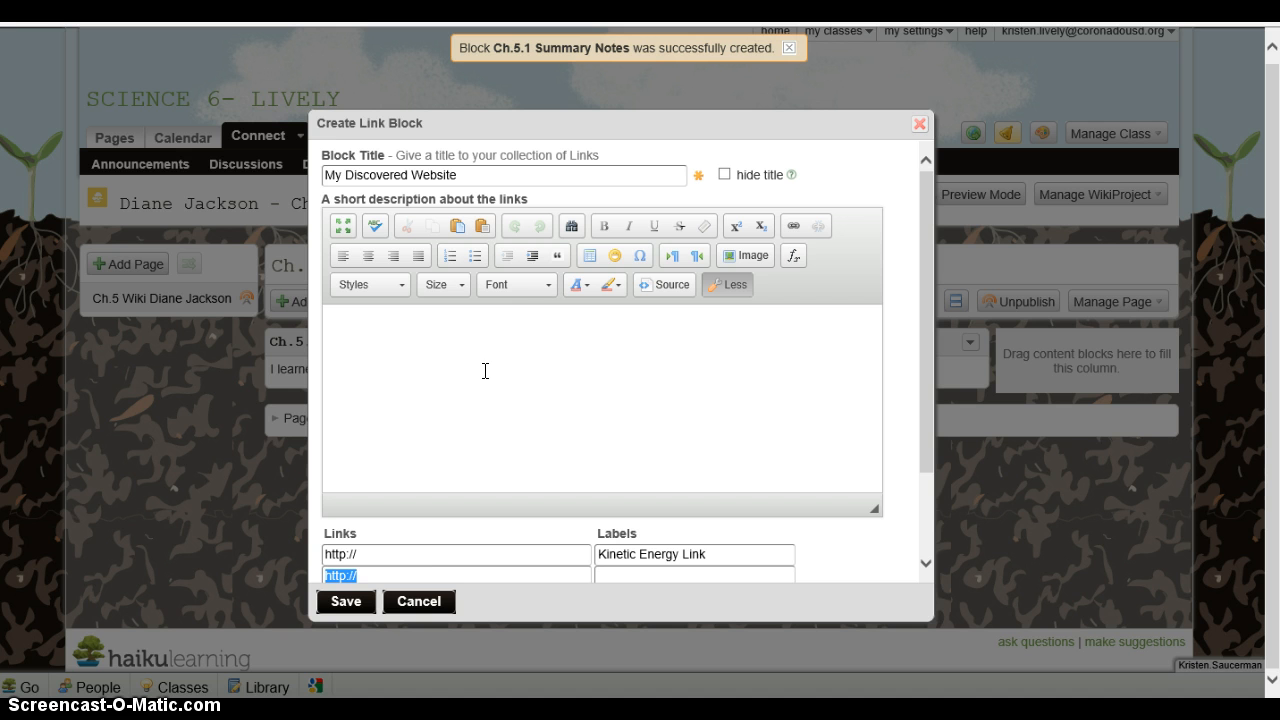
mouse_move(348, 600)
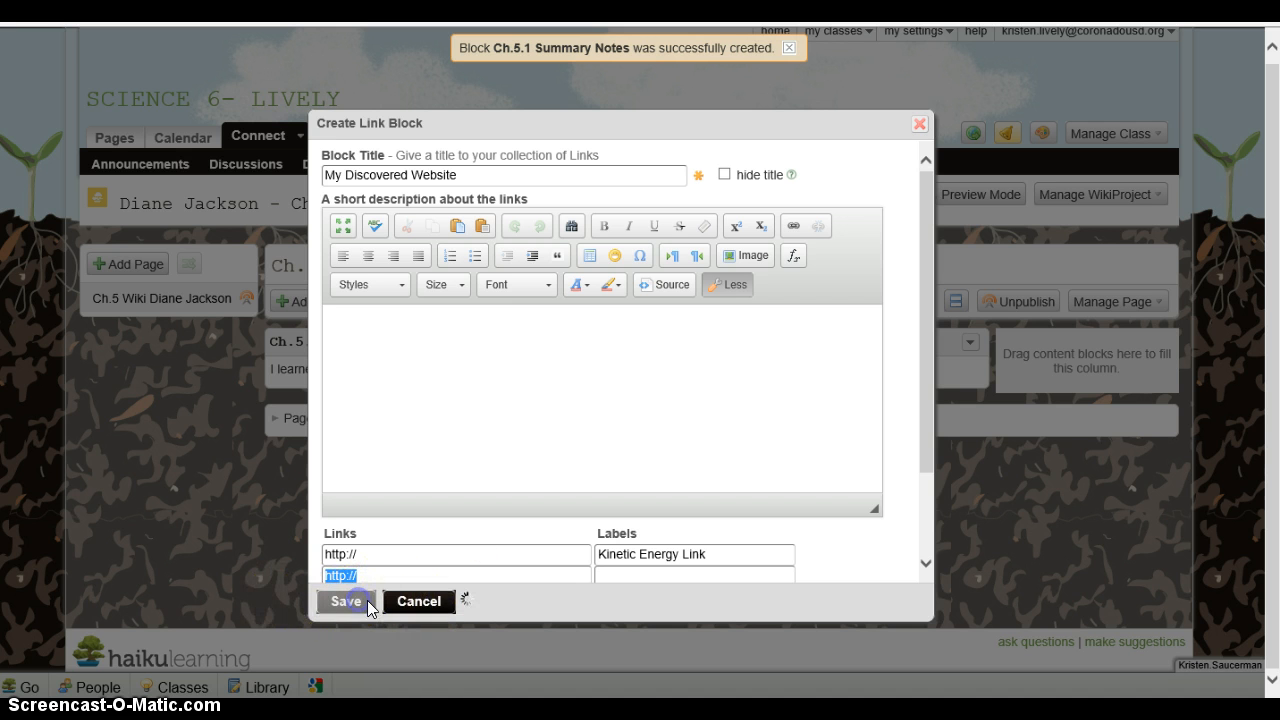
Save the My Discovered Website links block and reopen the block-type chooser
left_click(344, 600)
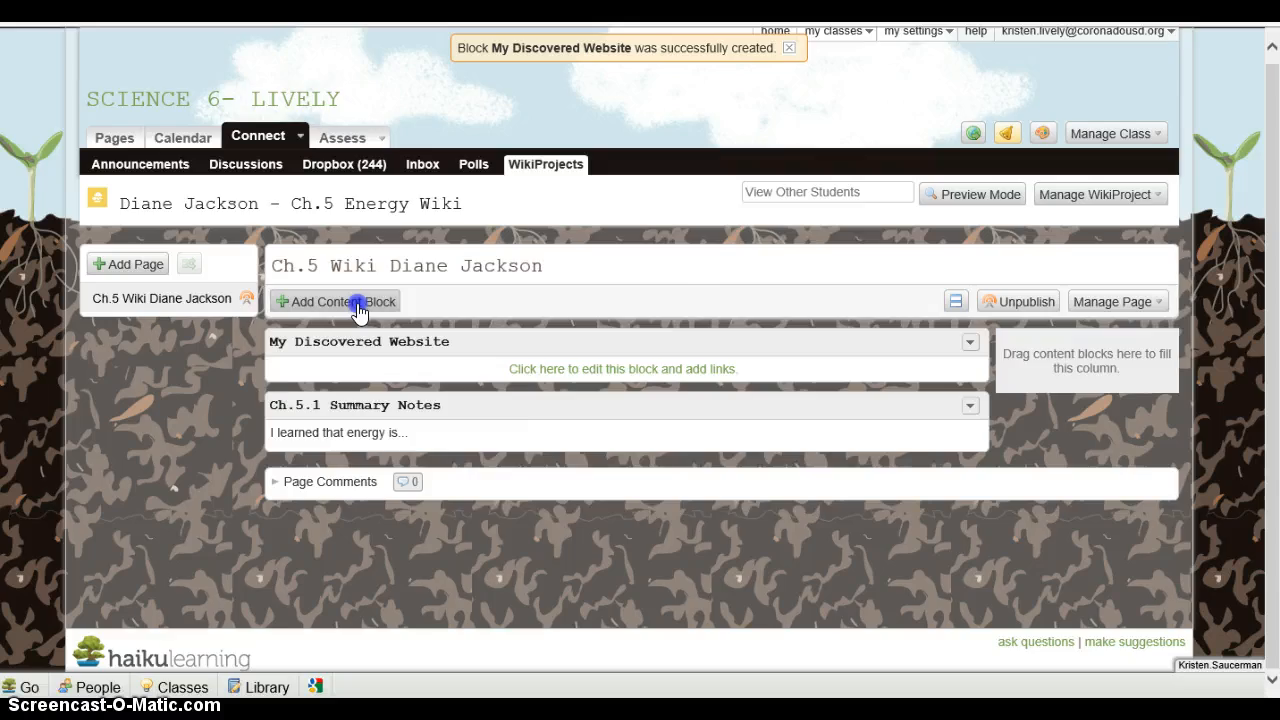
left_click(336, 300)
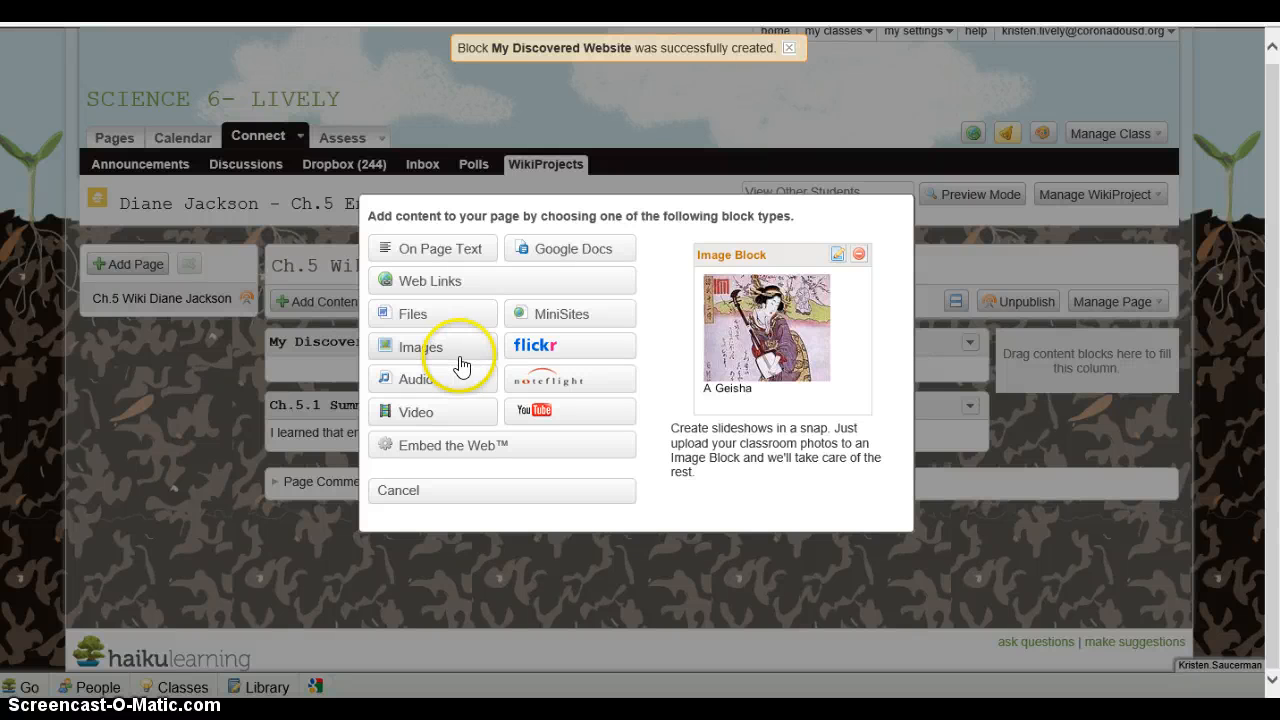
Begin an image block, step 1 of 3, and review its three display options
left_click(416, 348)
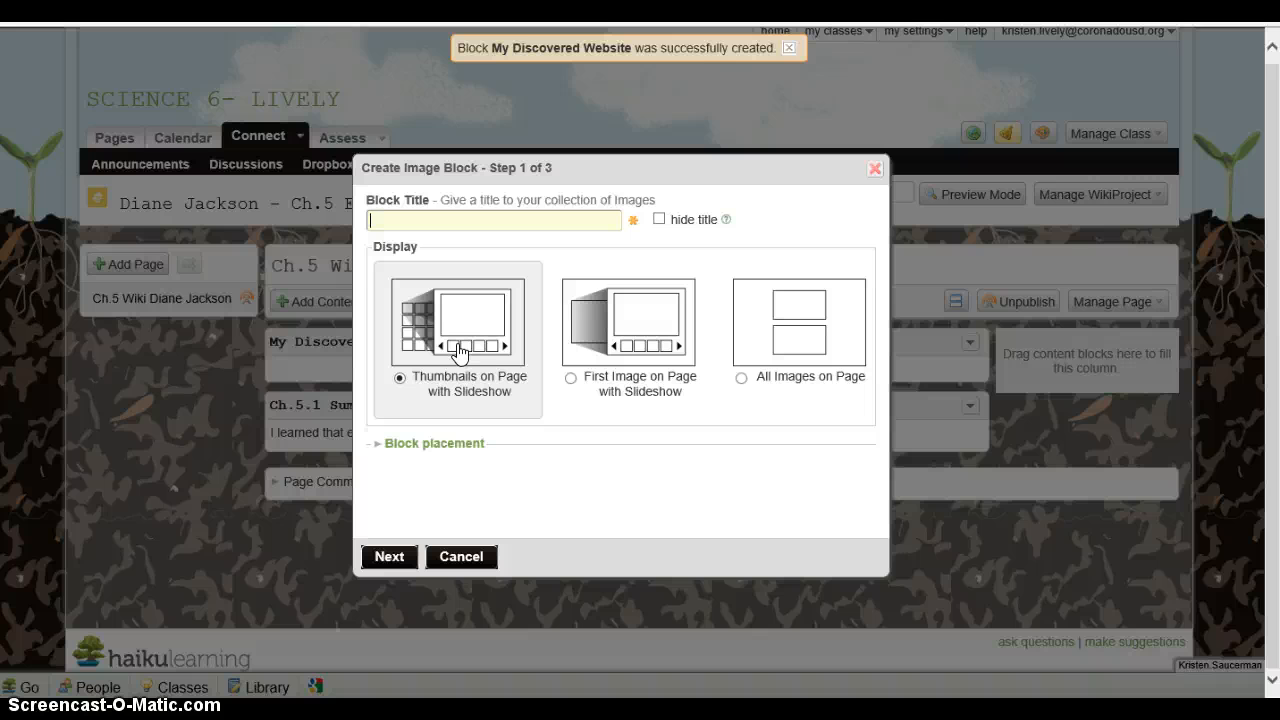
left_click(492, 220)
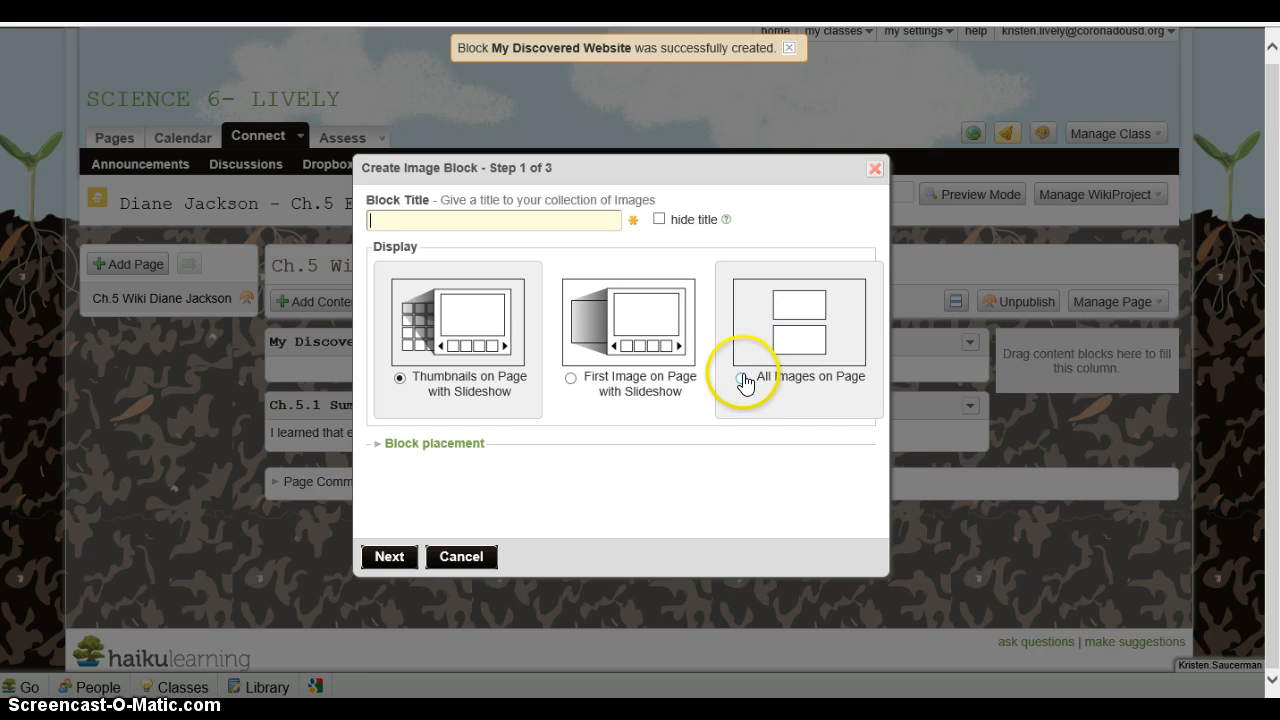
mouse_move(570, 384)
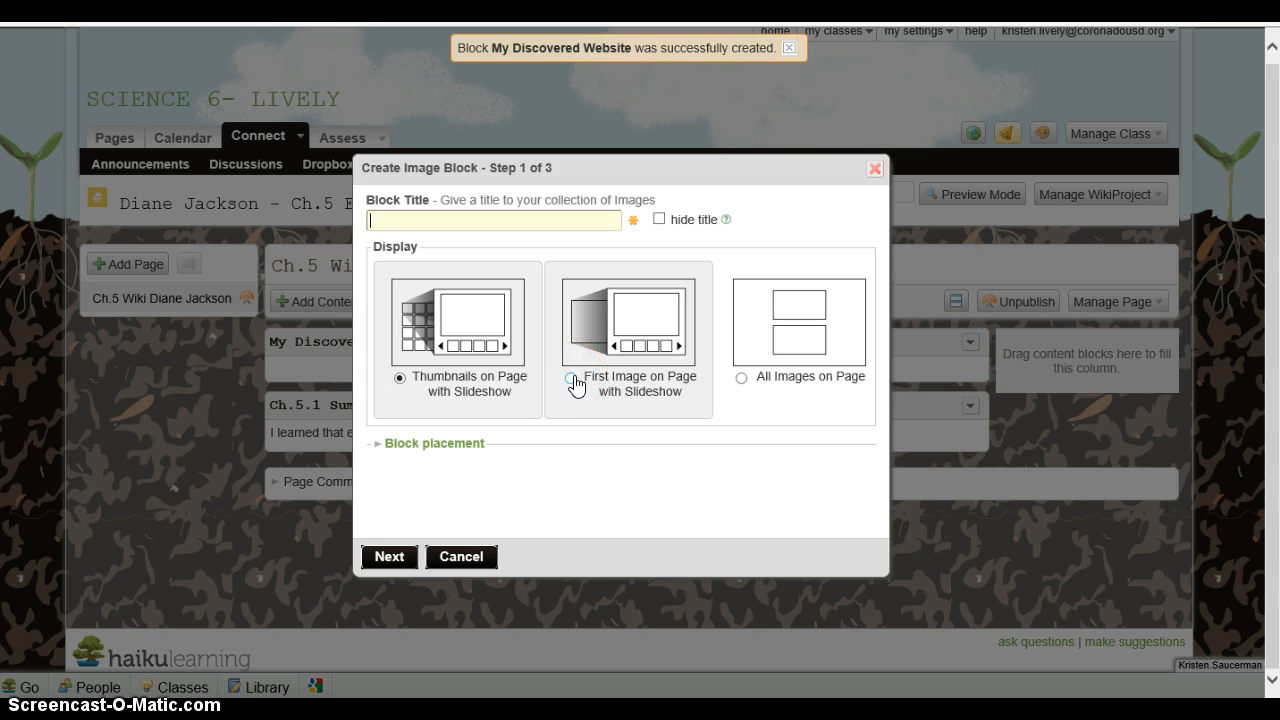
left_click(400, 376)
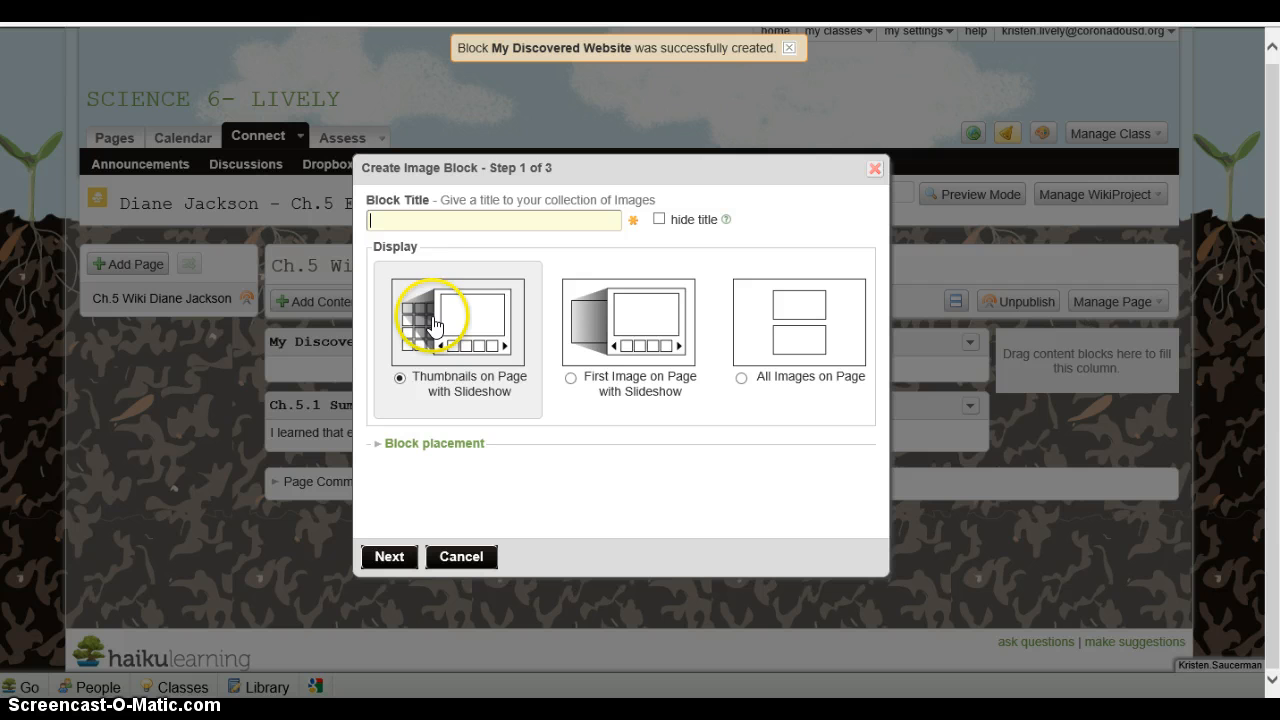
mouse_move(510, 356)
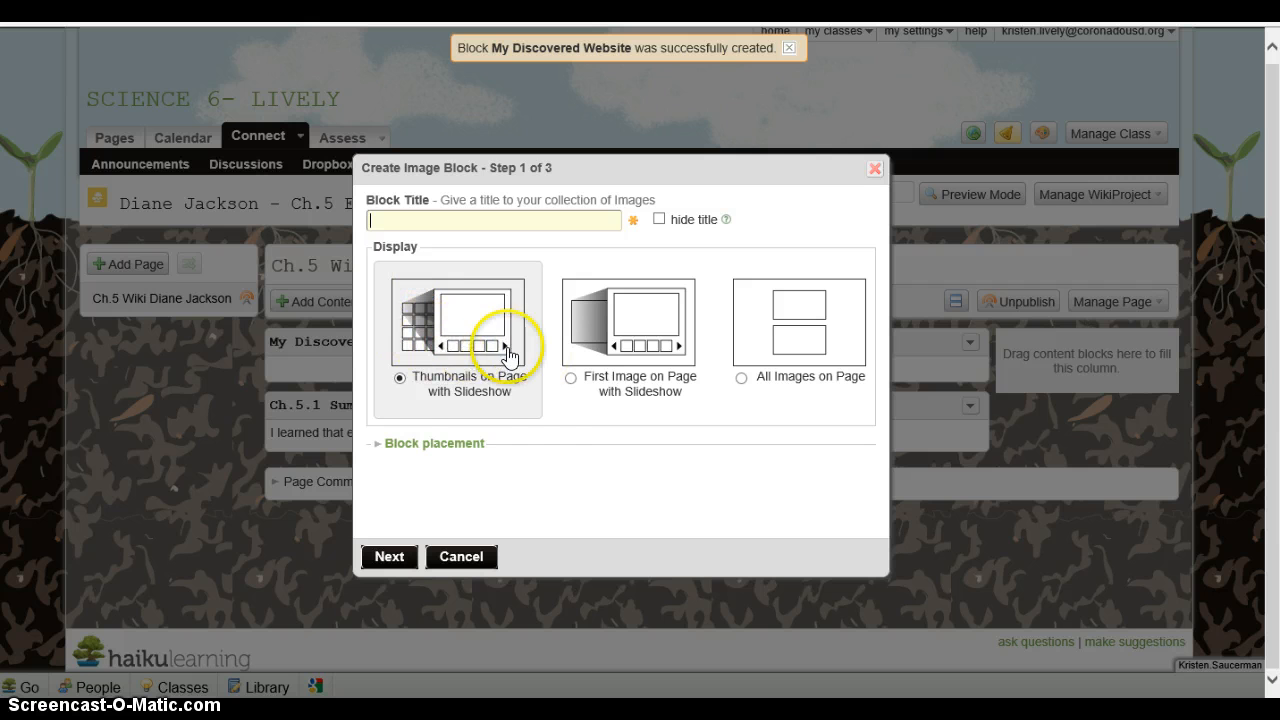
mouse_move(432, 344)
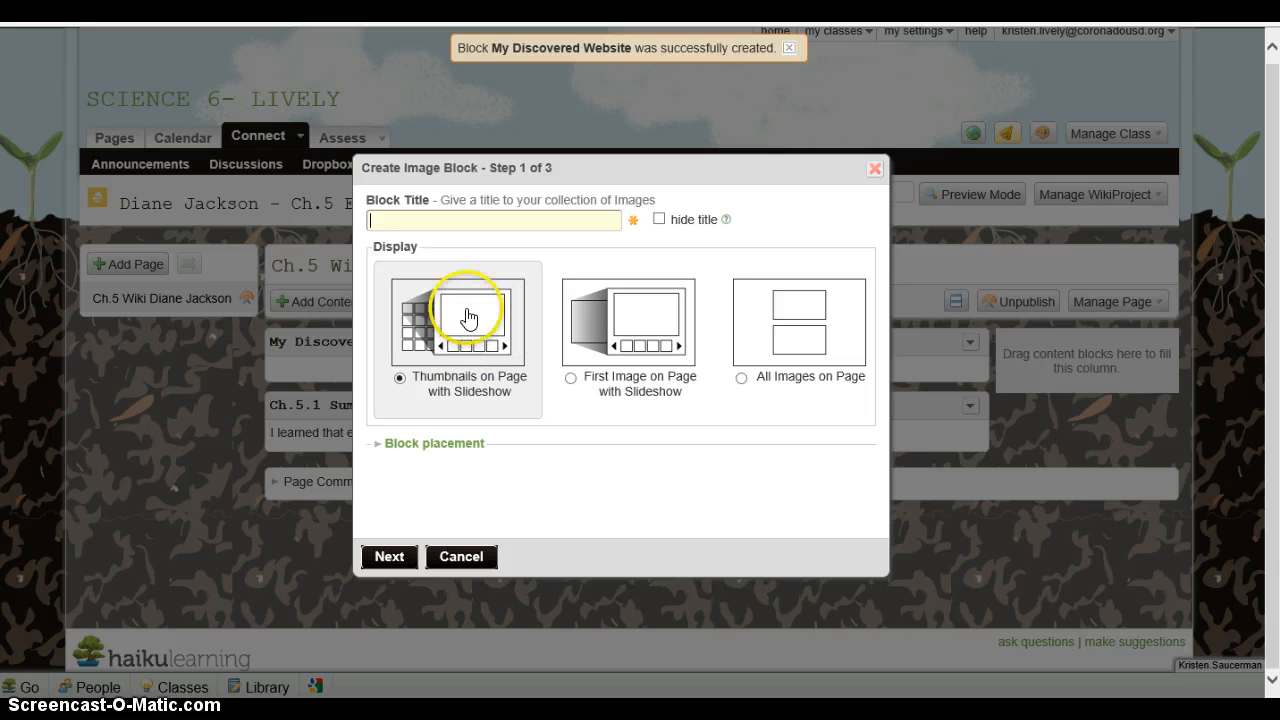
mouse_move(500, 340)
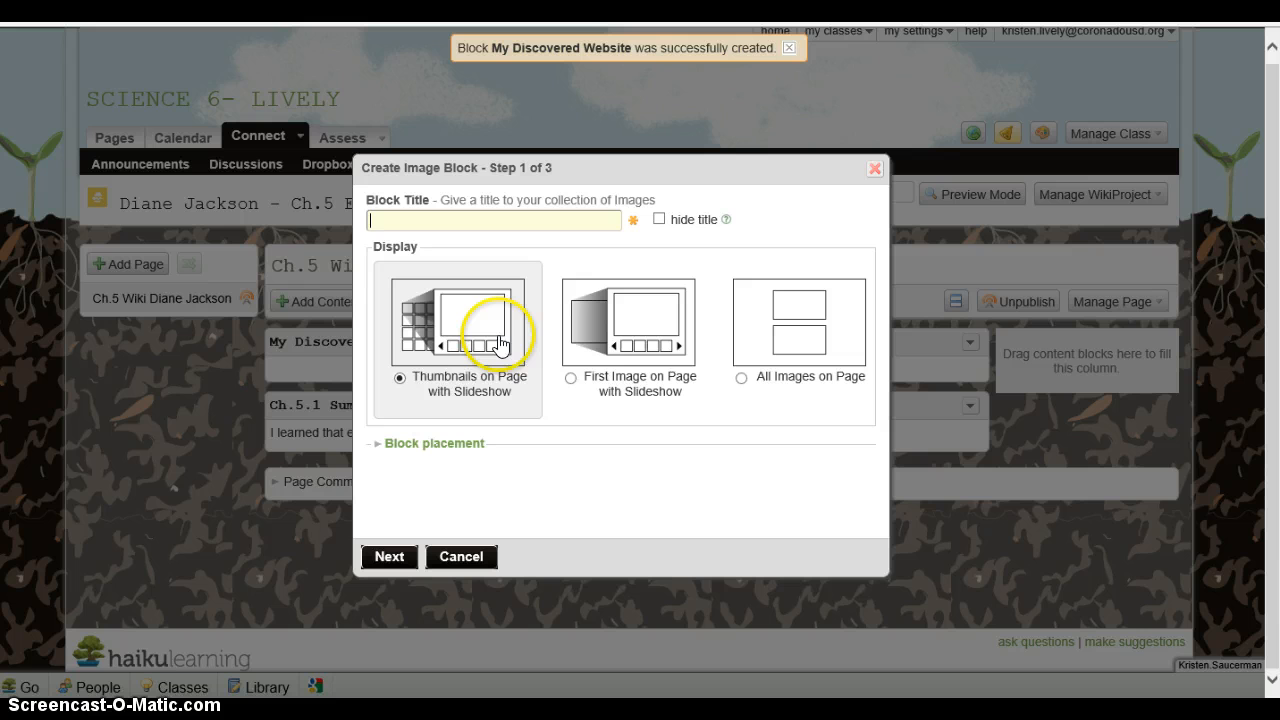
mouse_move(510, 350)
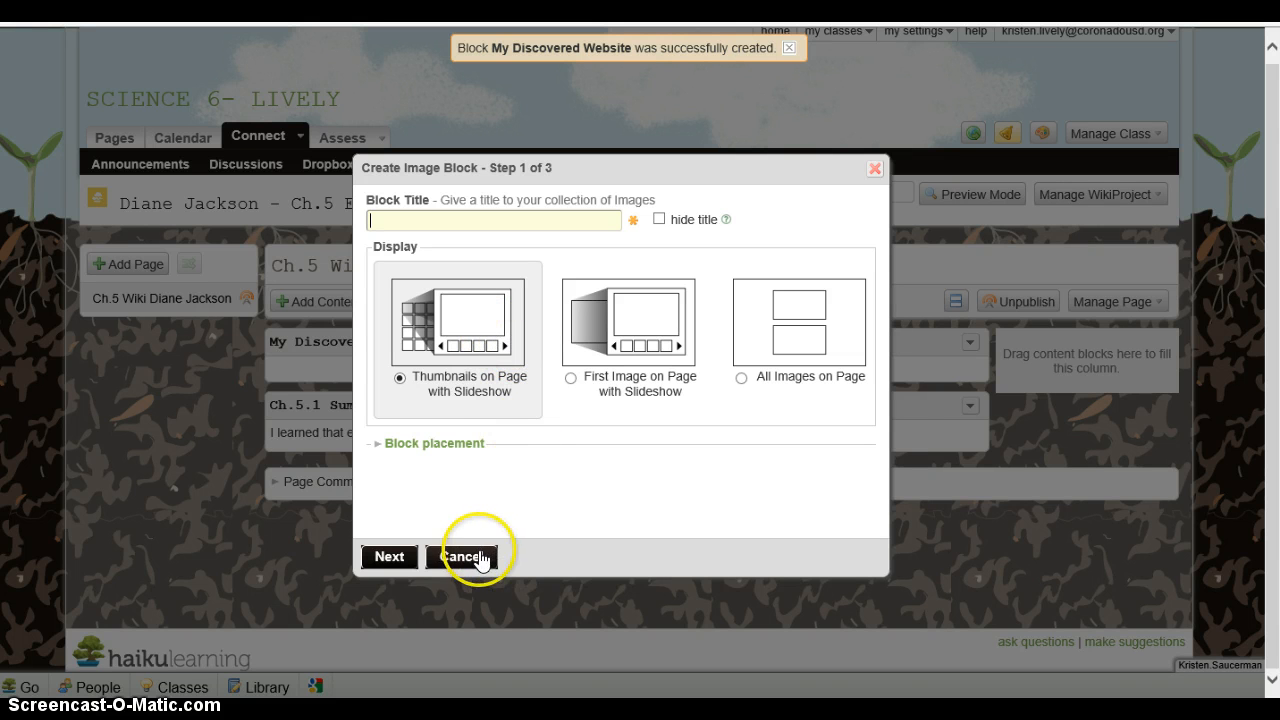
Cancel the image block and start a video block with a short title
left_click(462, 556)
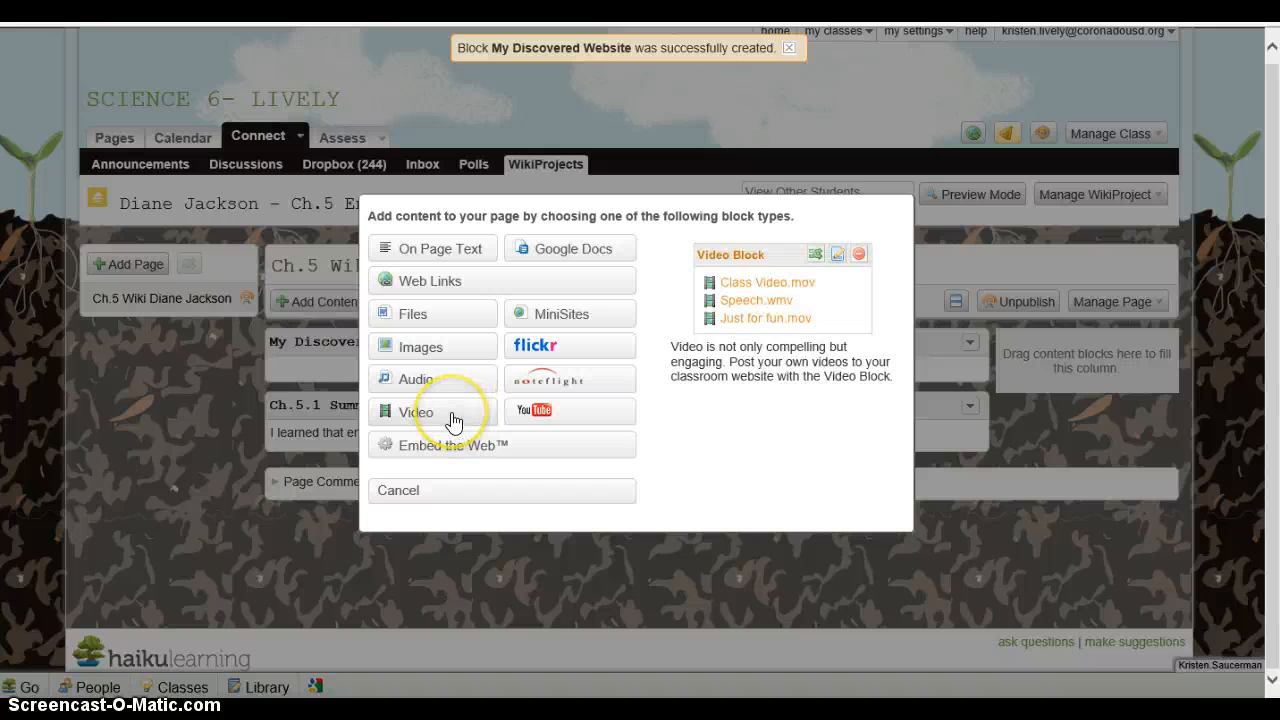
left_click(416, 412)
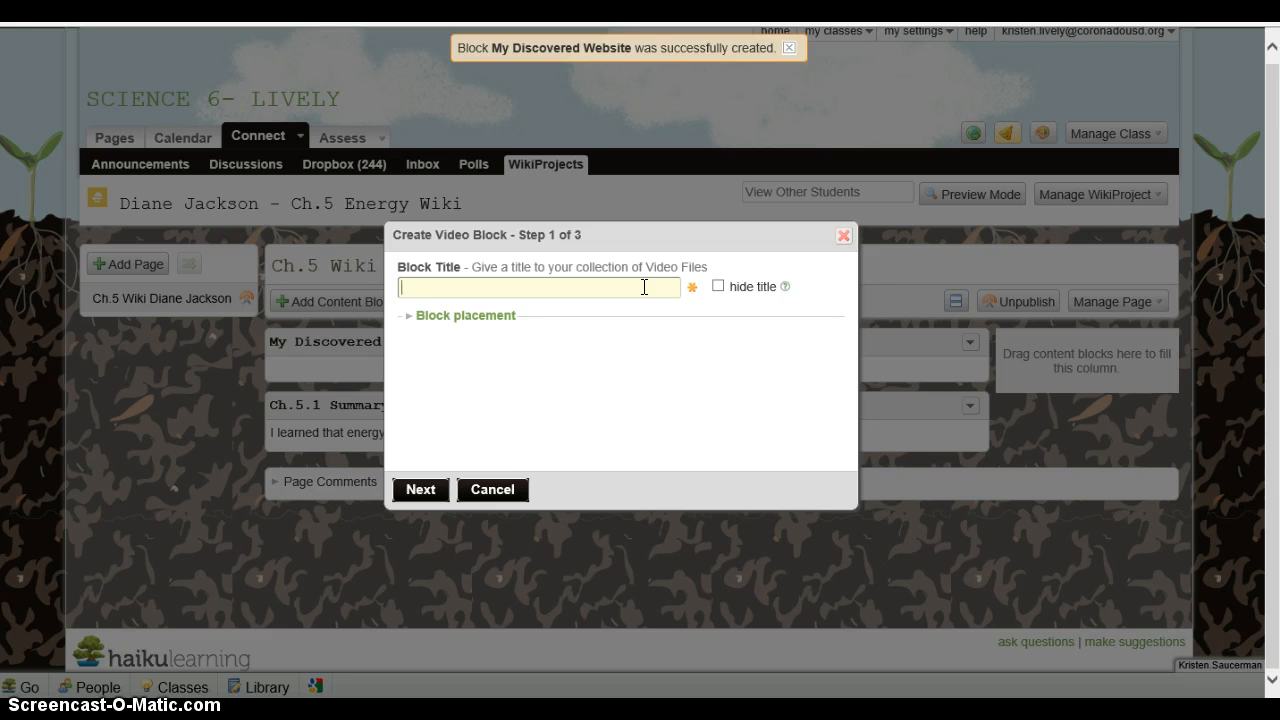
type("M")
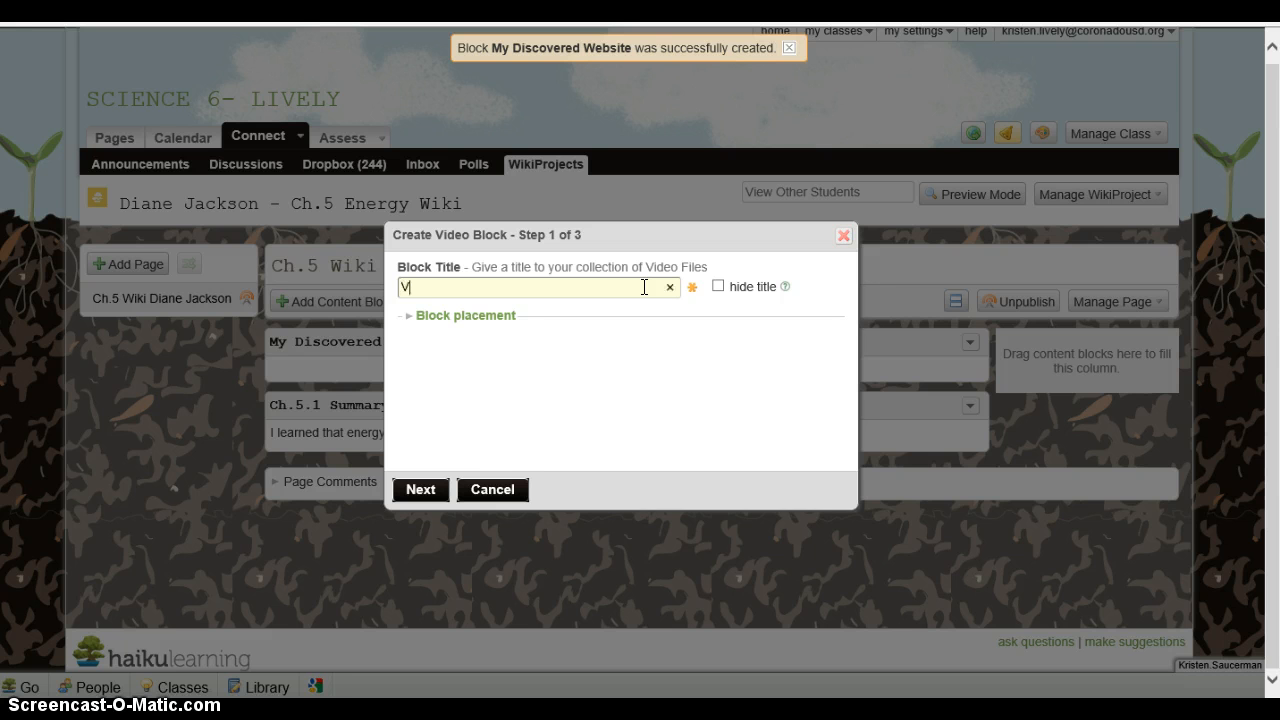
type("ideo")
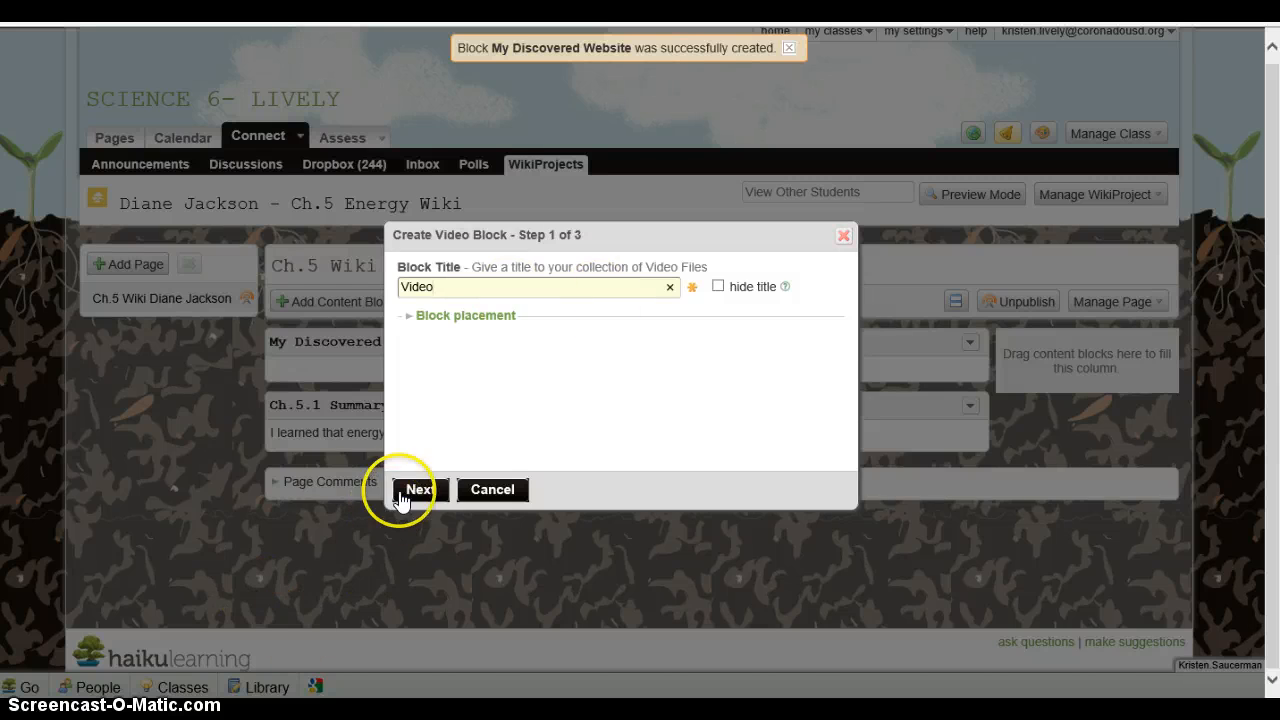
Advance to the video upload step, then cancel the video block
left_click(420, 488)
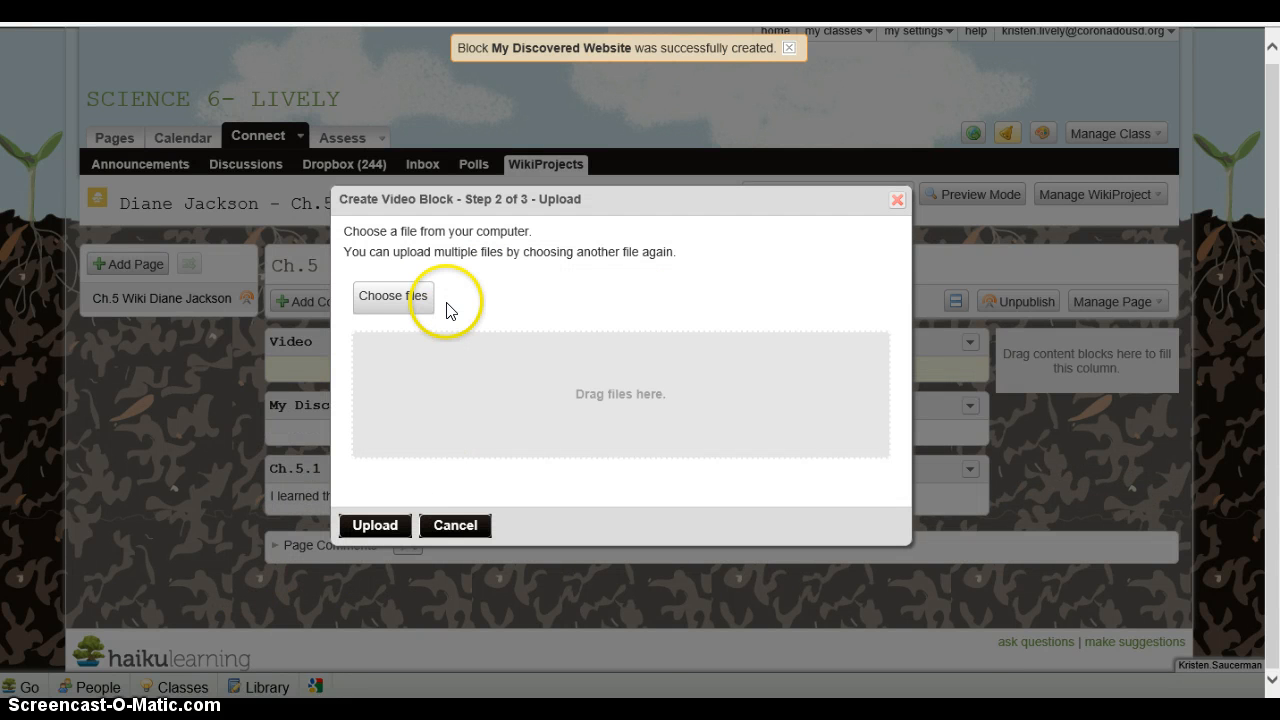
mouse_move(402, 304)
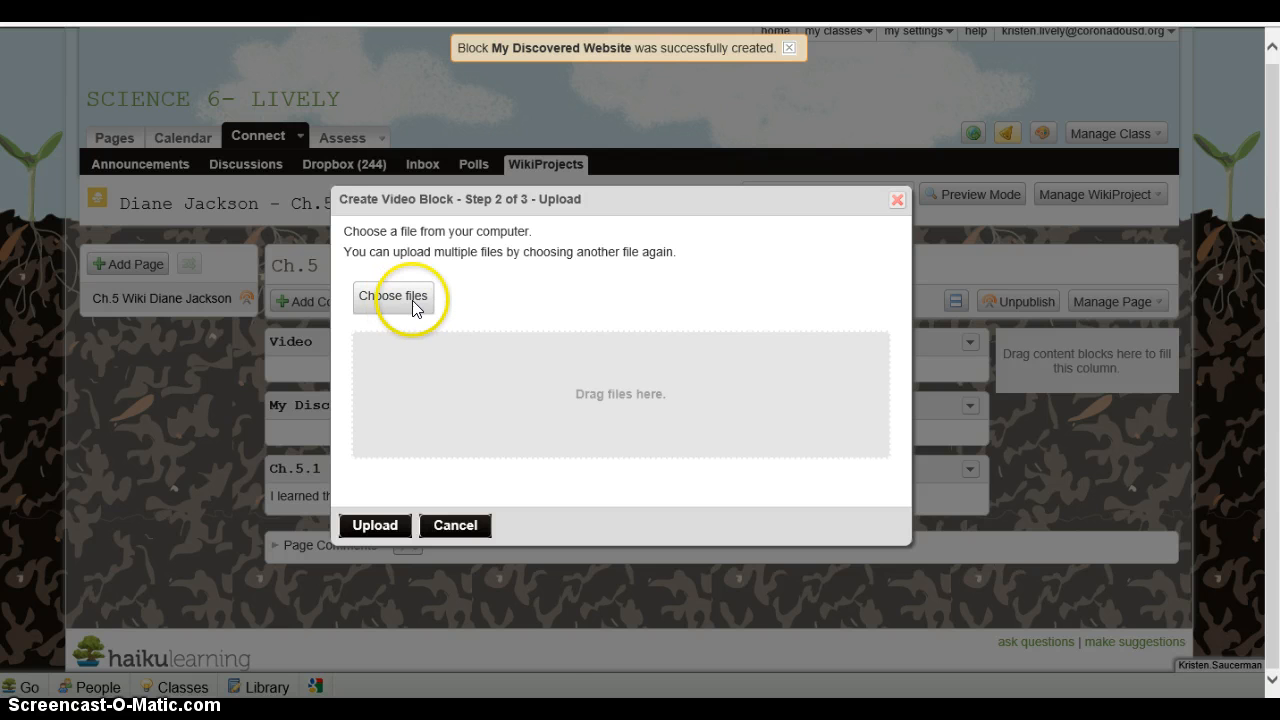
mouse_move(480, 528)
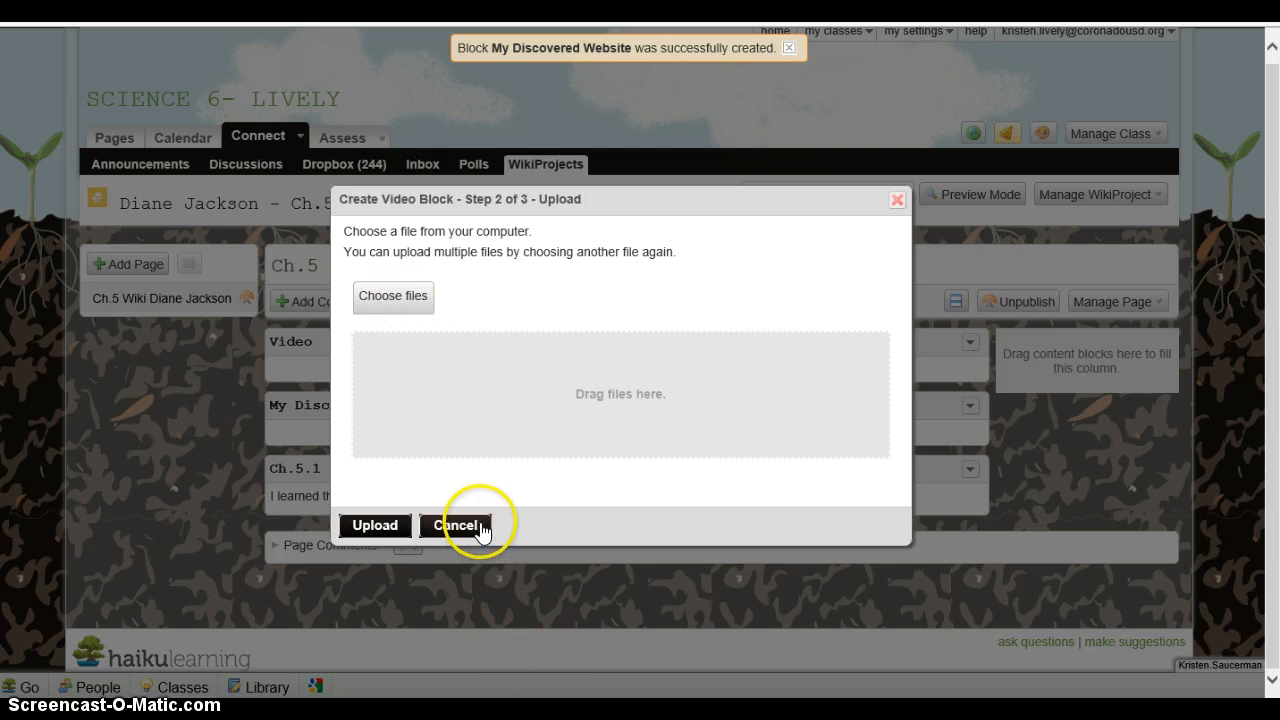
left_click(456, 524)
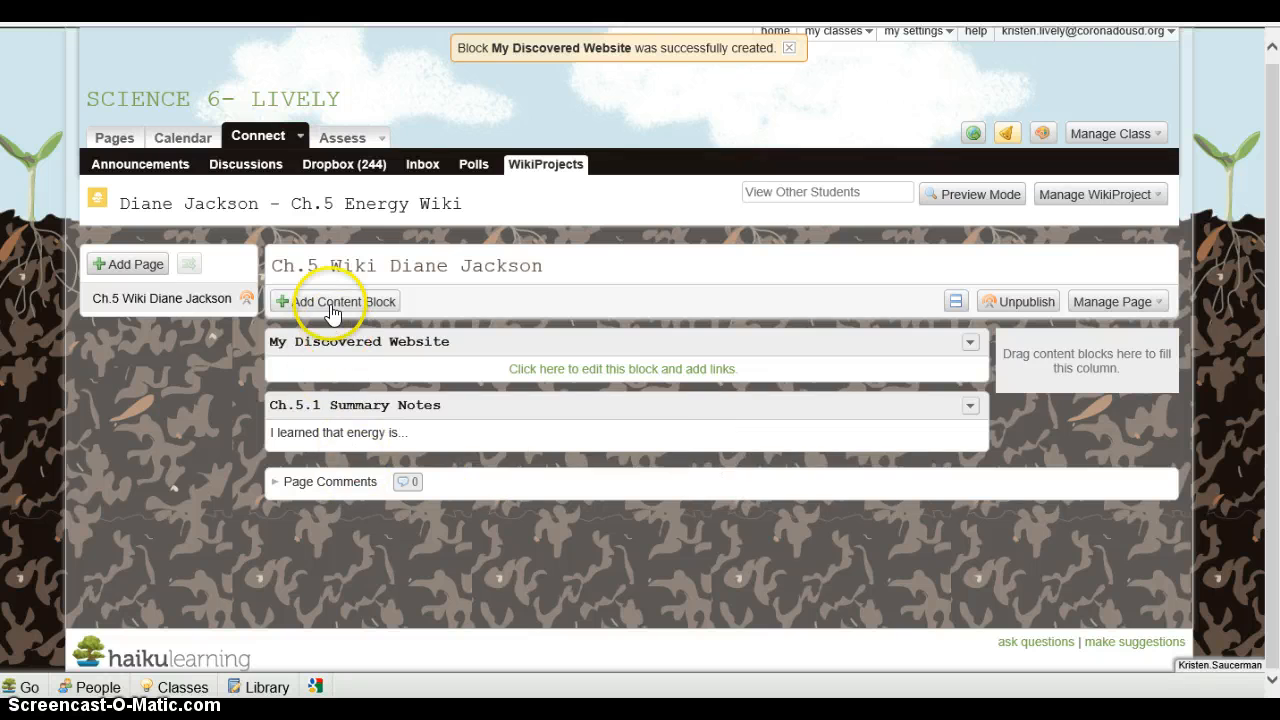
Start a YouTube block with the Embedded display option, then cancel it
left_click(334, 300)
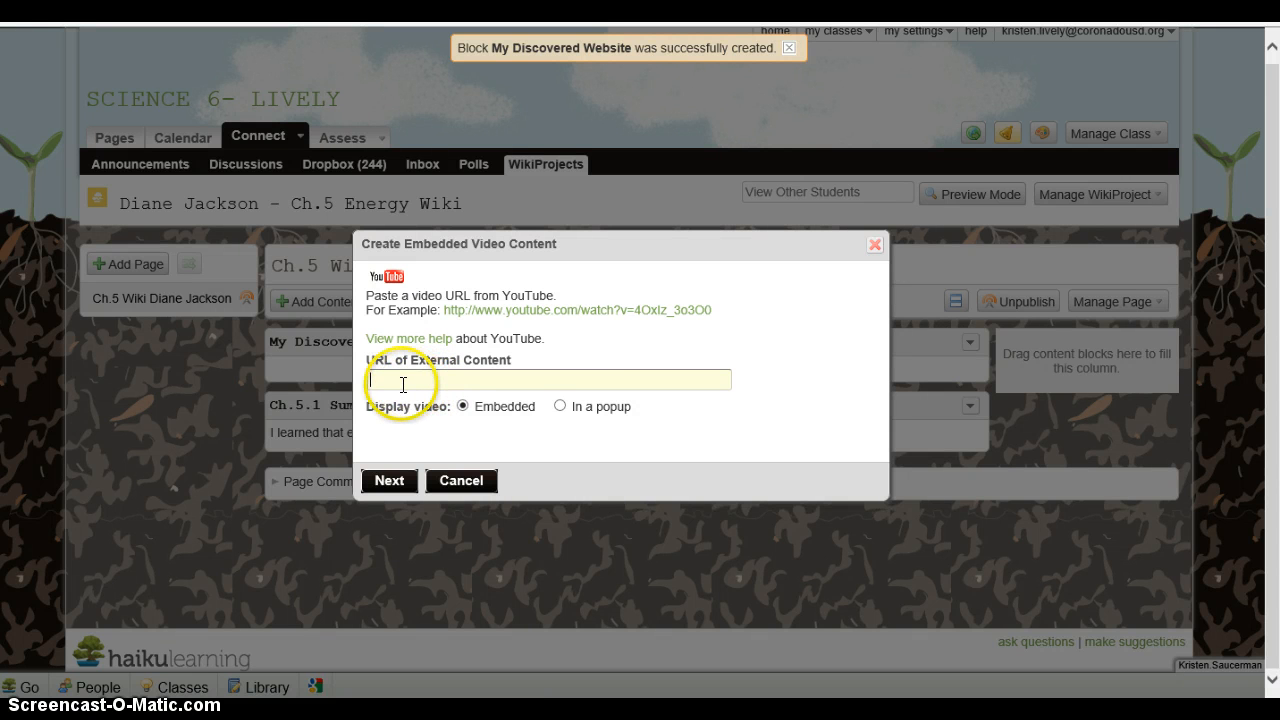
mouse_move(430, 374)
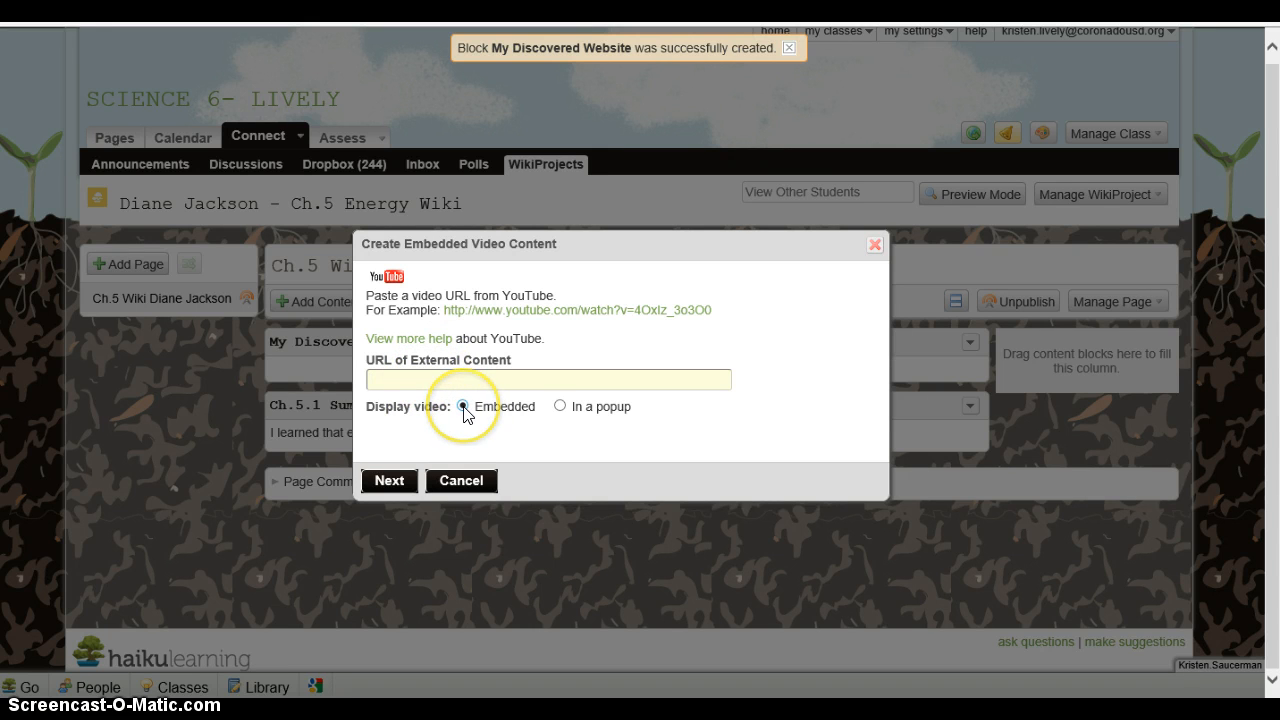
left_click(548, 380)
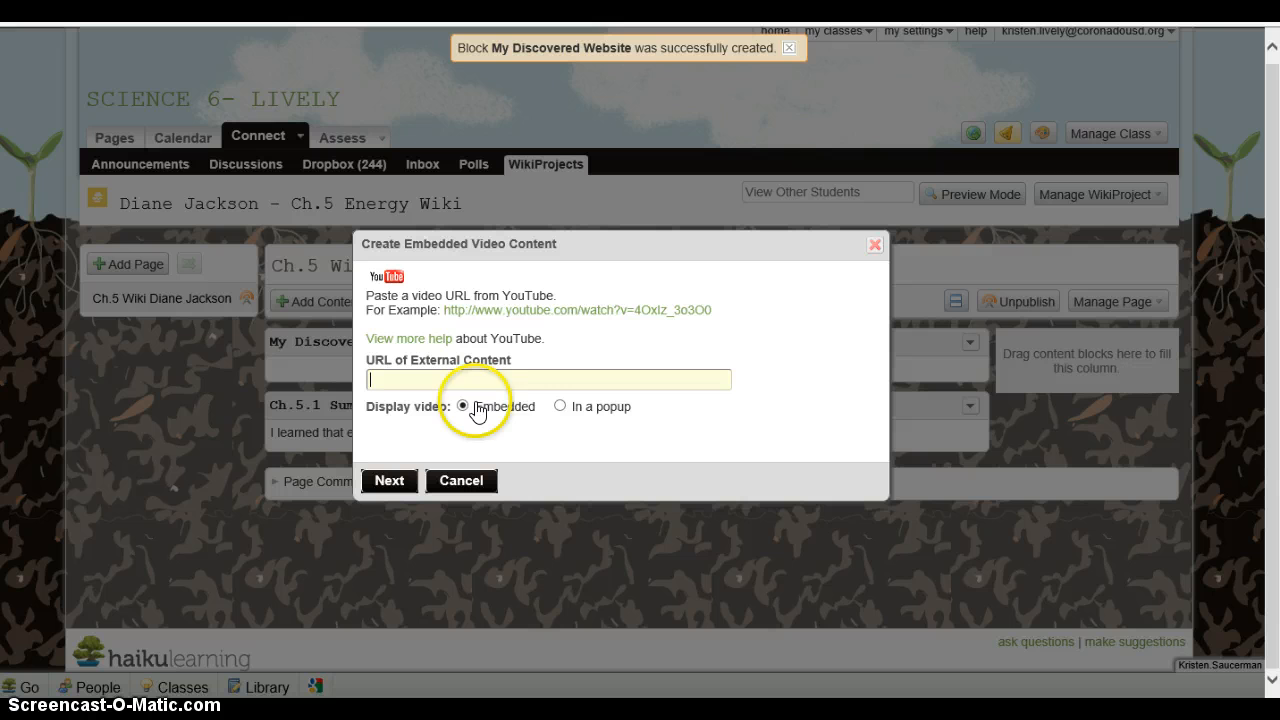
mouse_move(628, 420)
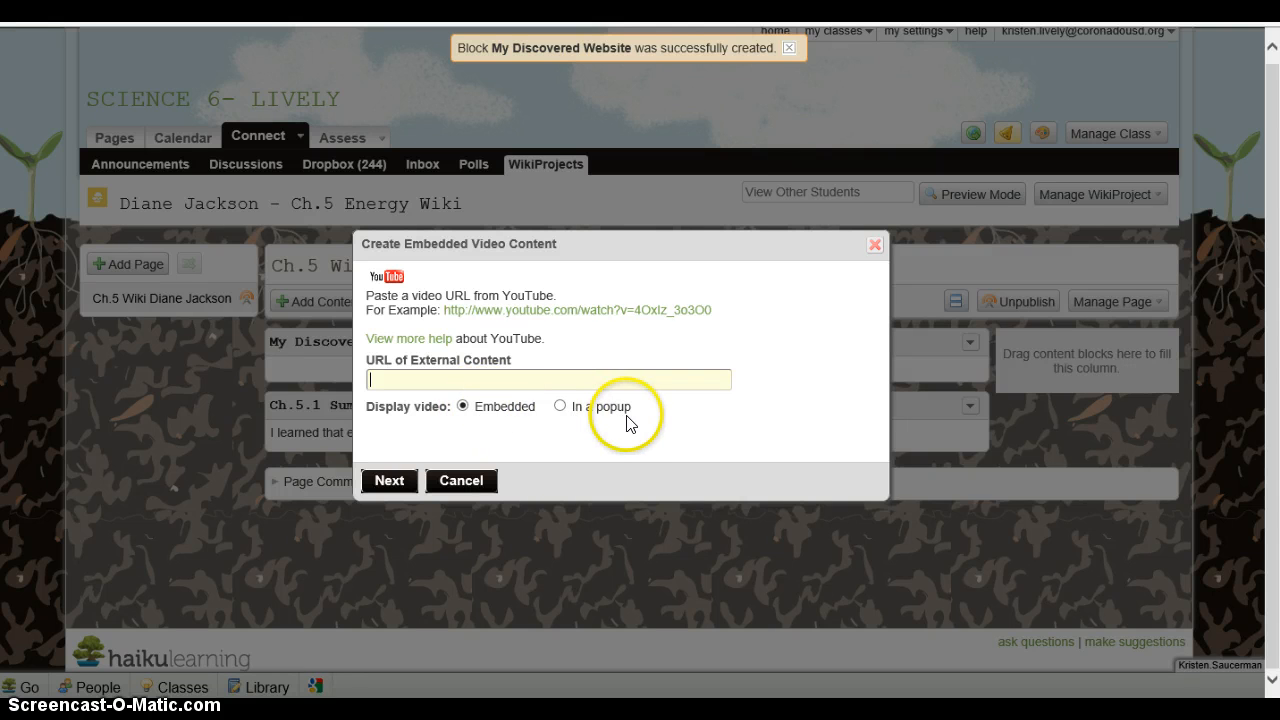
mouse_move(484, 410)
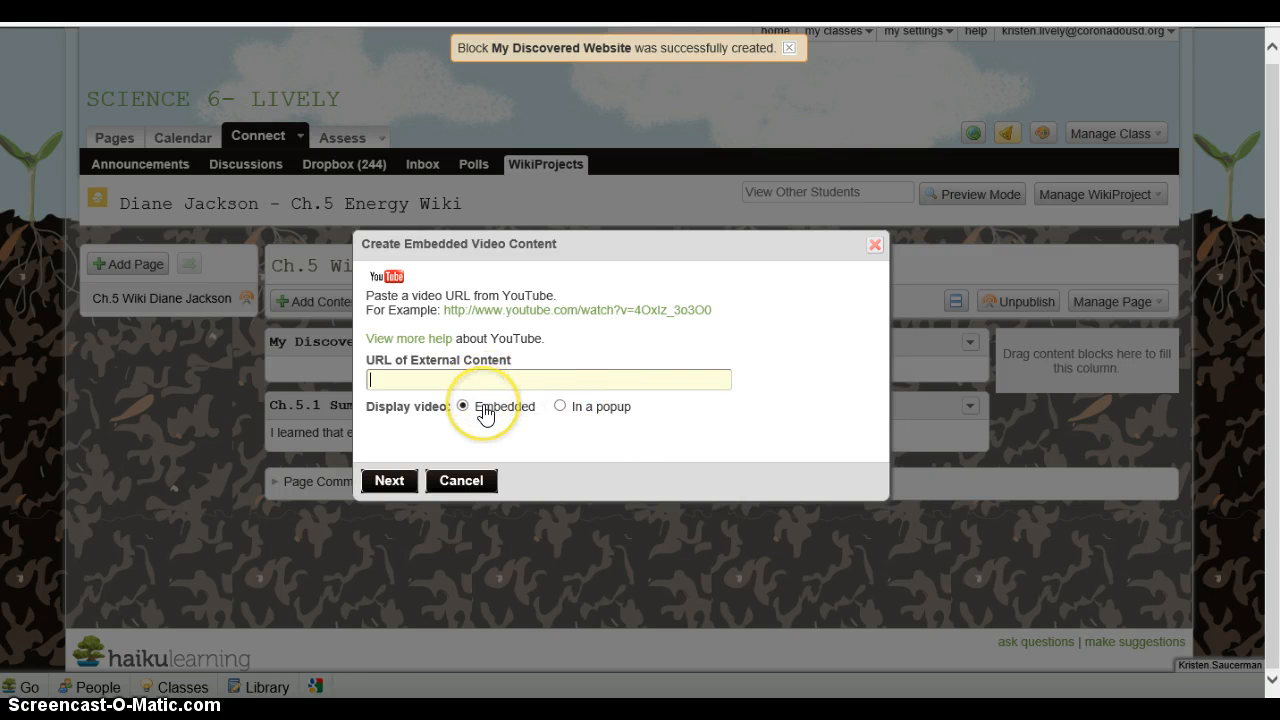
mouse_move(460, 480)
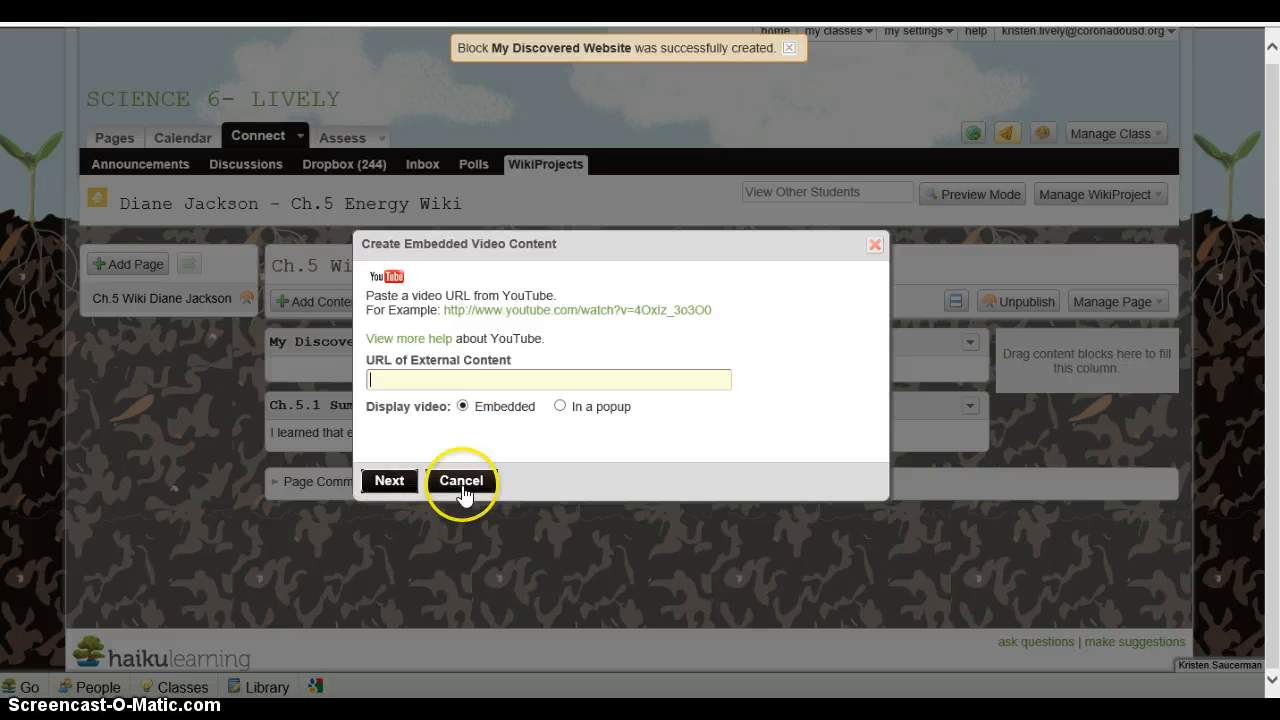
left_click(460, 480)
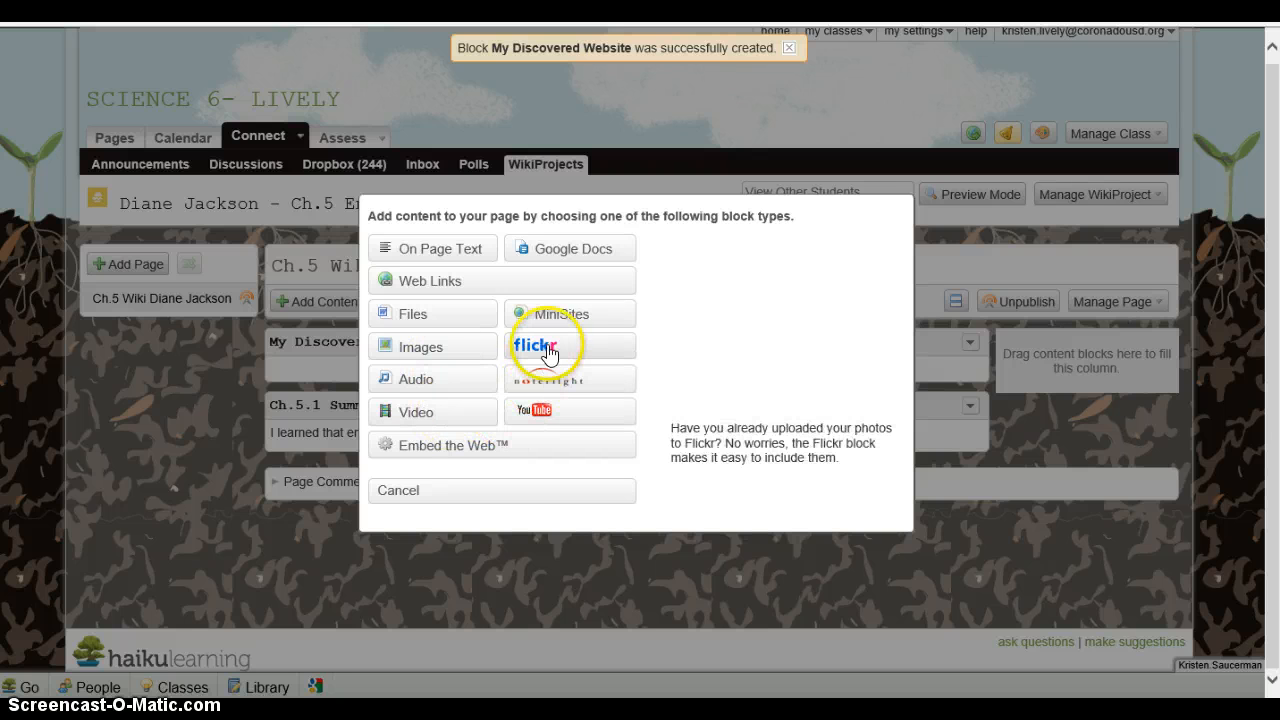
Preview the Flickr image block option in the block-type chooser
left_click(544, 346)
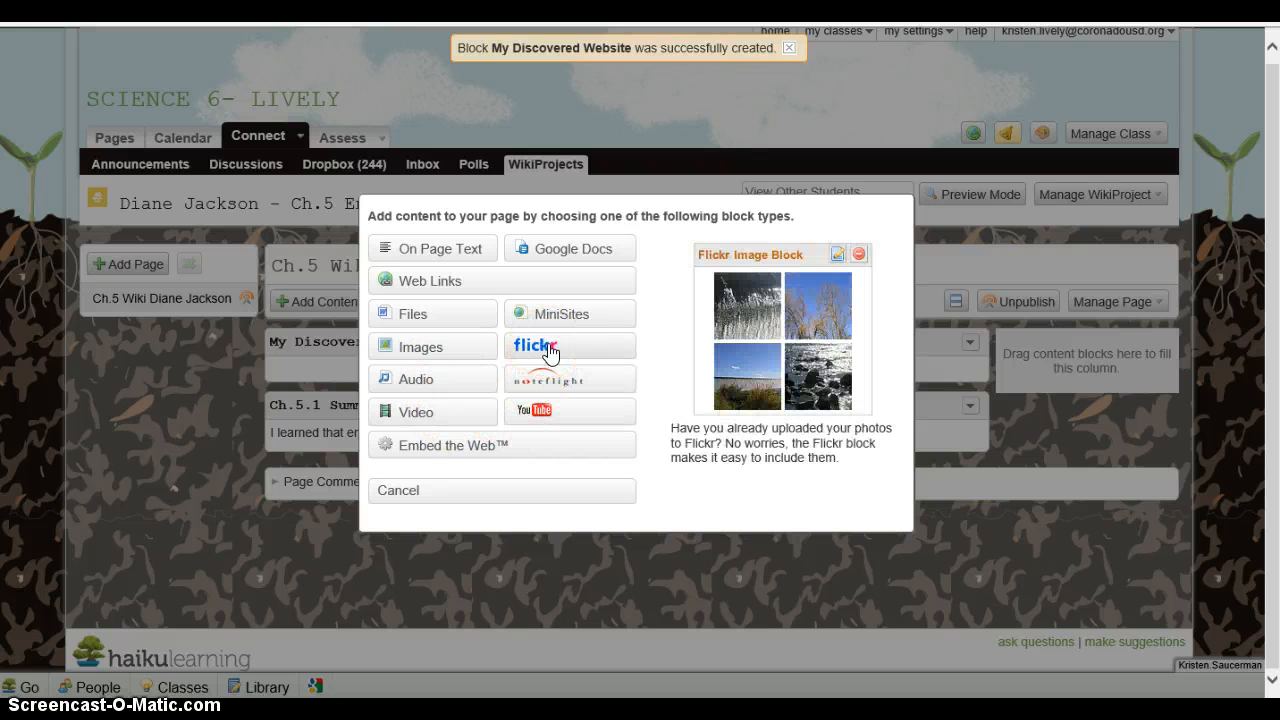
mouse_move(496, 414)
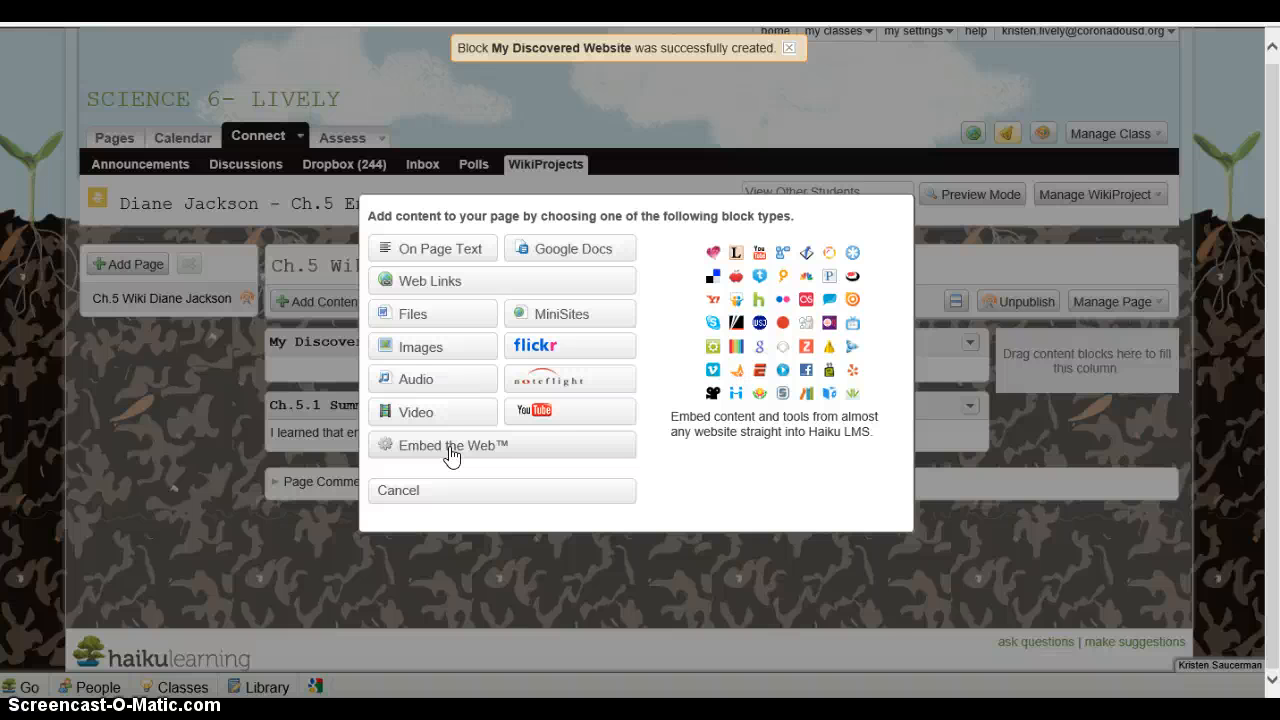
mouse_move(814, 380)
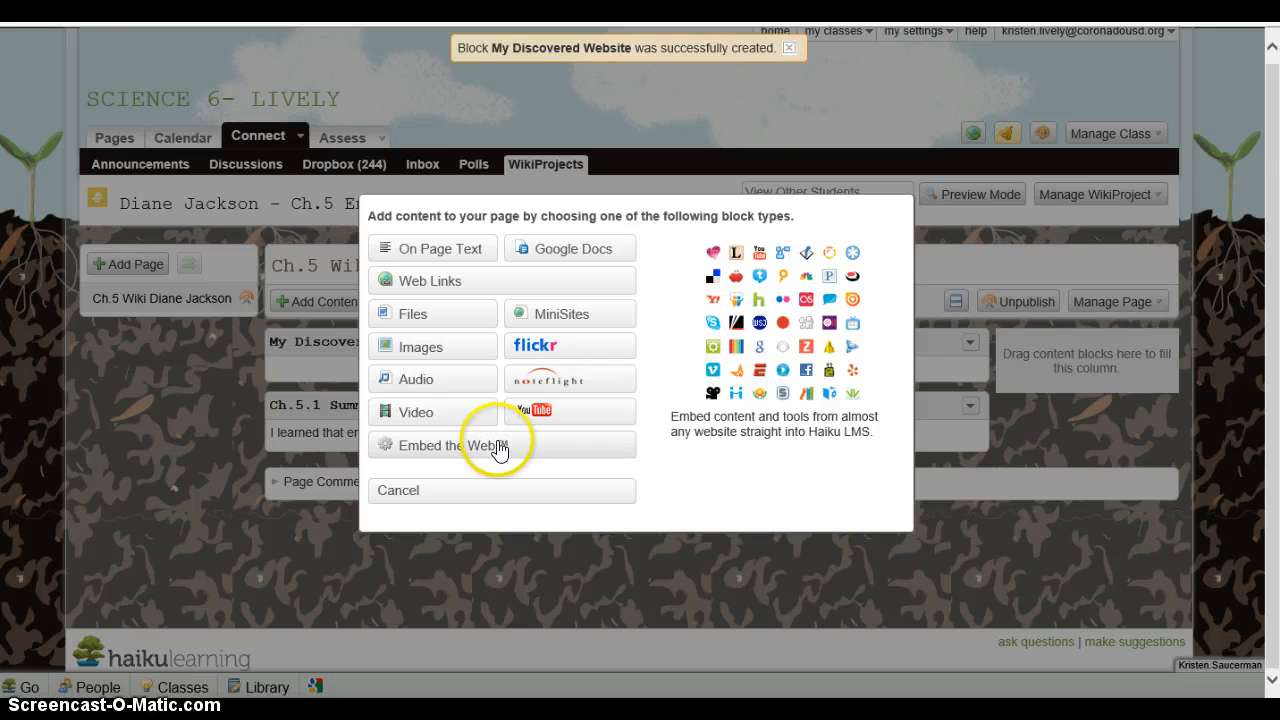
mouse_move(896, 250)
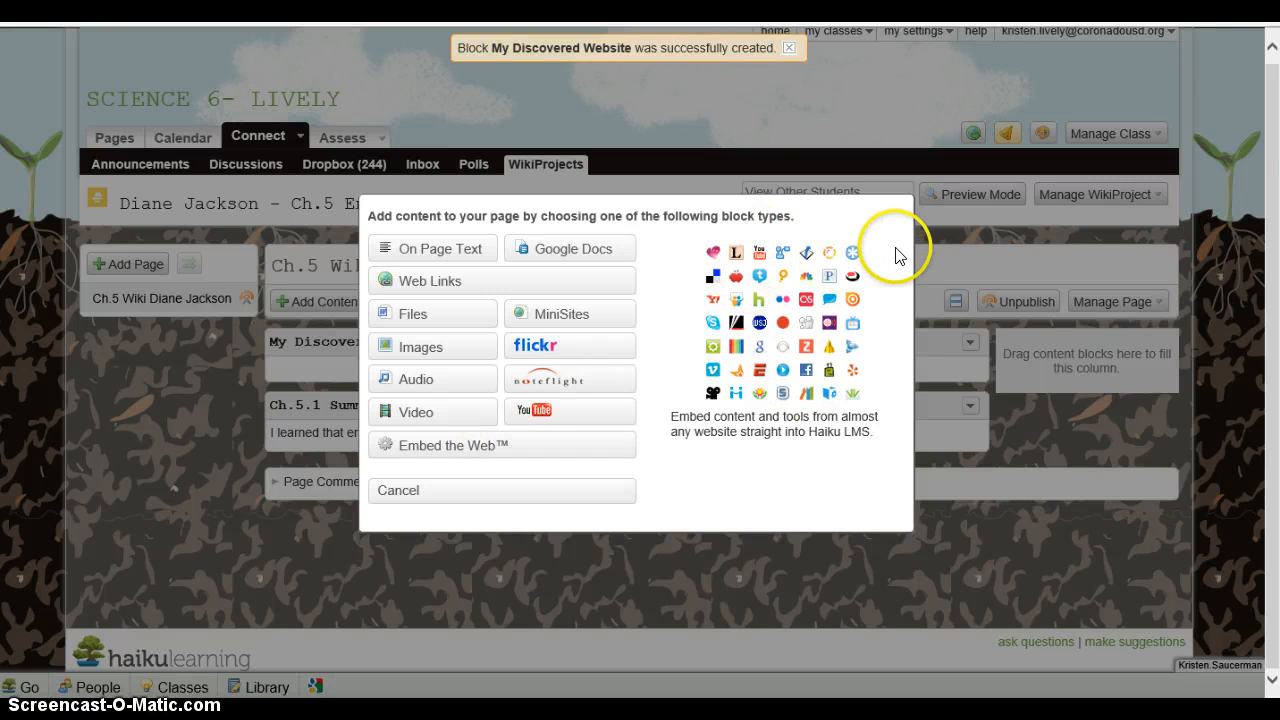
mouse_move(738, 288)
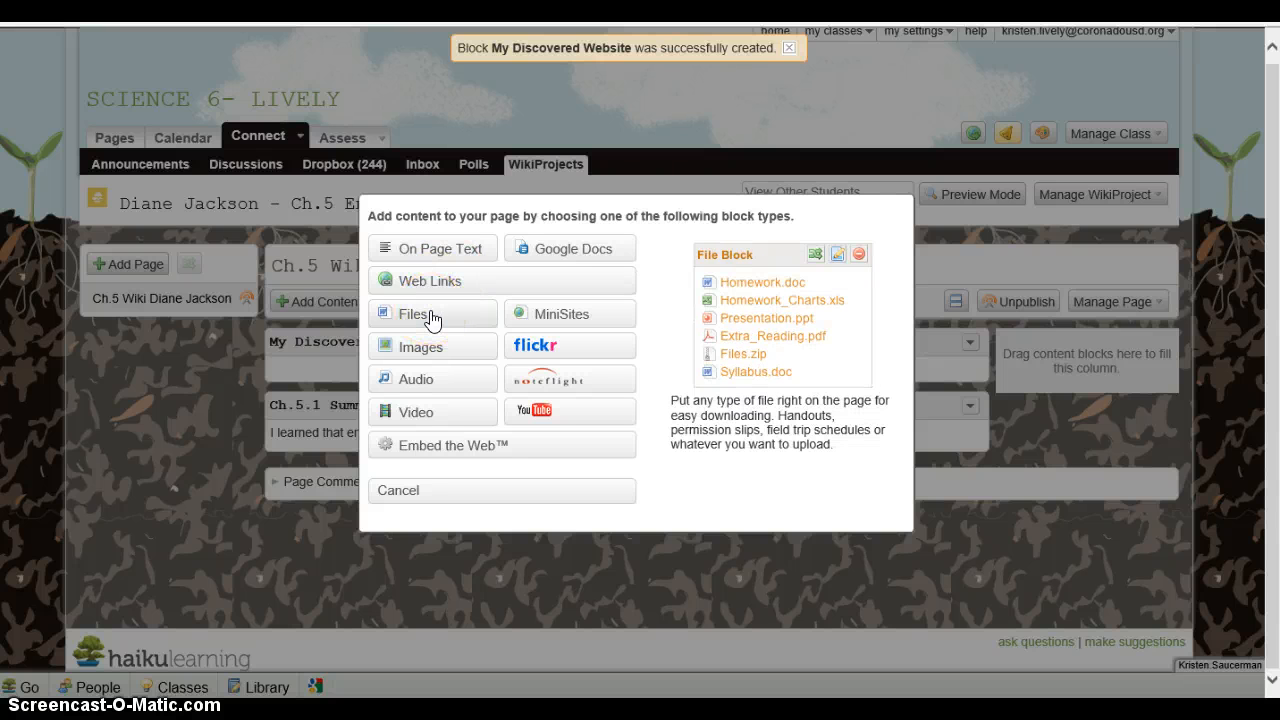
Start a Files block titled 'Kinetic Energy Lab' and choose Upload from My Computer
left_click(416, 312)
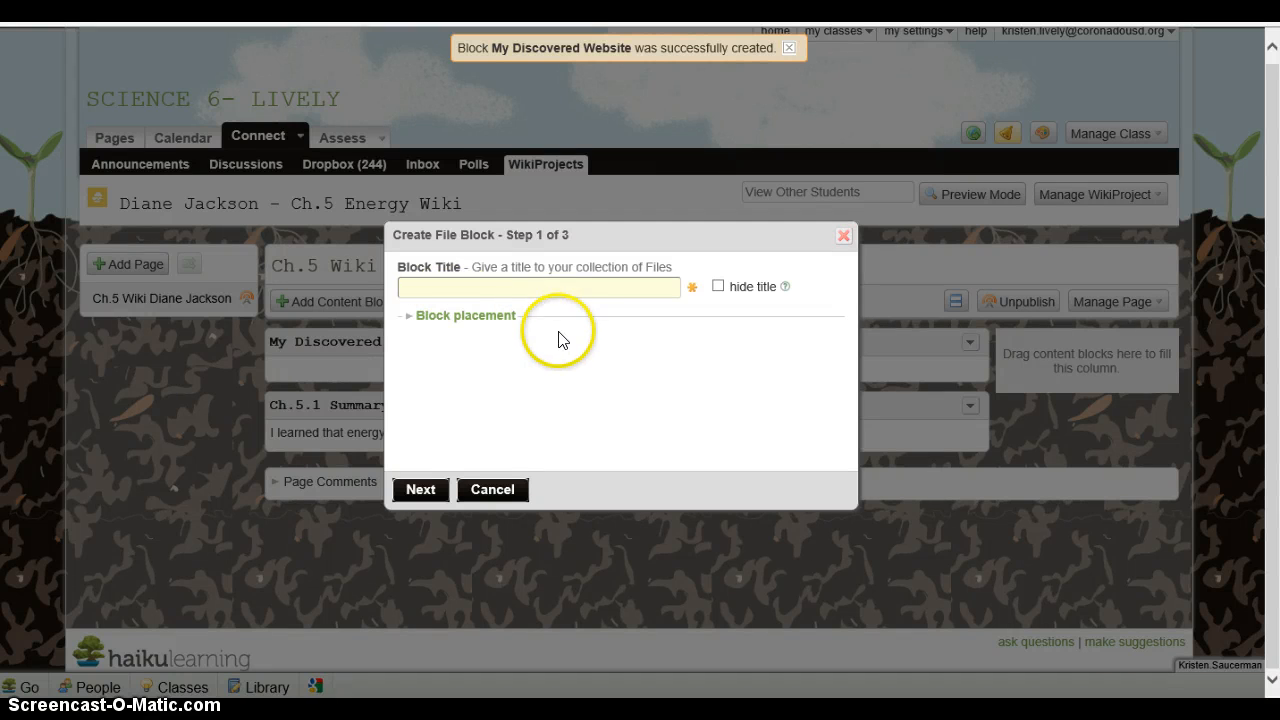
mouse_move(572, 348)
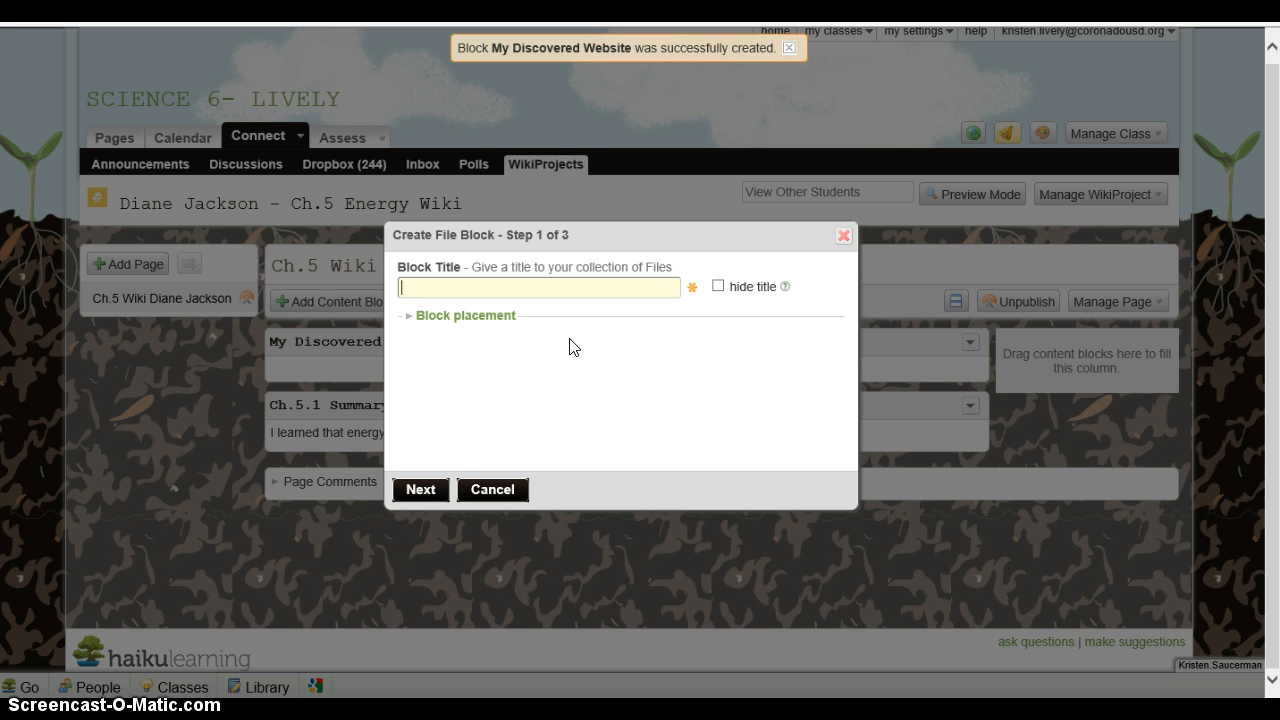
type("Kinetic")
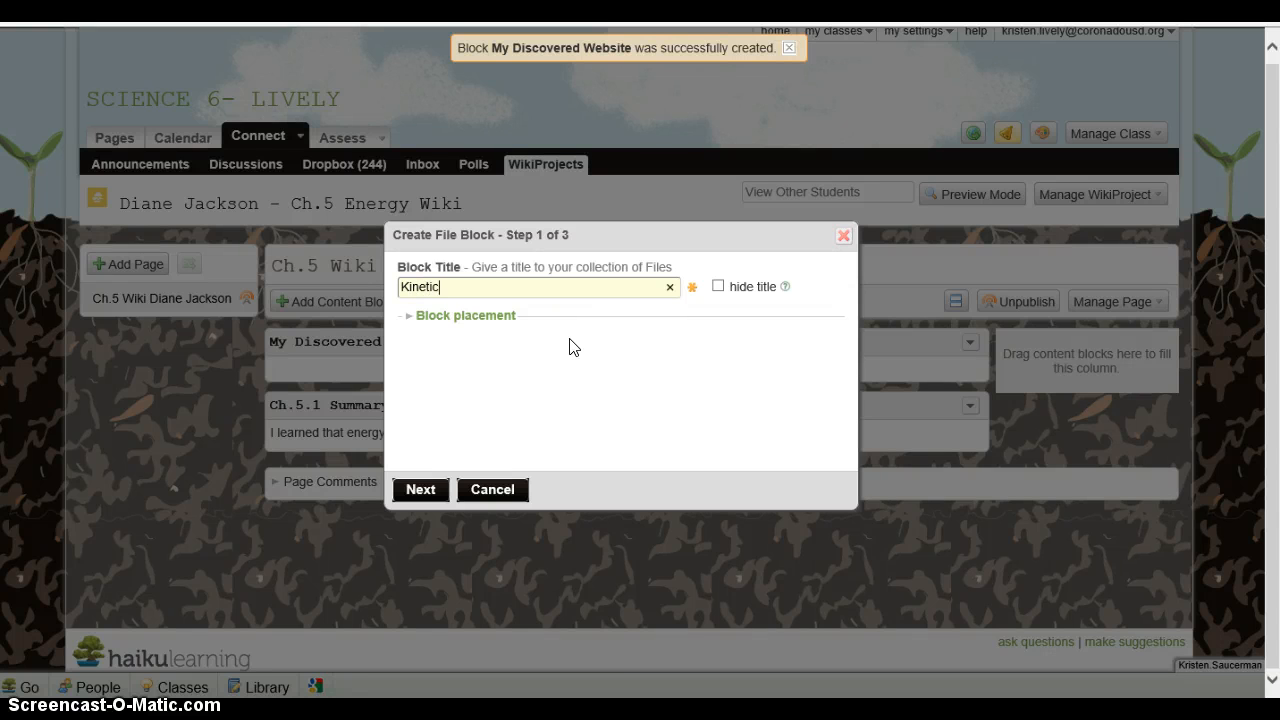
type("Energy Lab")
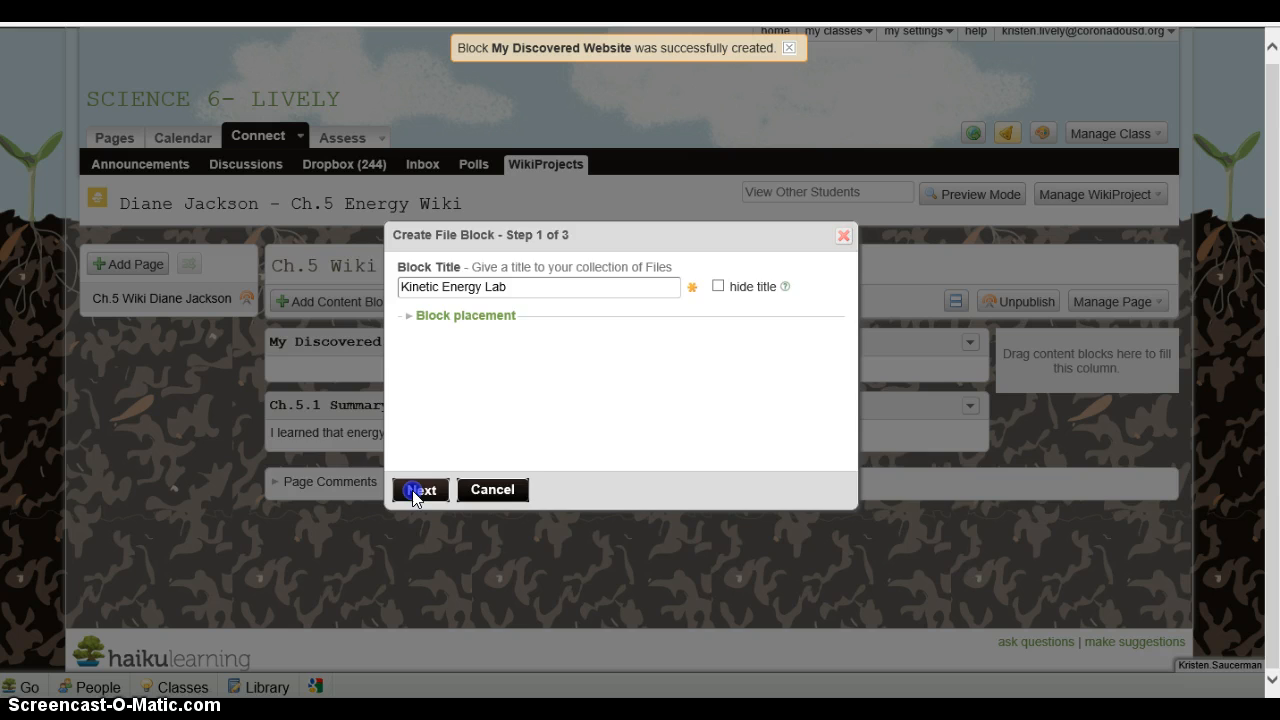
left_click(420, 490)
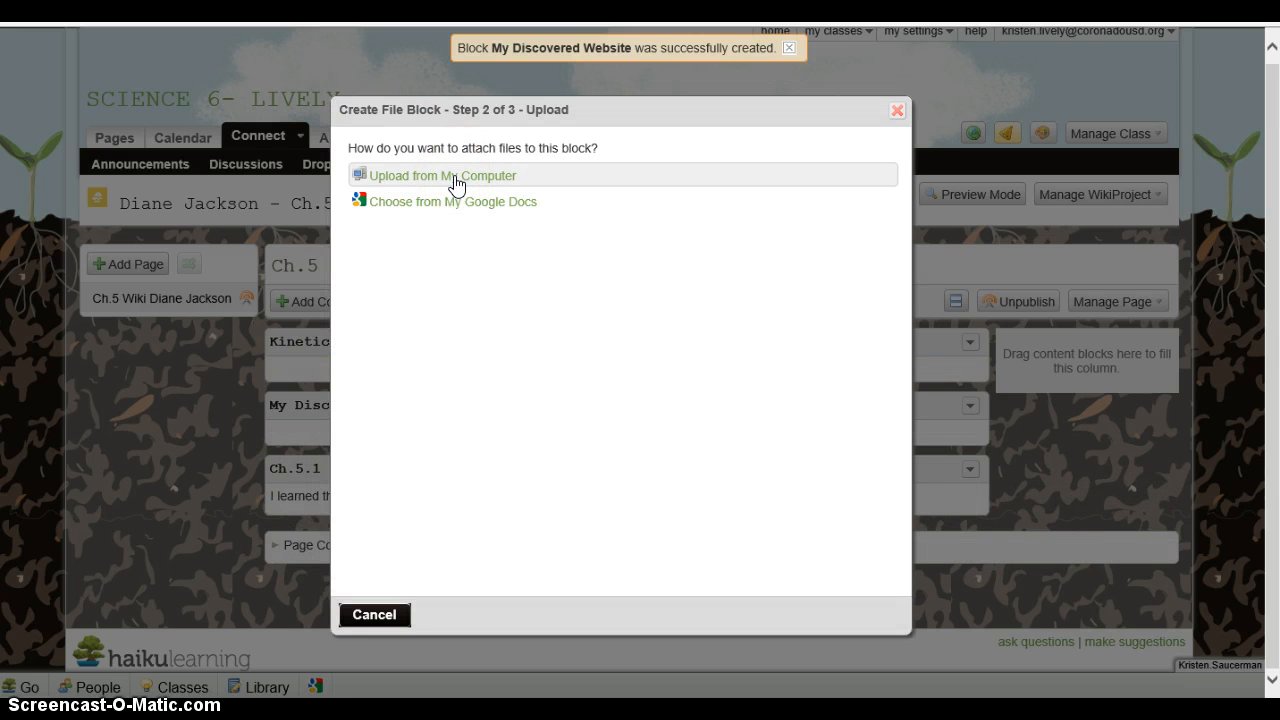
mouse_move(460, 200)
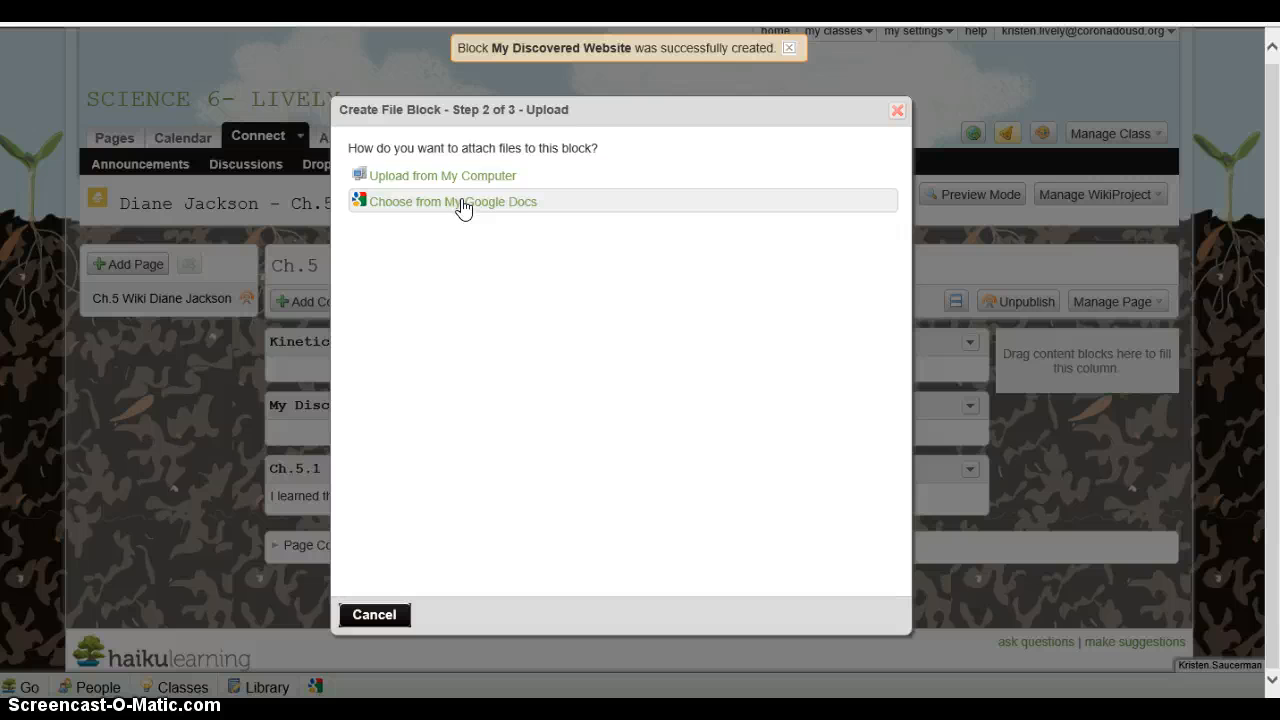
mouse_move(436, 236)
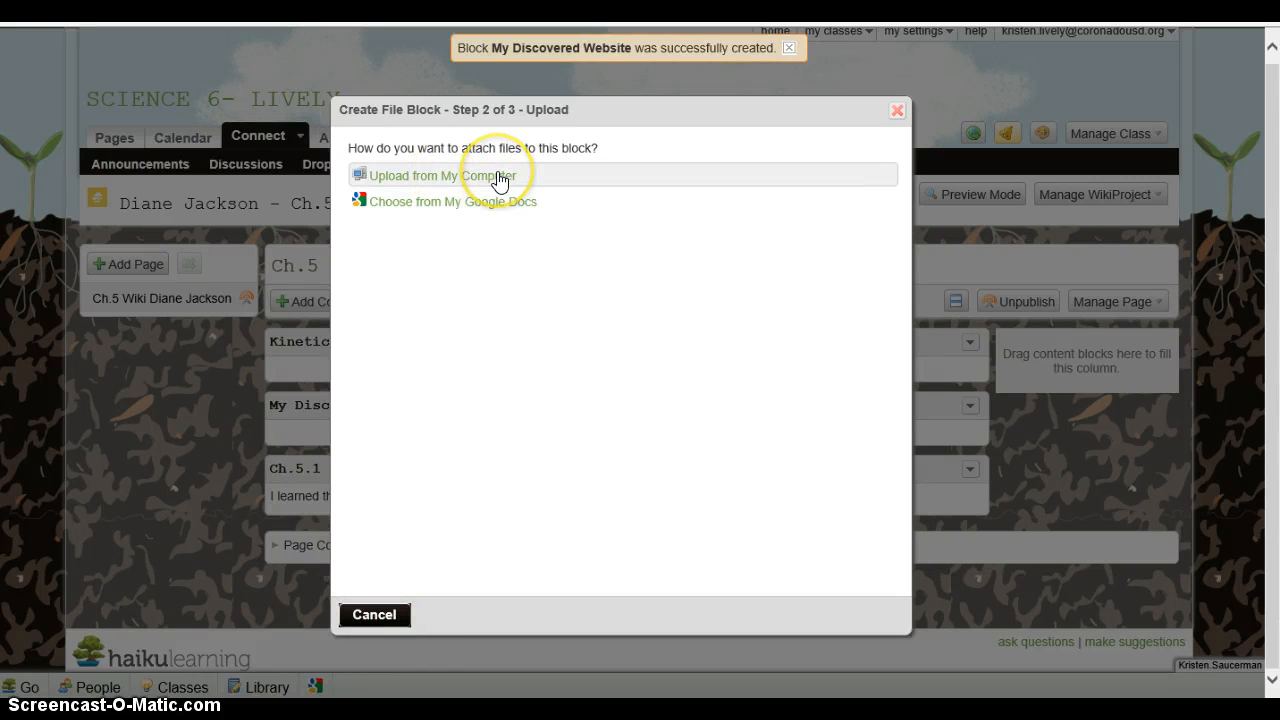
left_click(436, 176)
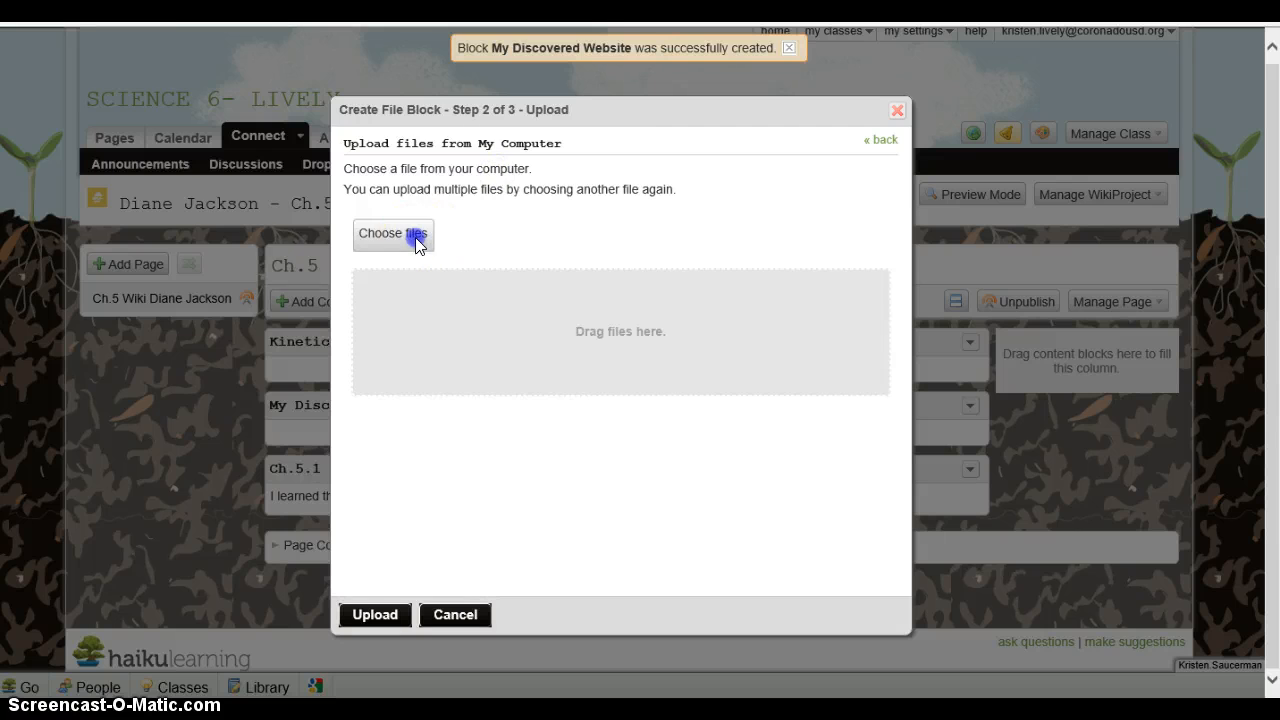
Queue the EDU655 week 4 assignment document from Documents, then cancel the Create File Block dialog
left_click(392, 232)
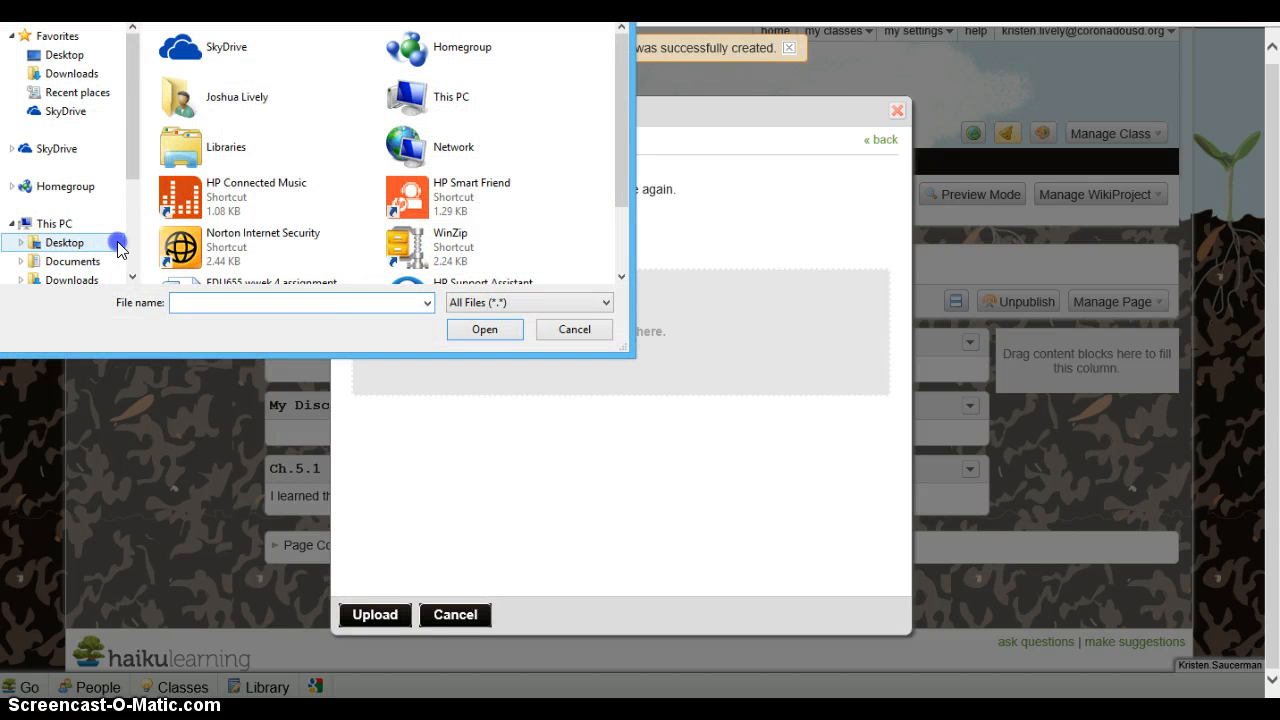
left_click(72, 260)
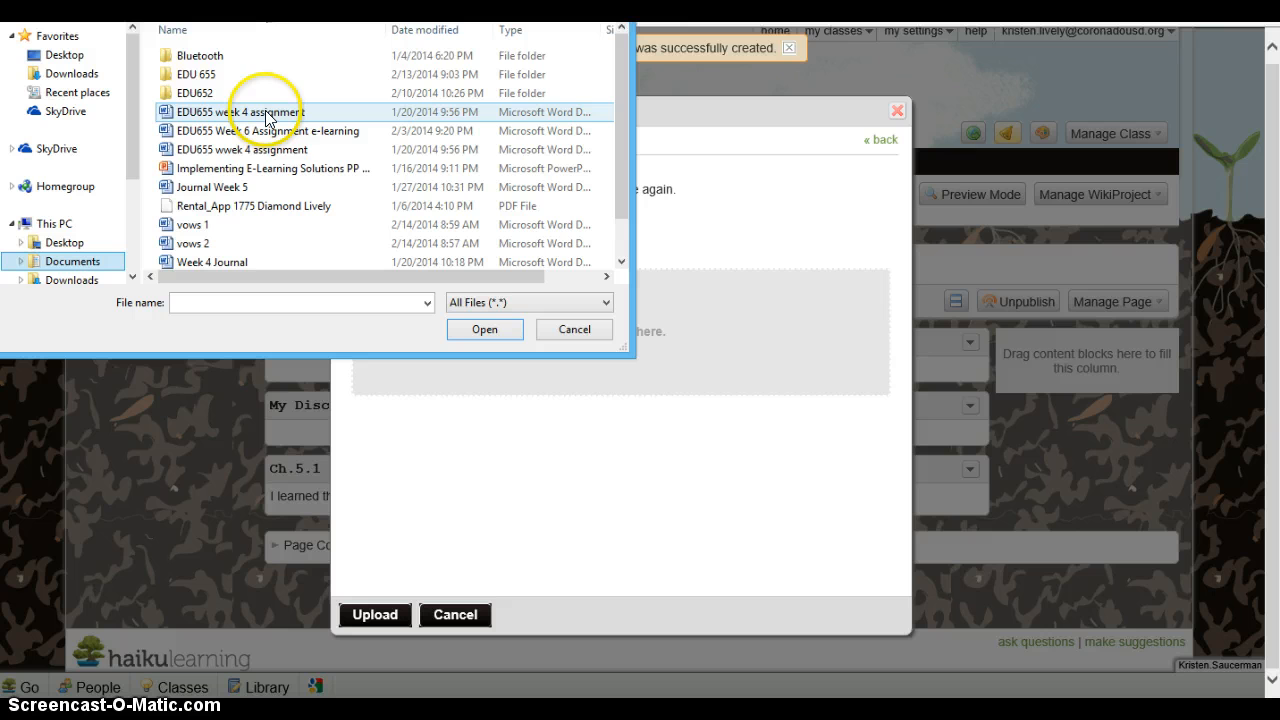
mouse_move(266, 112)
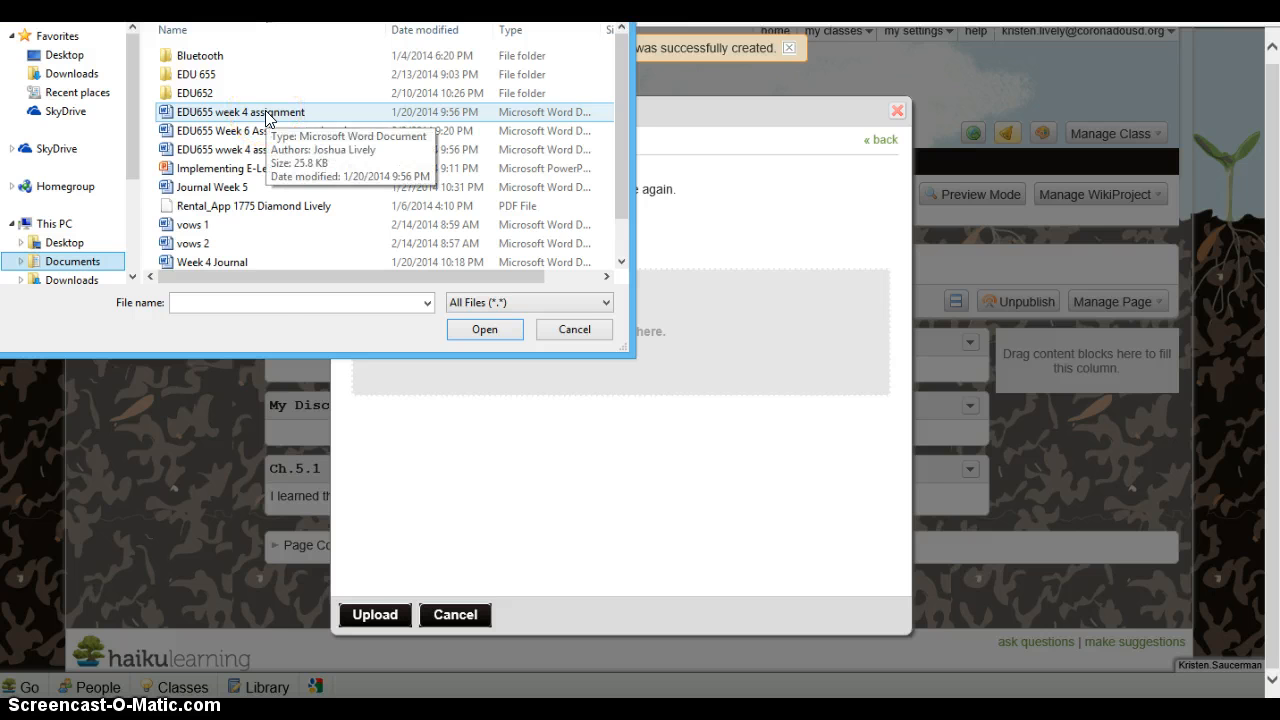
left_click(484, 328)
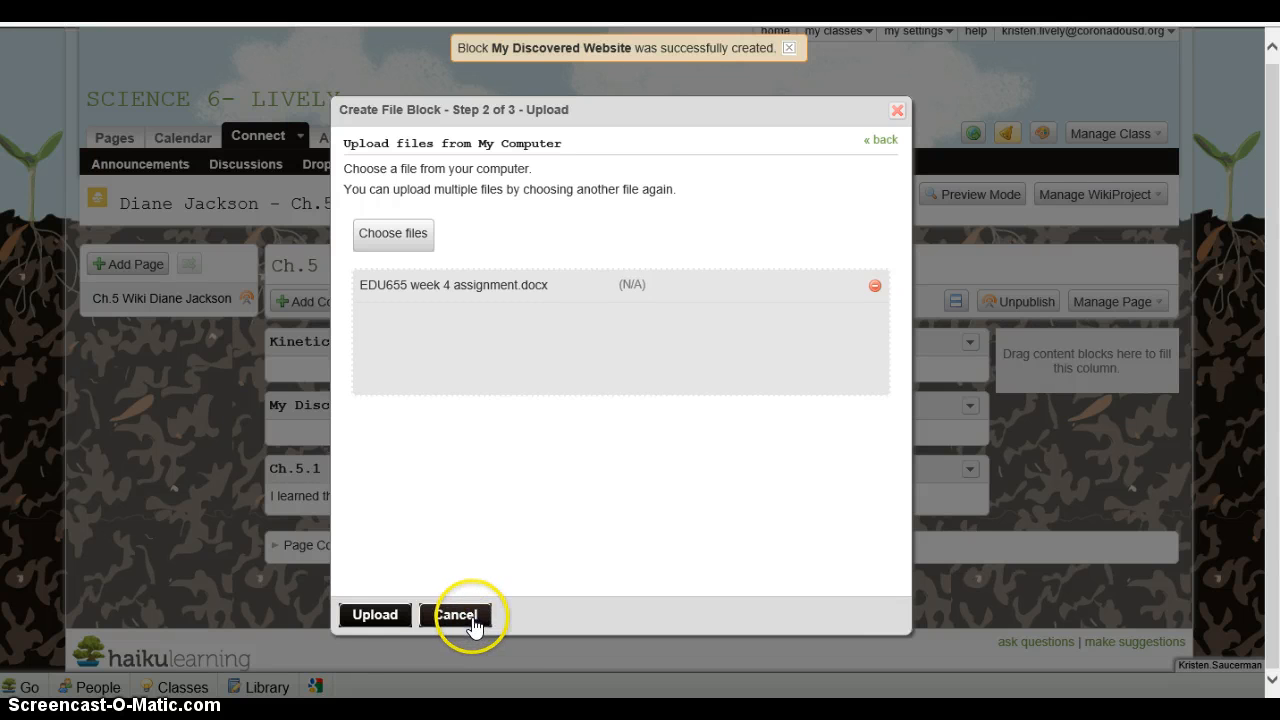
left_click(456, 614)
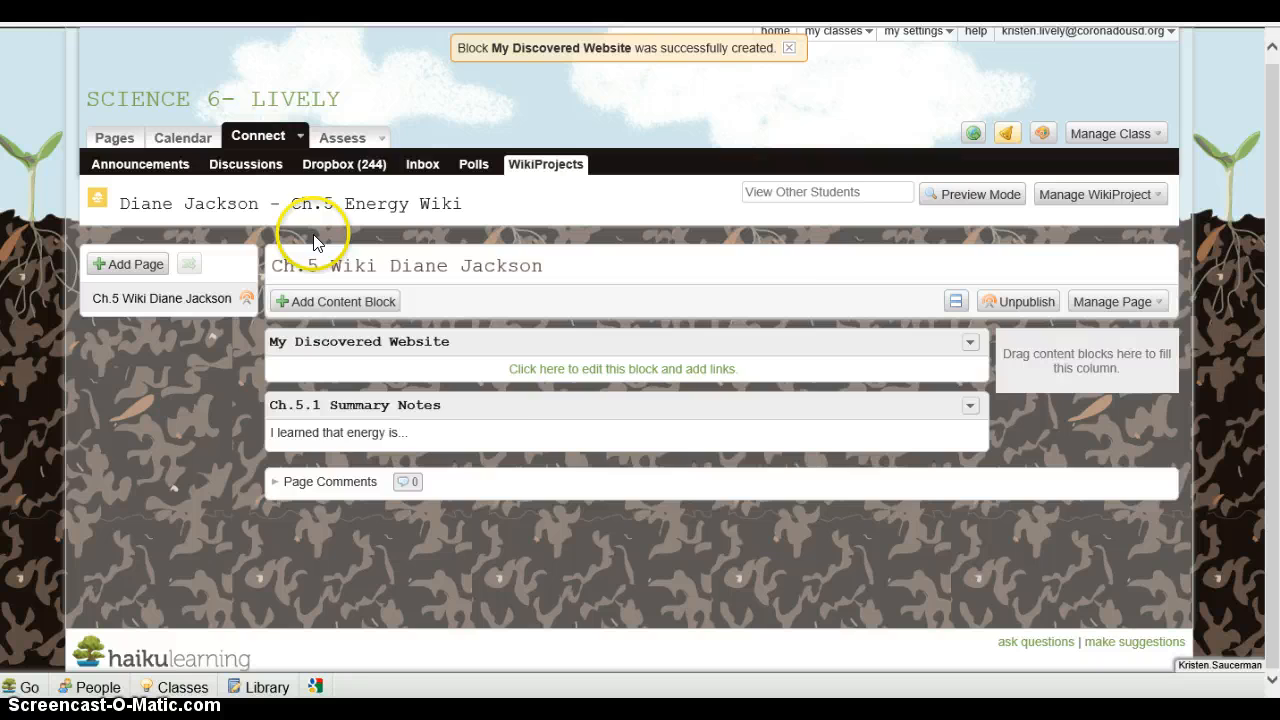
left_click(334, 300)
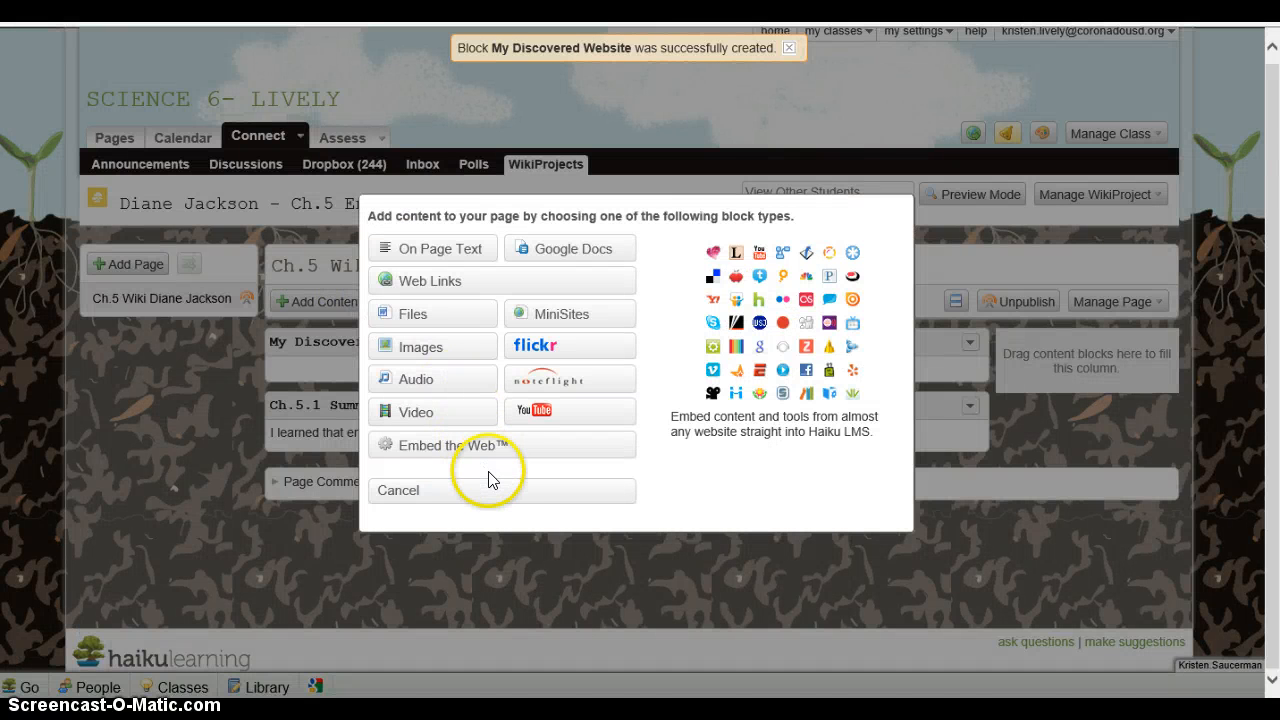
mouse_move(490, 480)
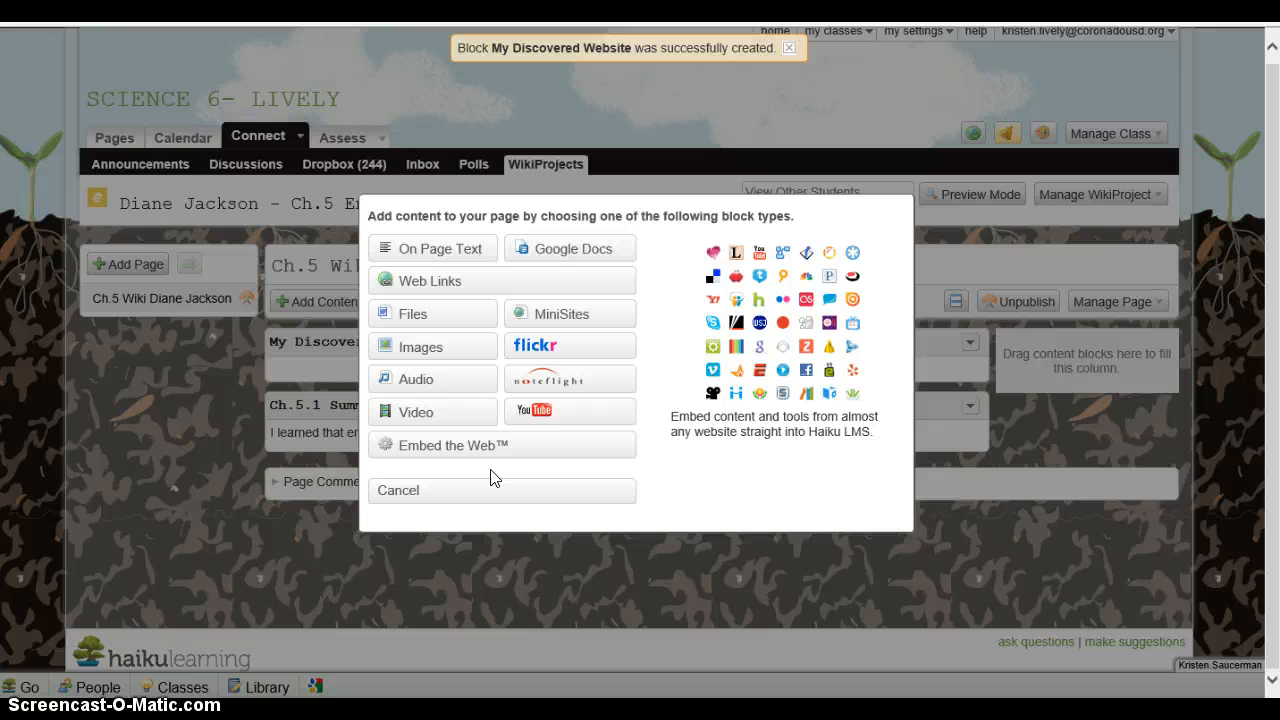
mouse_move(548, 480)
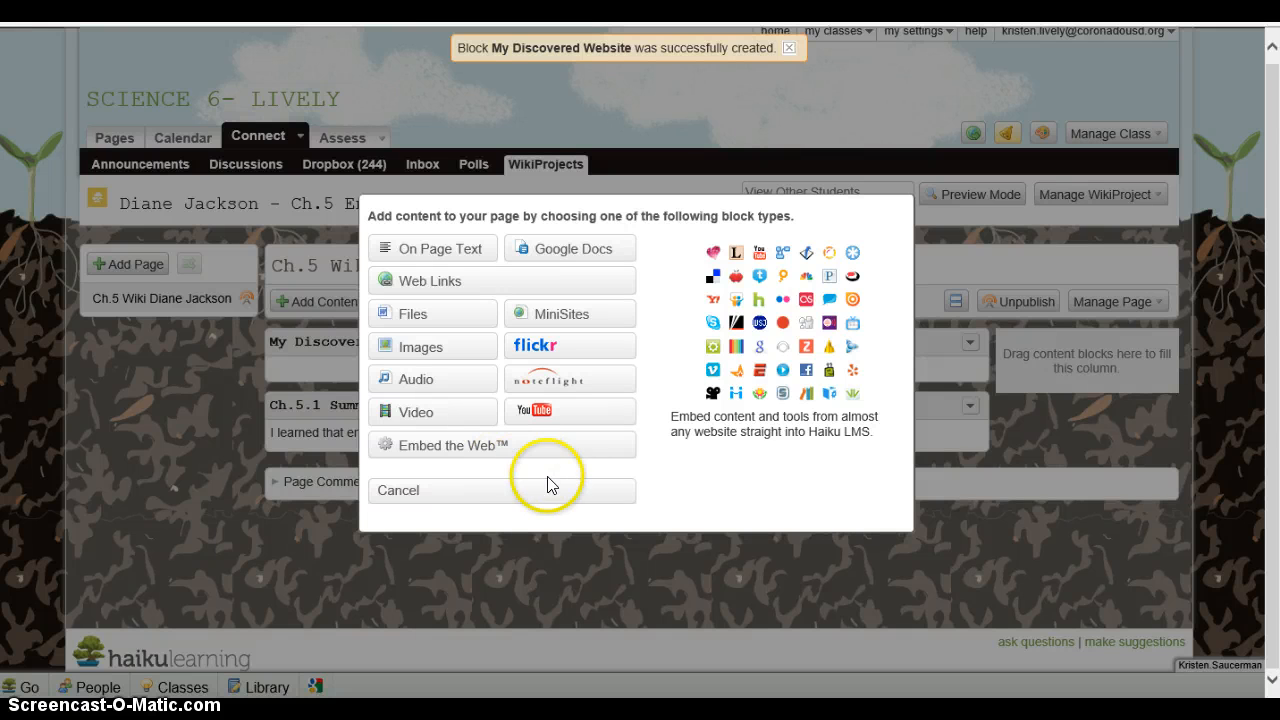
left_click(398, 490)
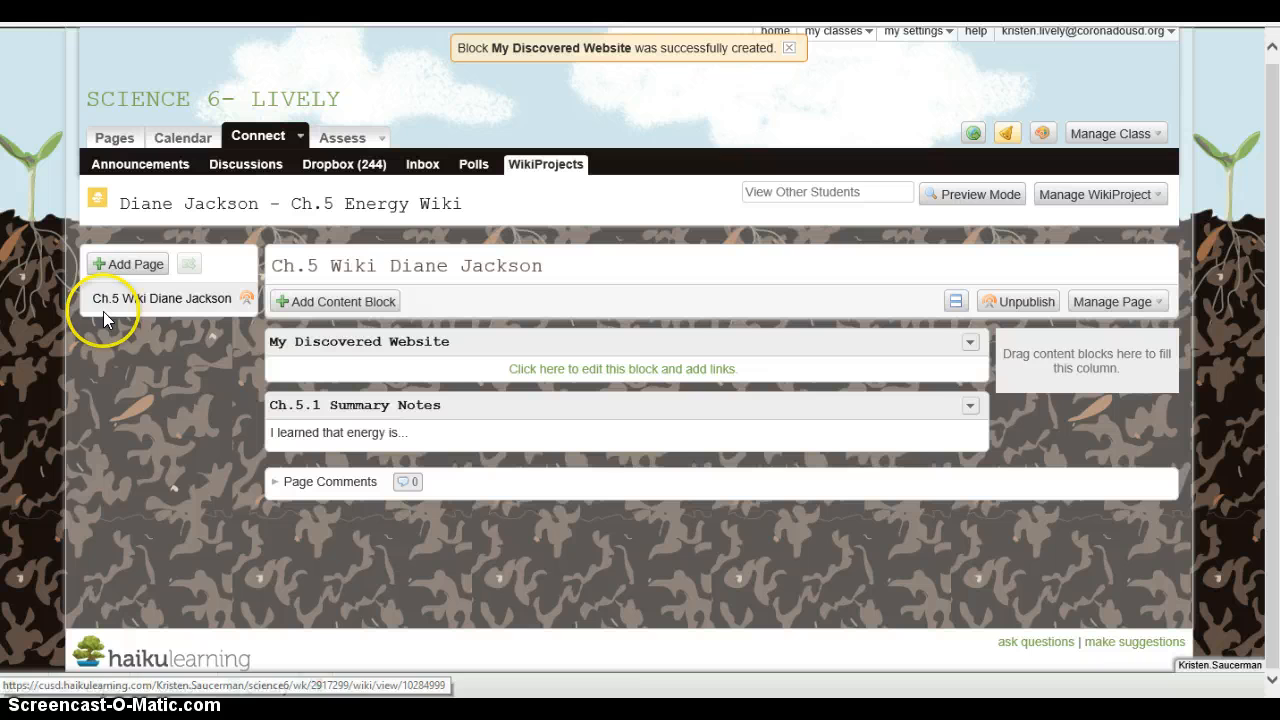
mouse_move(144, 270)
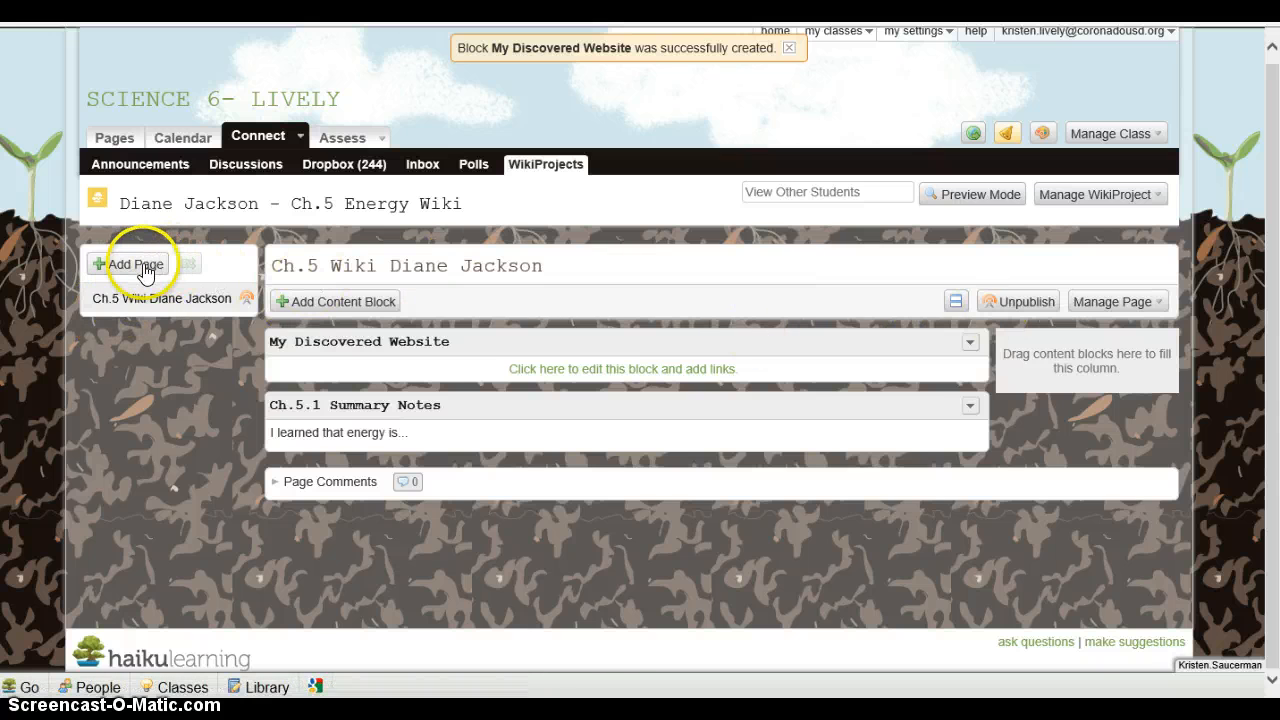
mouse_move(160, 298)
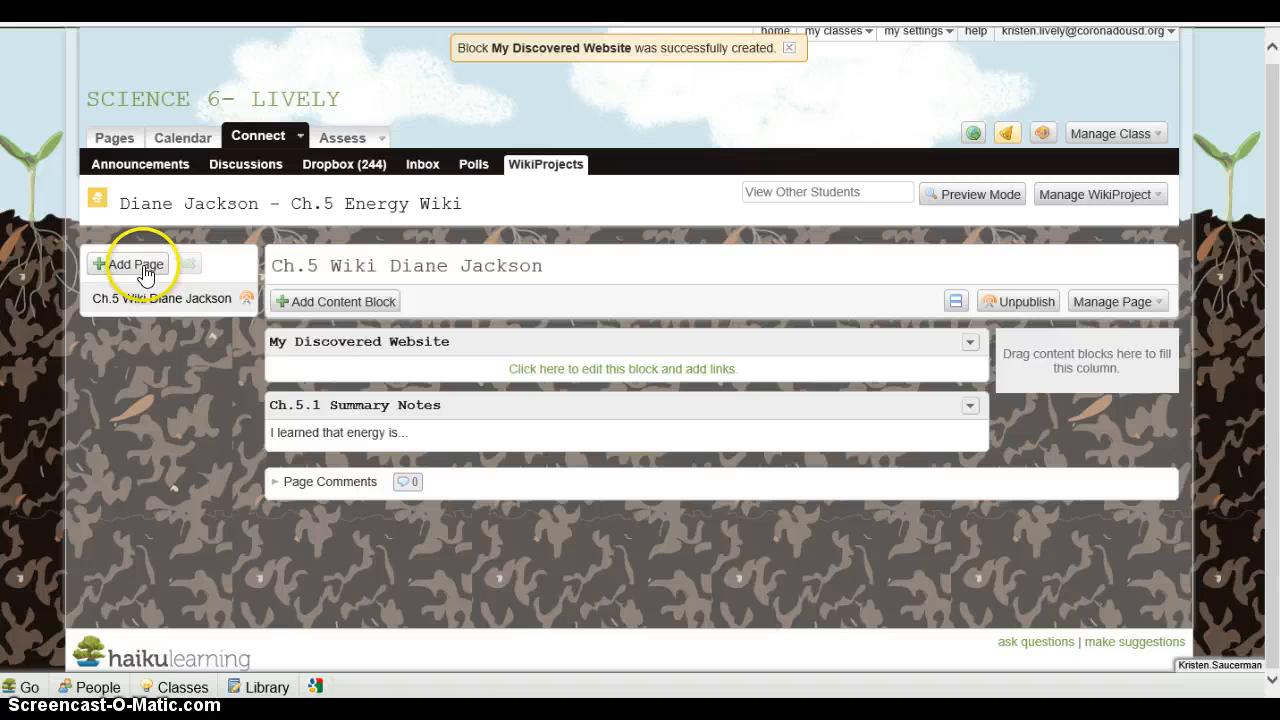
mouse_move(1116, 290)
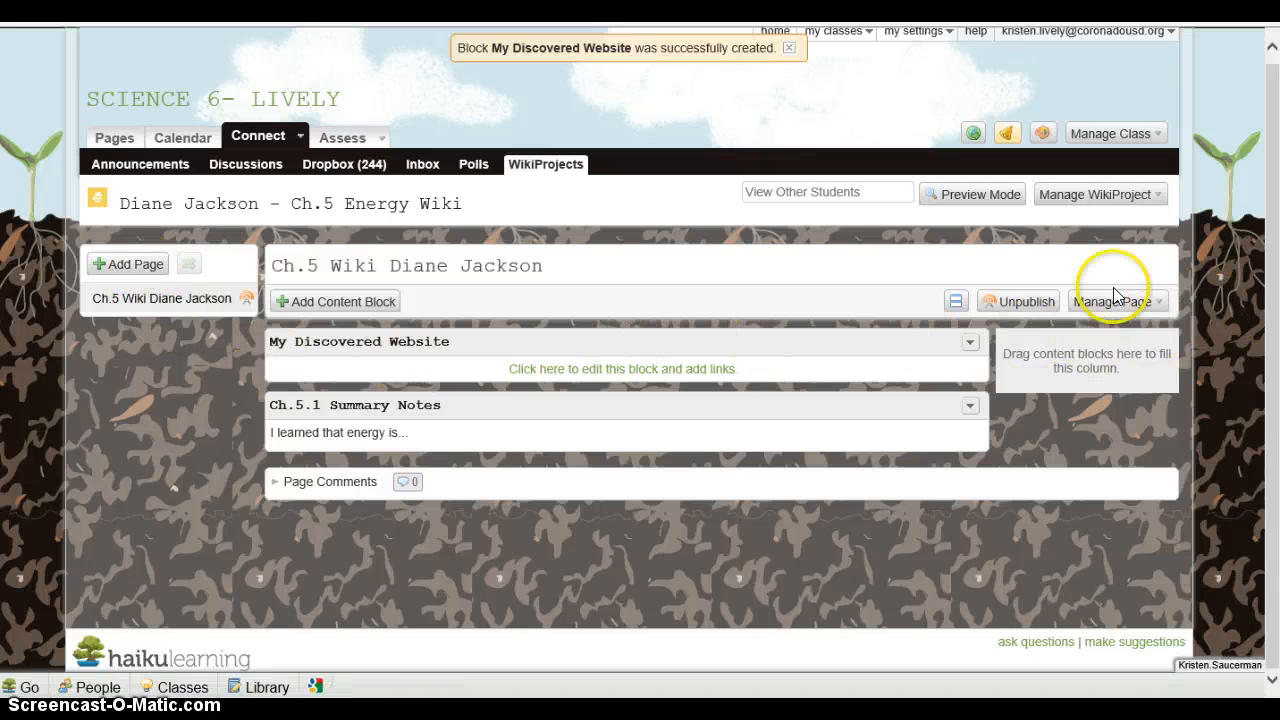
left_click(1112, 300)
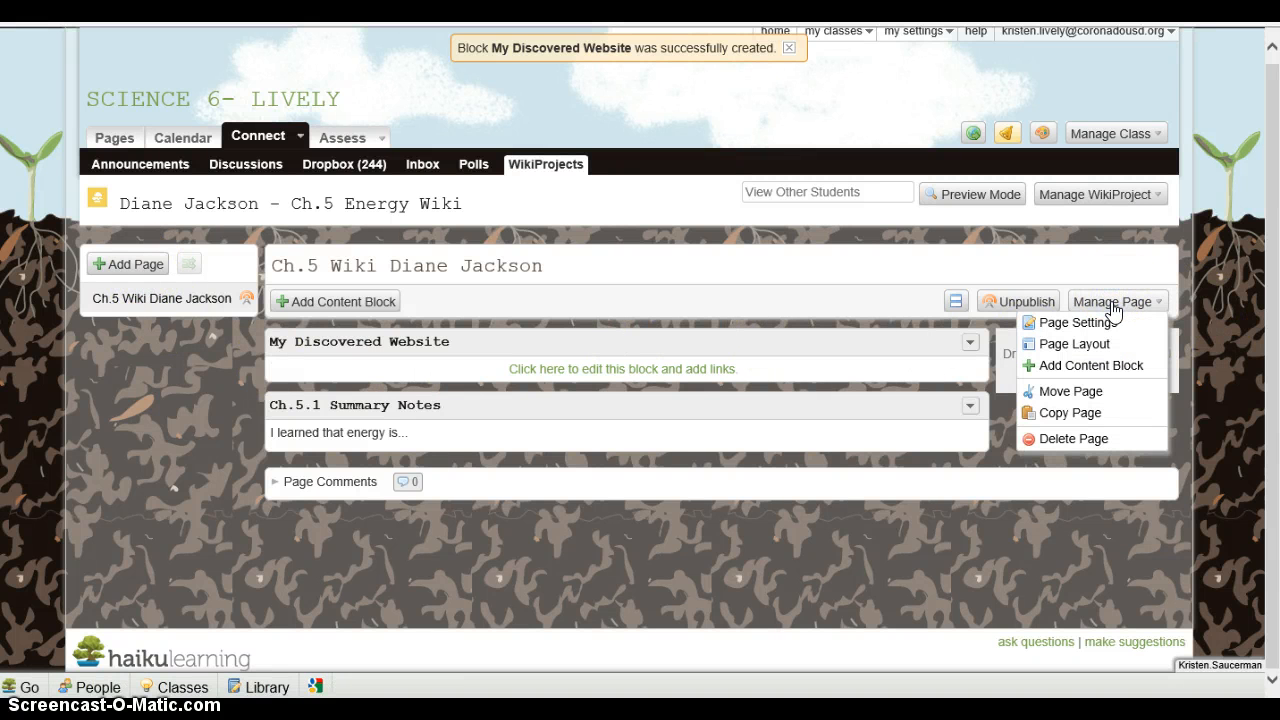
mouse_move(108, 410)
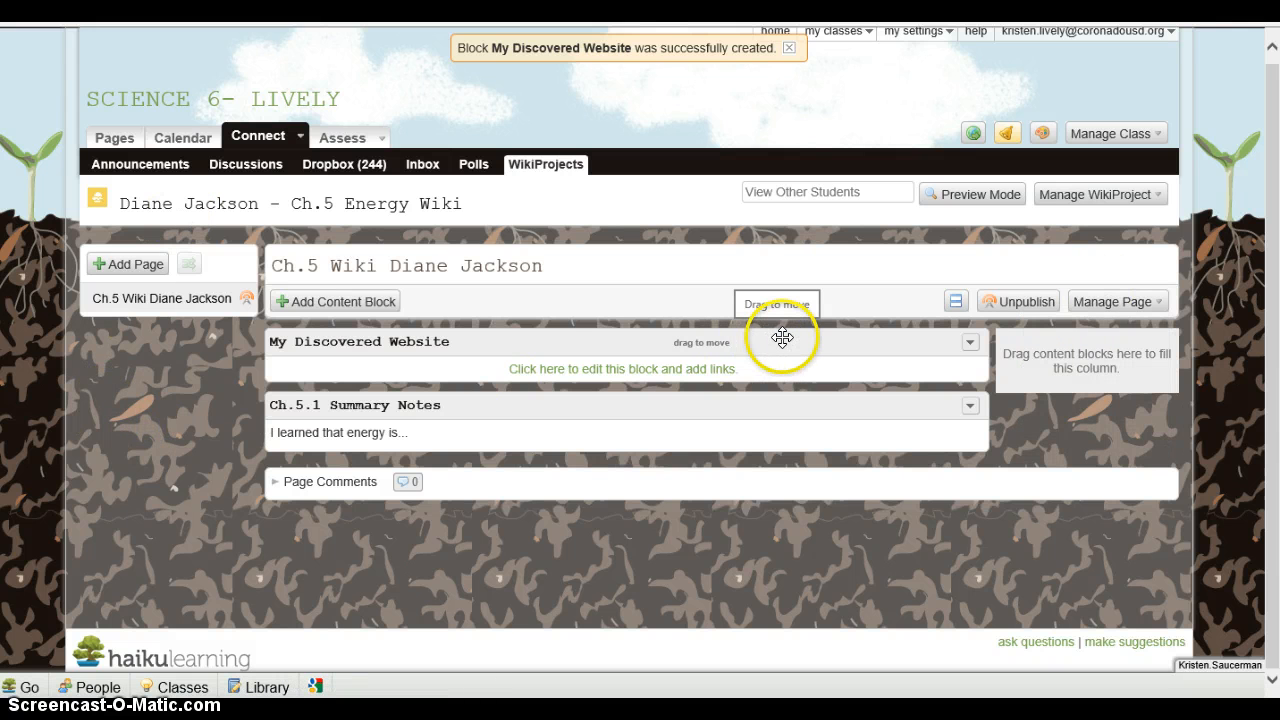
mouse_move(572, 312)
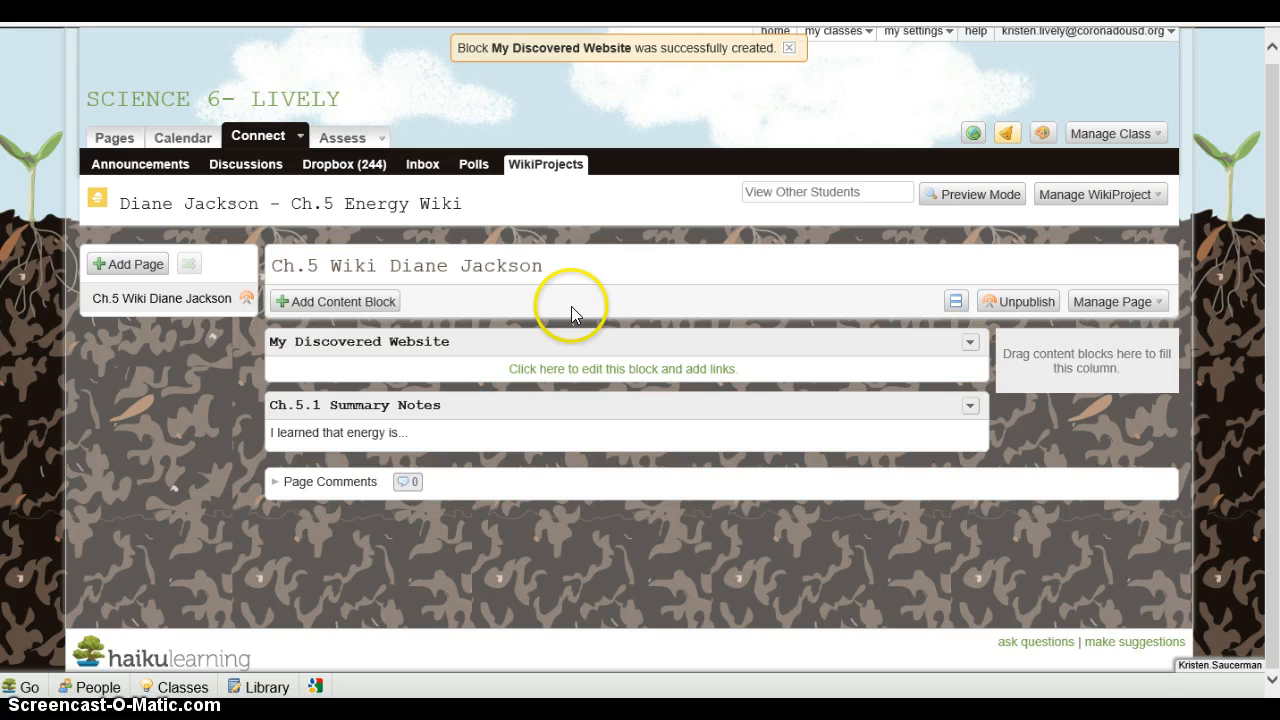
mouse_move(1074, 446)
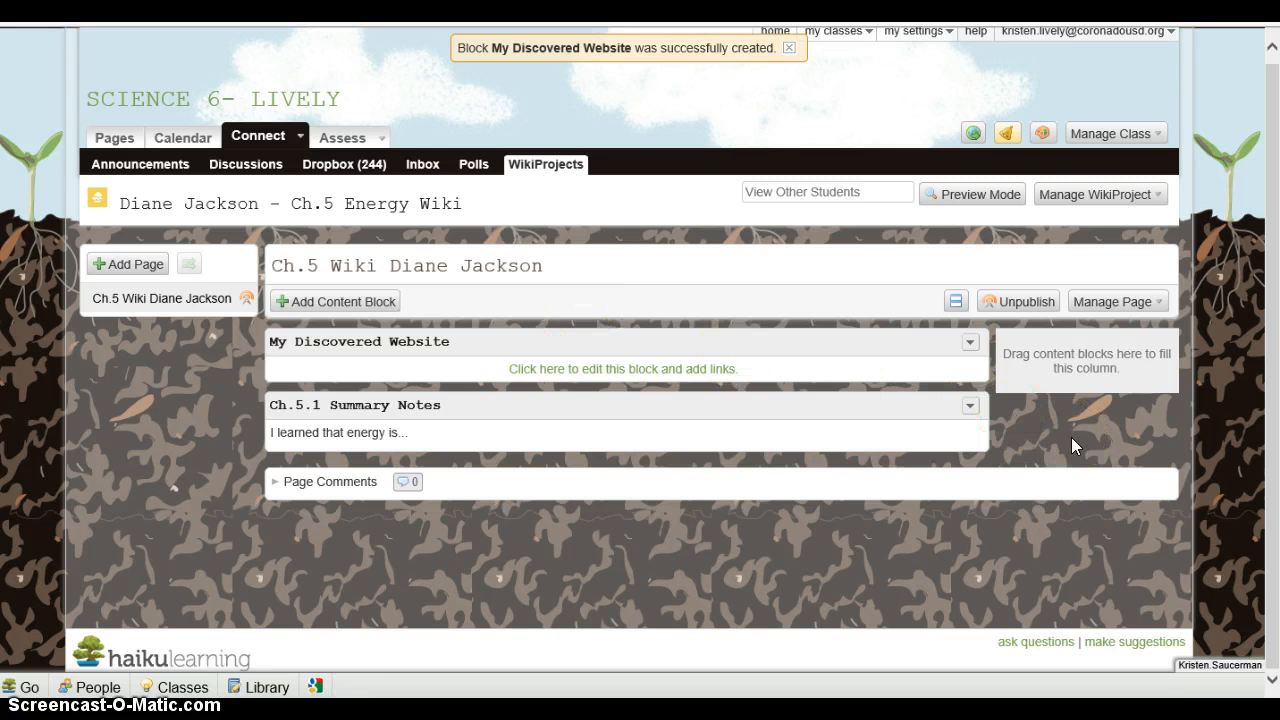